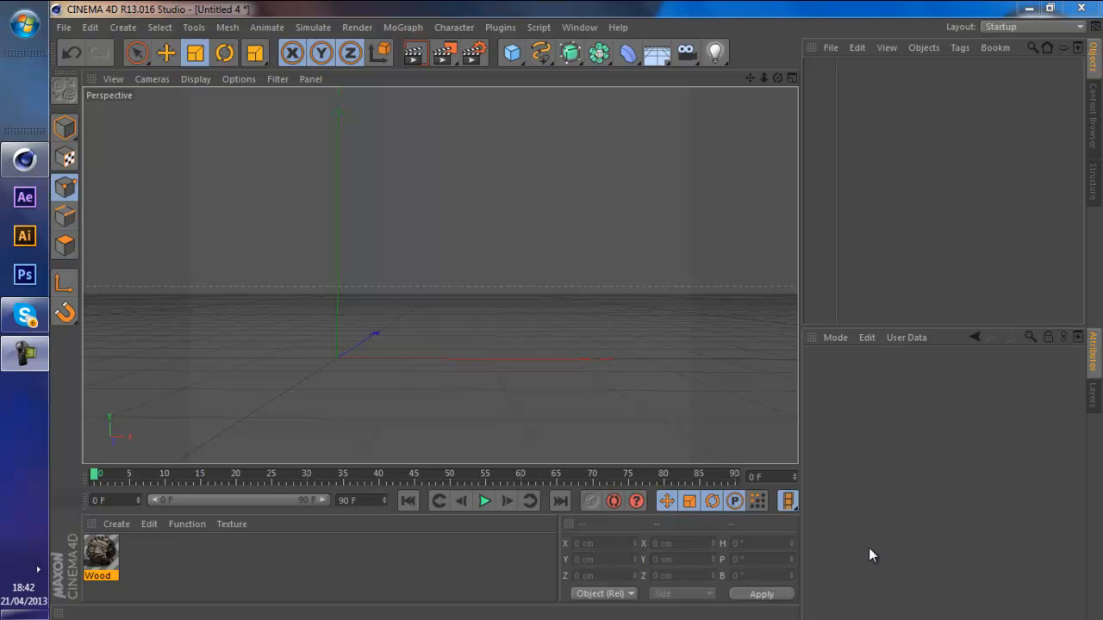
mouse_move(844, 239)
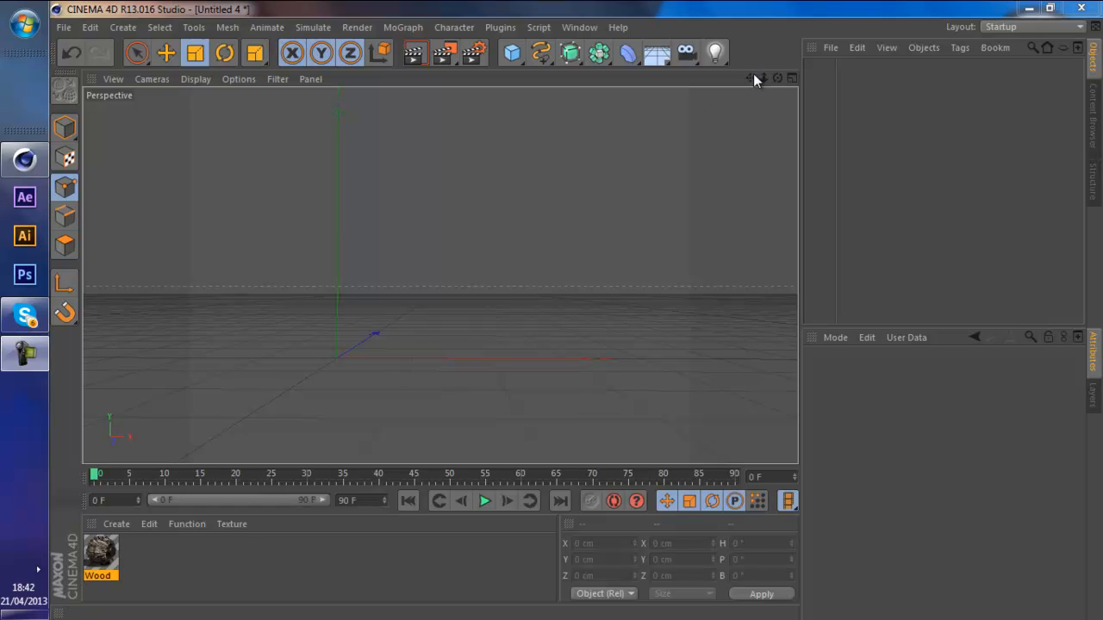
mouse_move(752, 82)
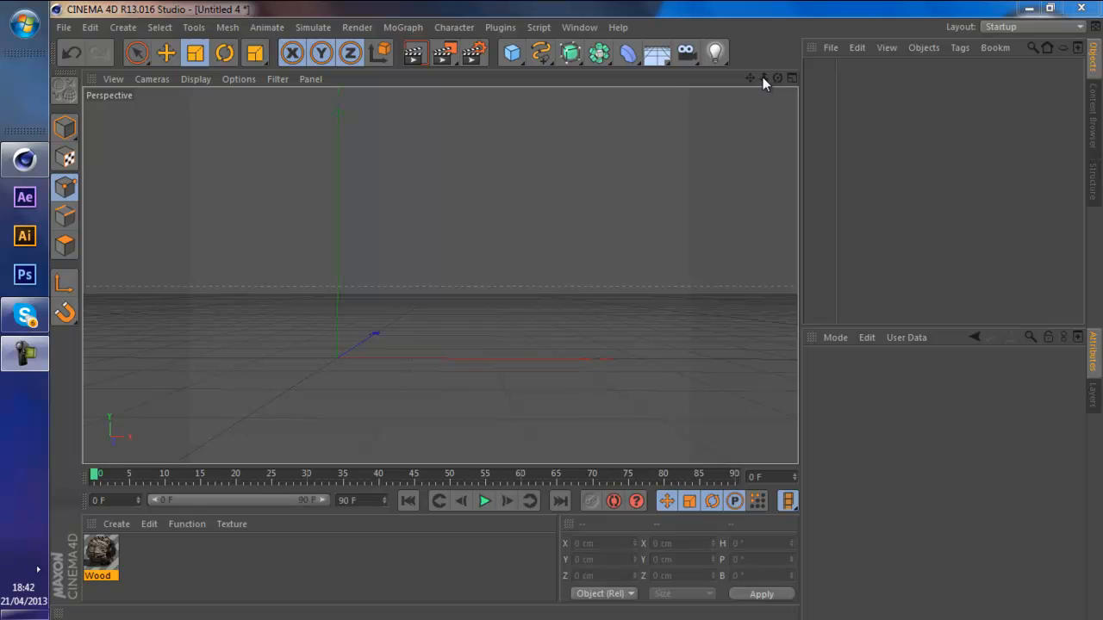
mouse_move(350, 54)
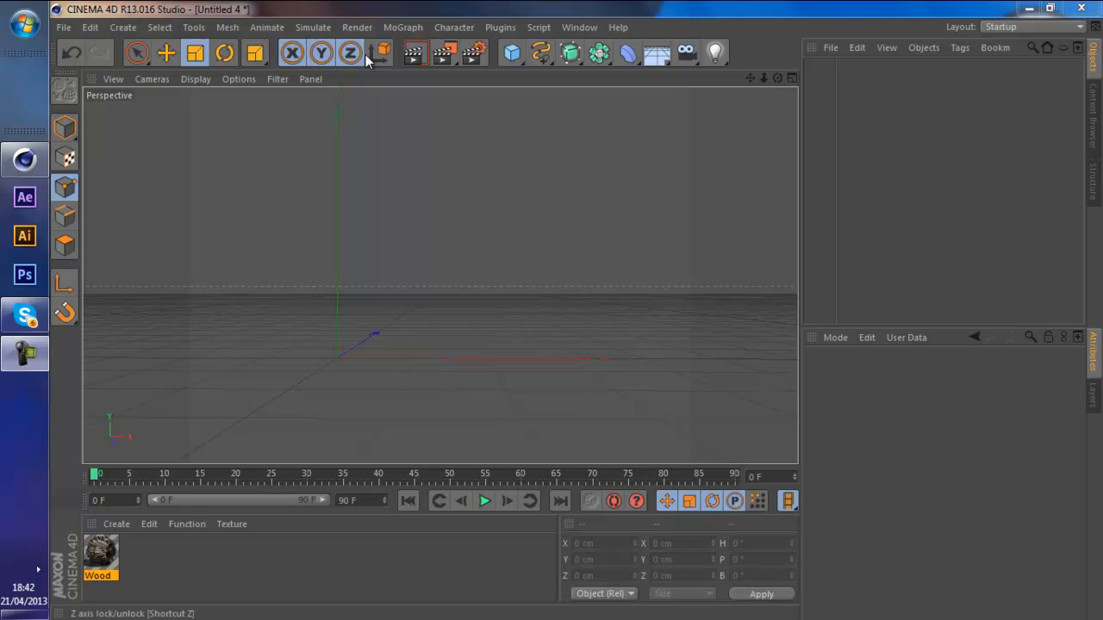
mouse_move(397, 53)
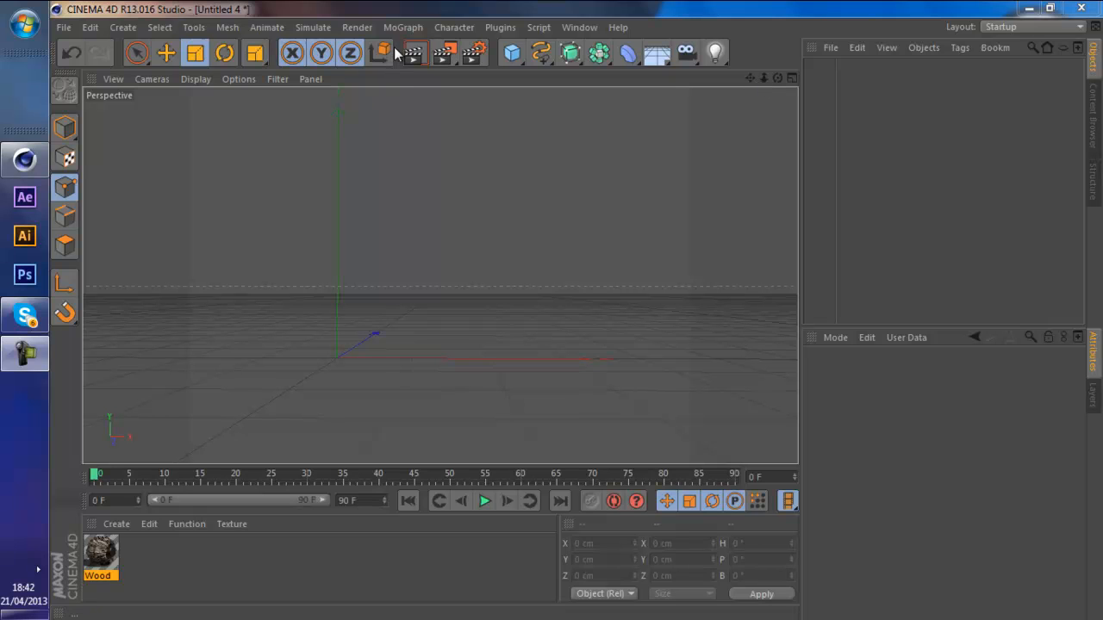
mouse_move(380, 53)
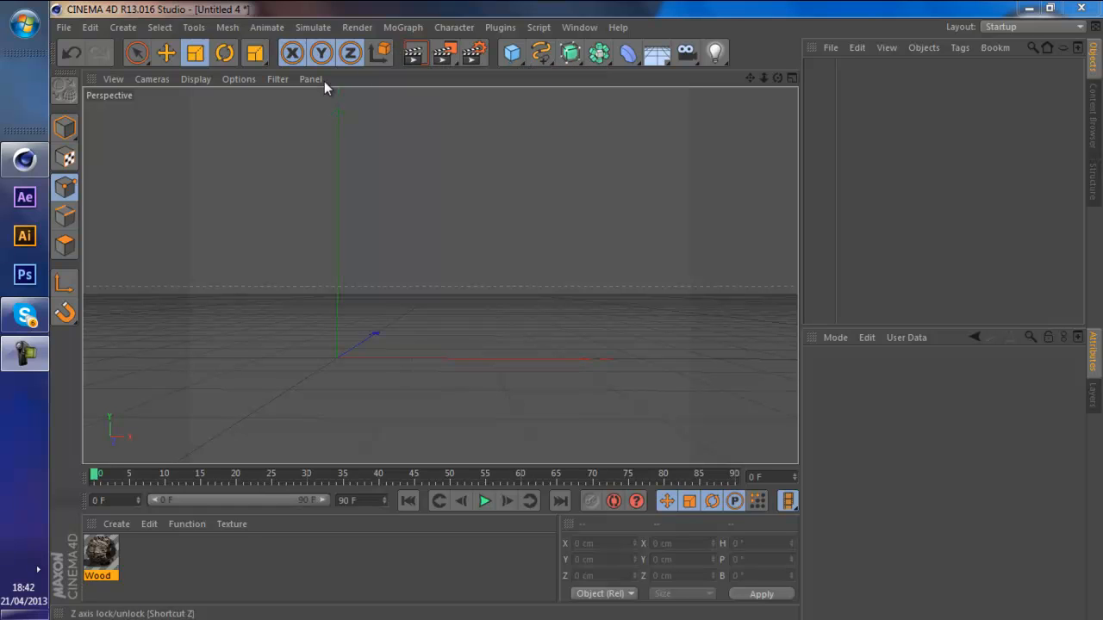
mouse_move(321, 93)
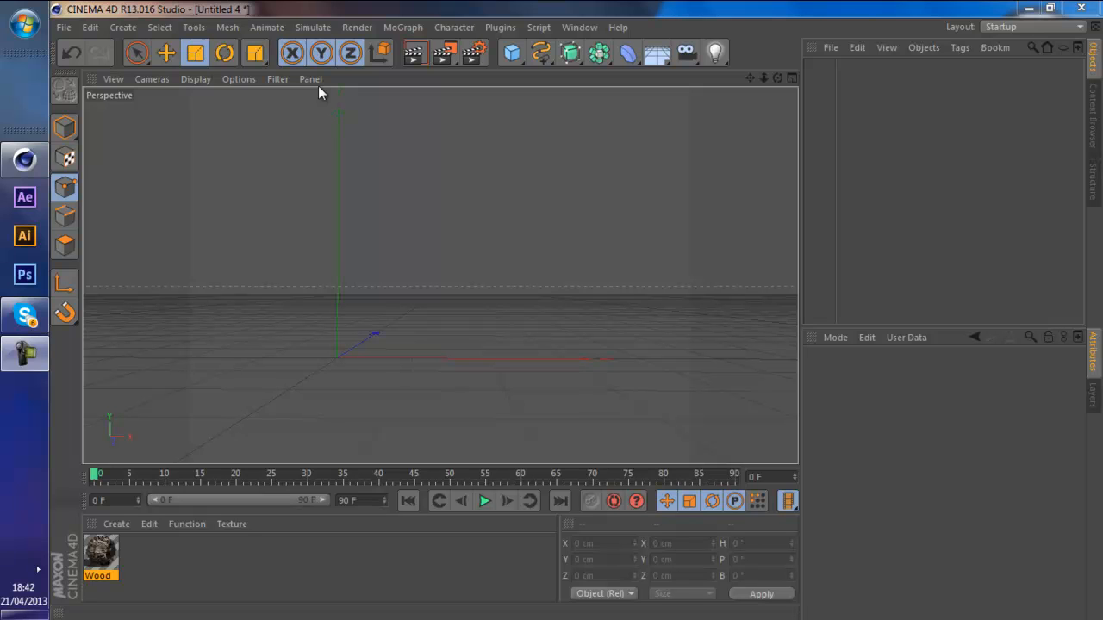
mouse_move(864, 122)
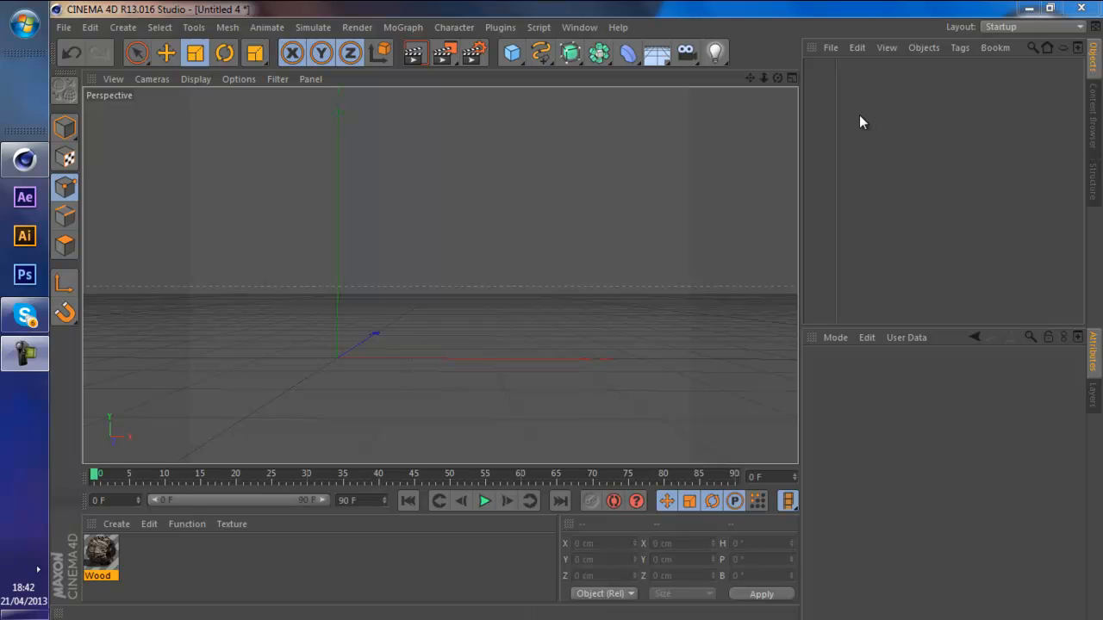
mouse_move(796, 109)
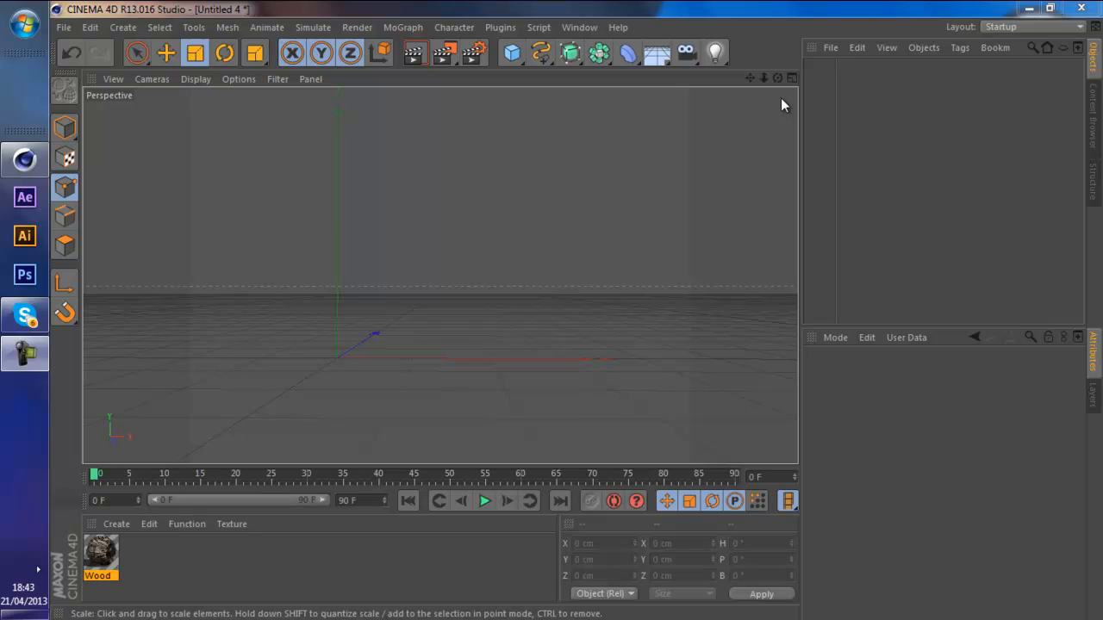
mouse_move(762, 80)
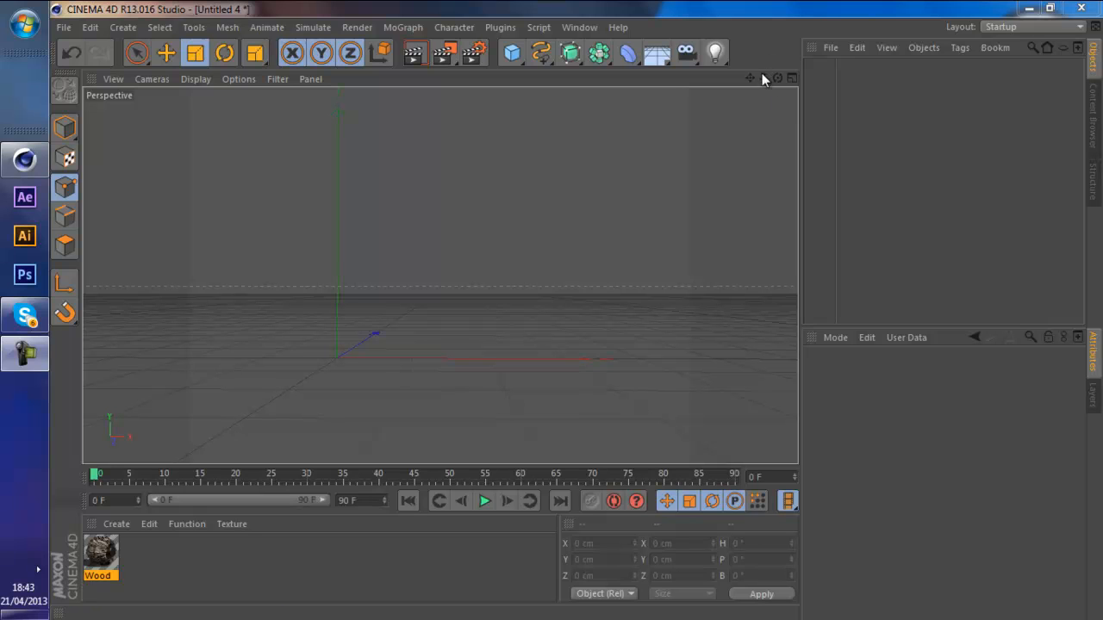
mouse_move(756, 82)
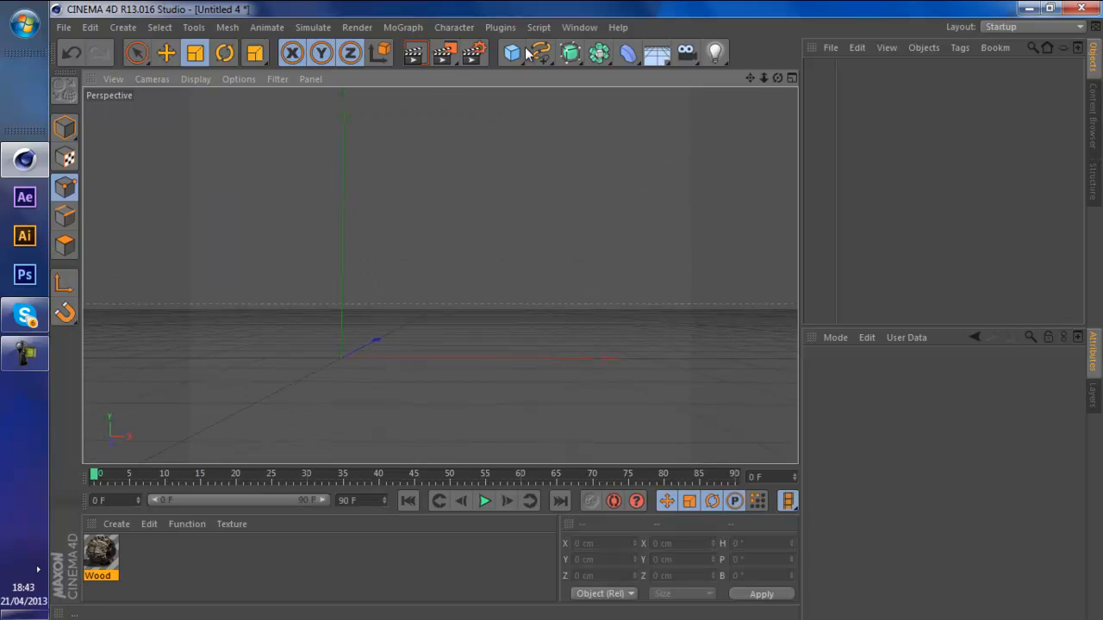
- Activate the B-Spline tool from the spline palette and show the empty scene from the front
click(540, 52)
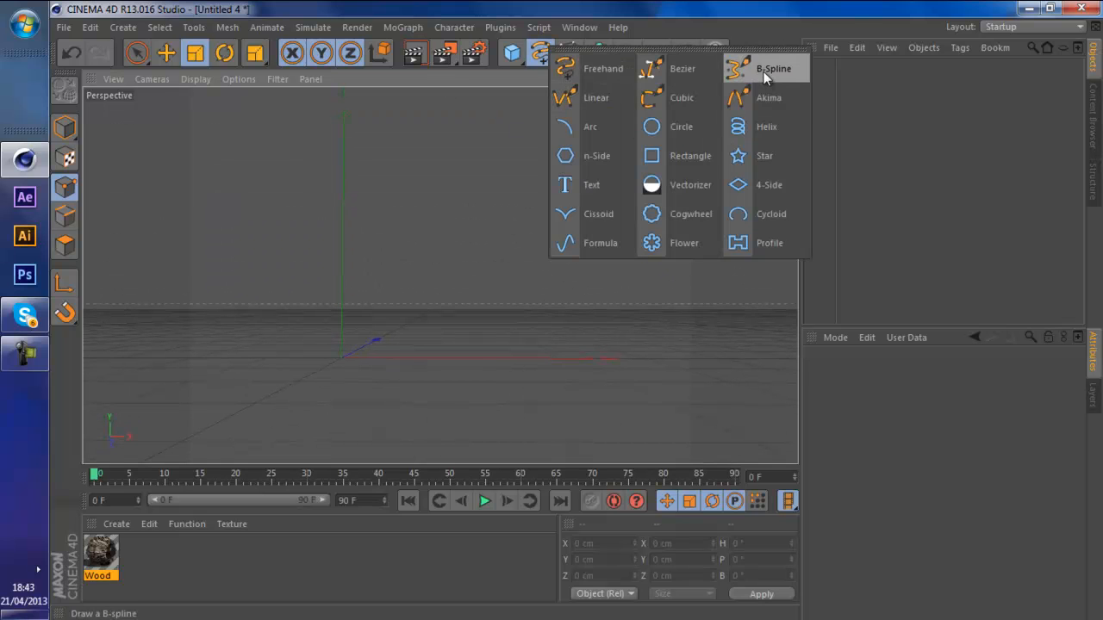
click(772, 68)
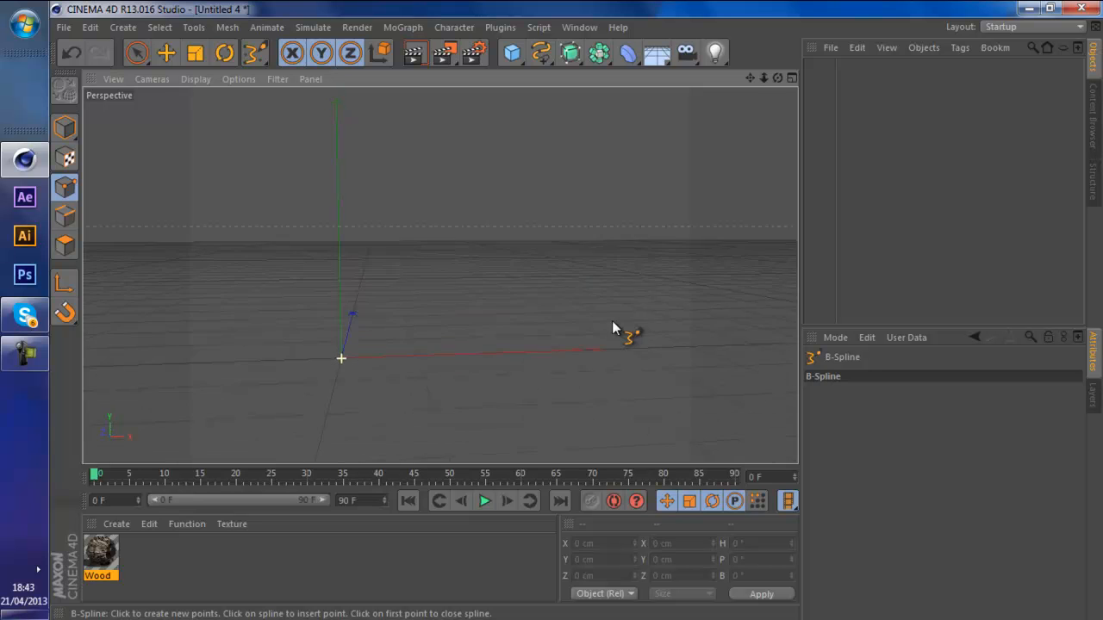
drag(616, 327, 395, 345)
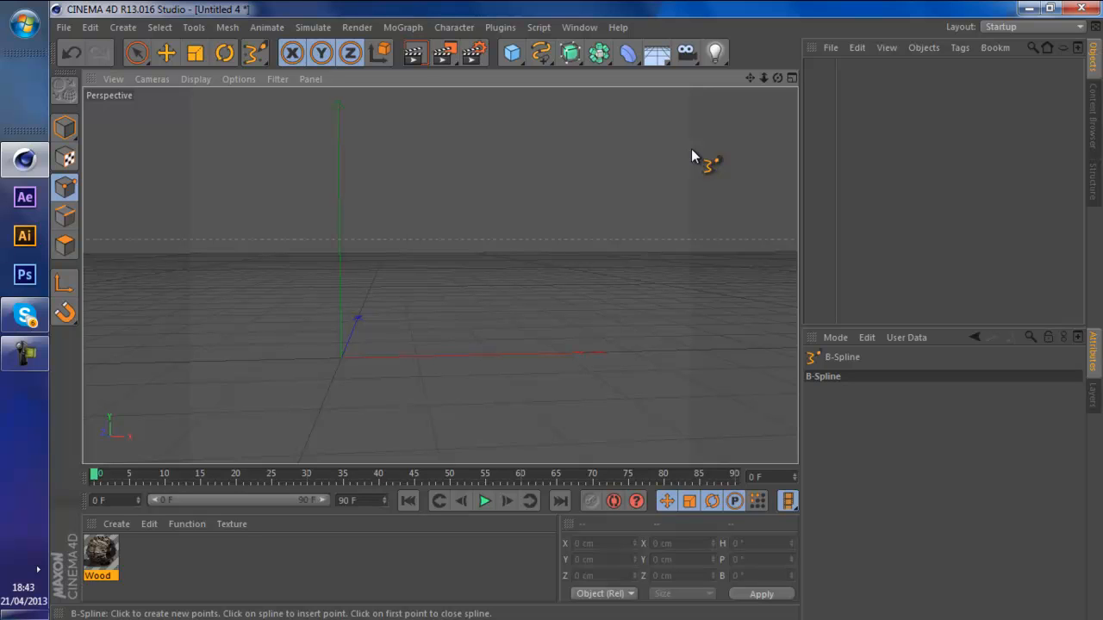
mouse_move(713, 155)
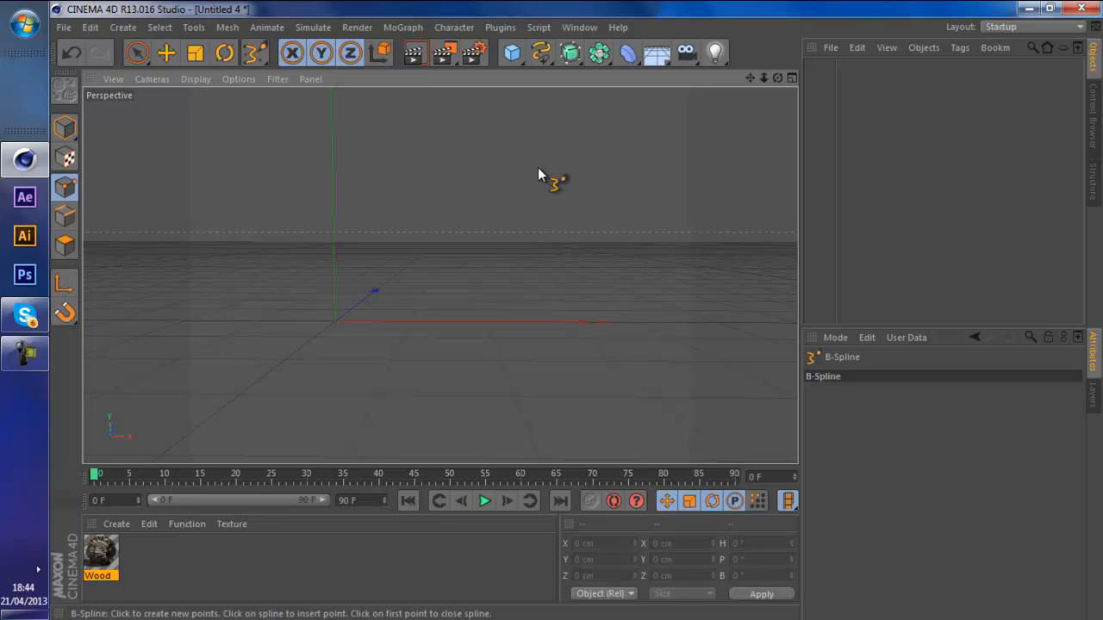
mouse_move(579, 169)
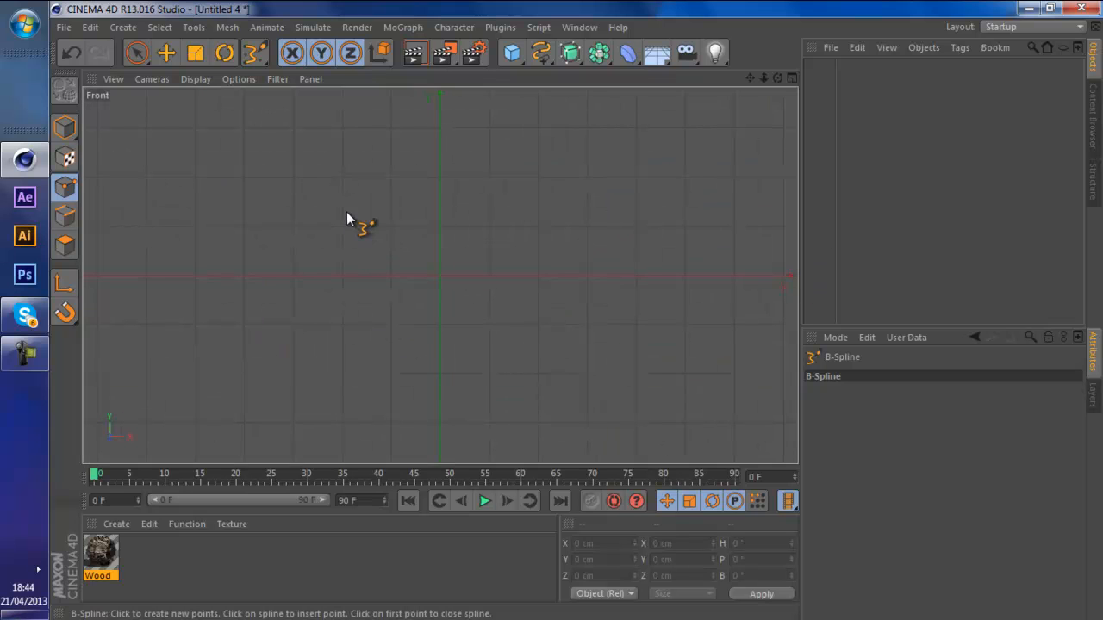
mouse_move(482, 157)
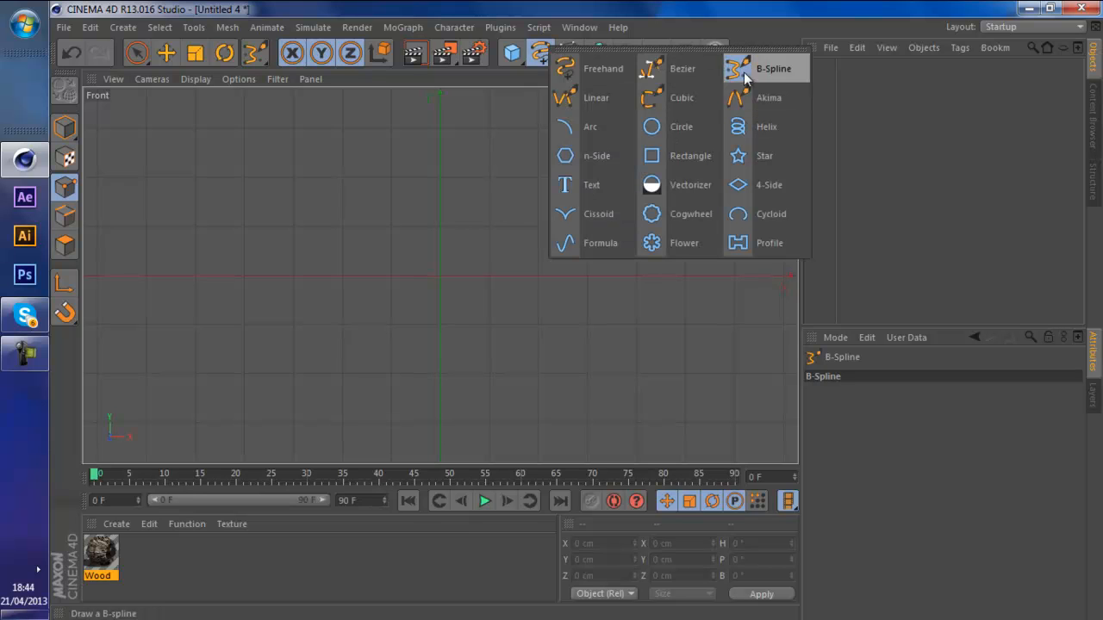
mouse_move(768, 79)
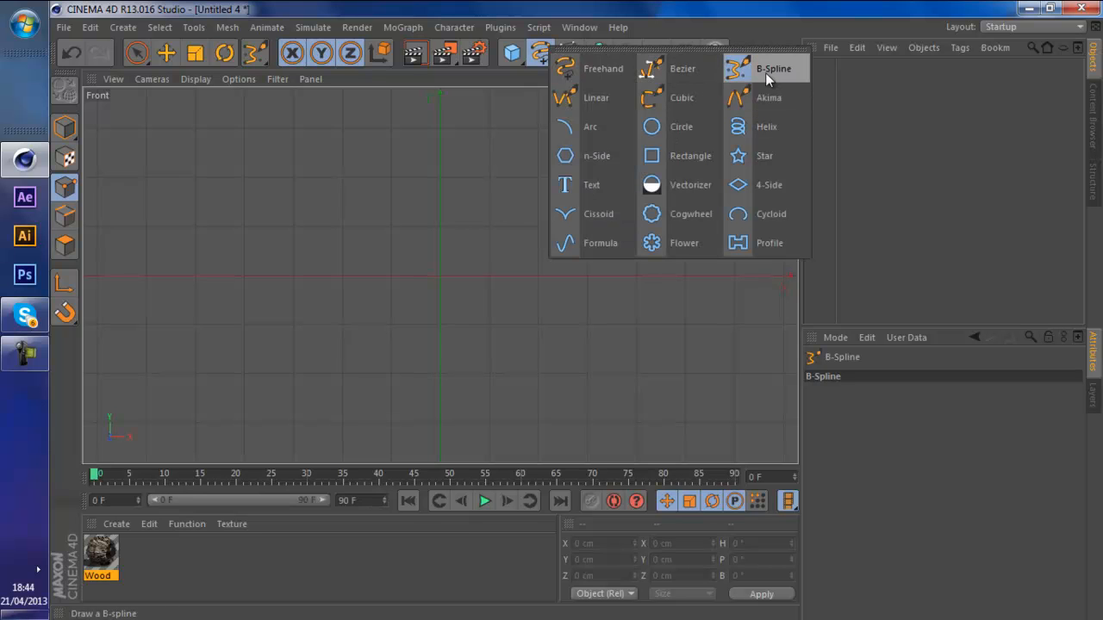
- Draw an open B-spline through several points that arches, dips, then rises
click(771, 68)
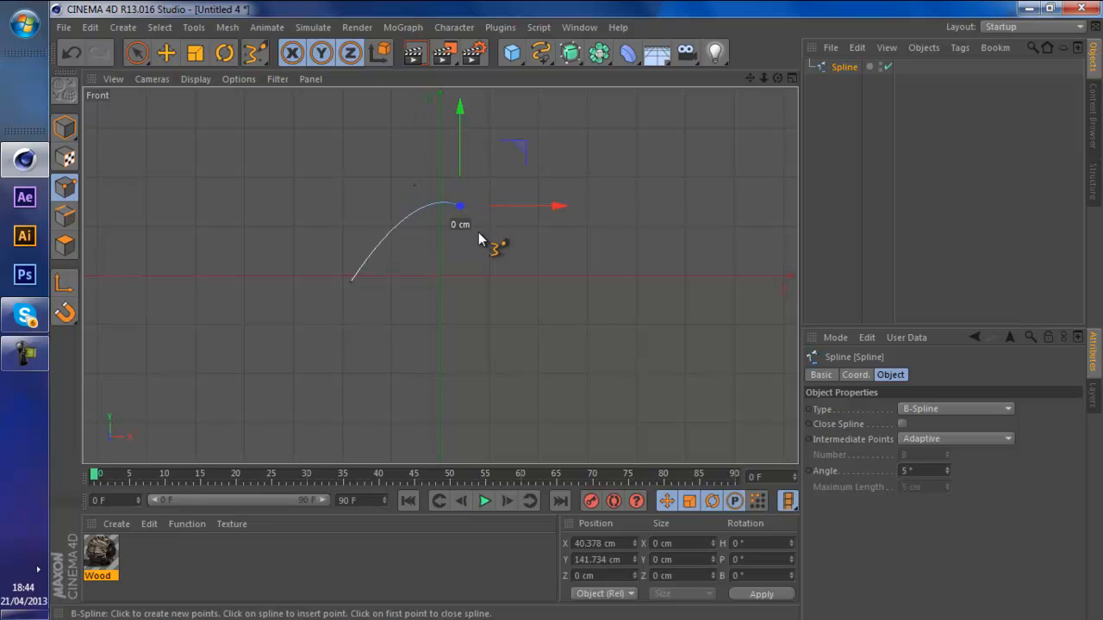
drag(459, 205, 489, 282)
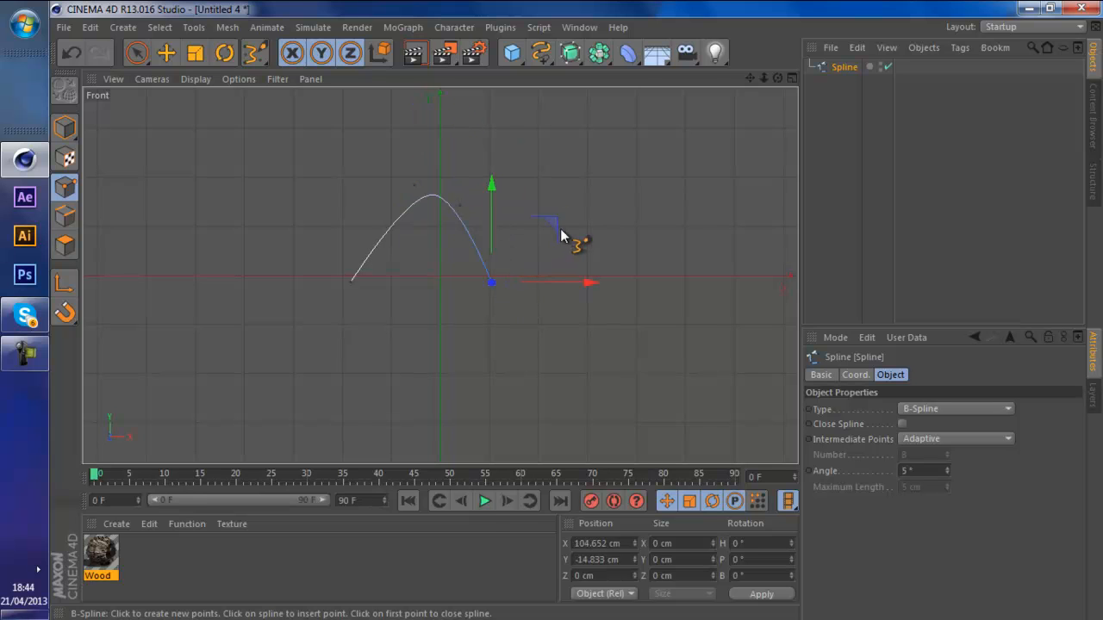
drag(491, 282, 543, 265)
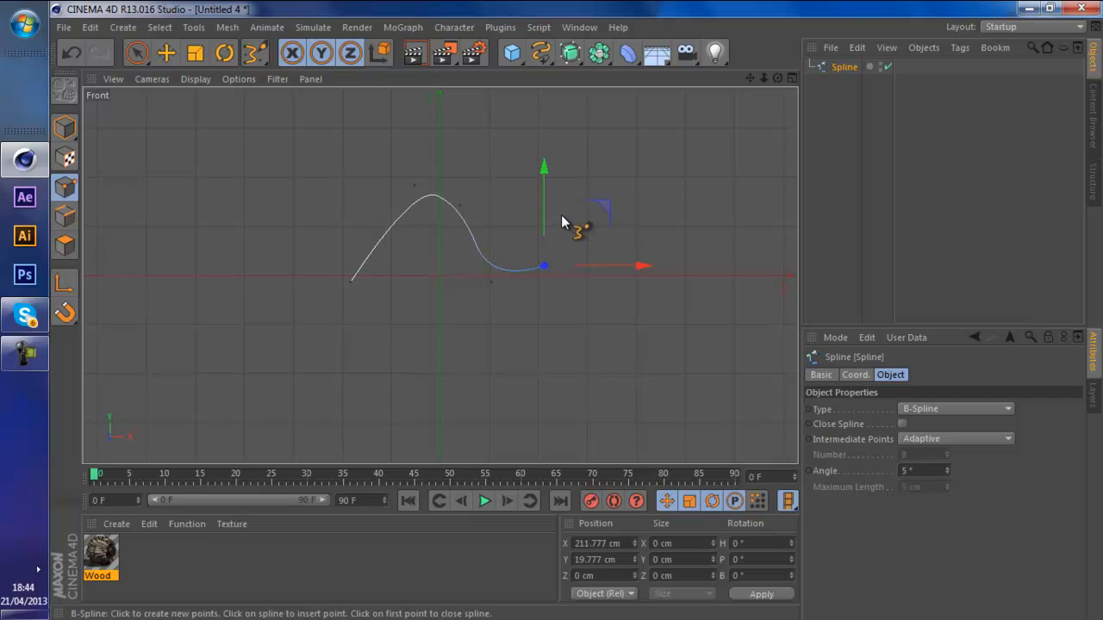
drag(542, 266, 602, 200)
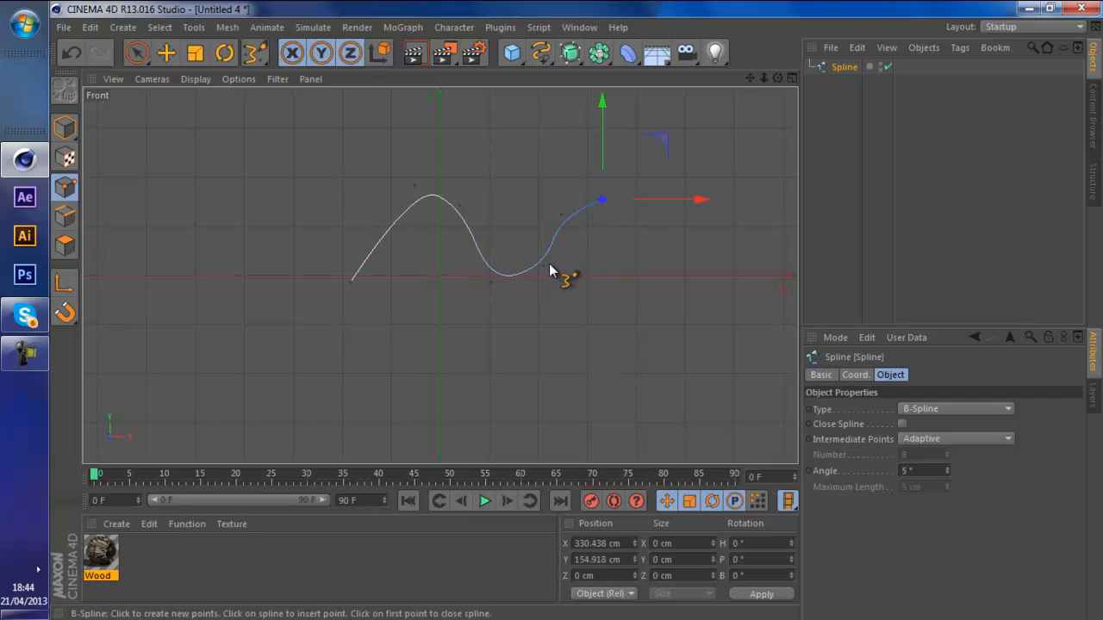
click(845, 66)
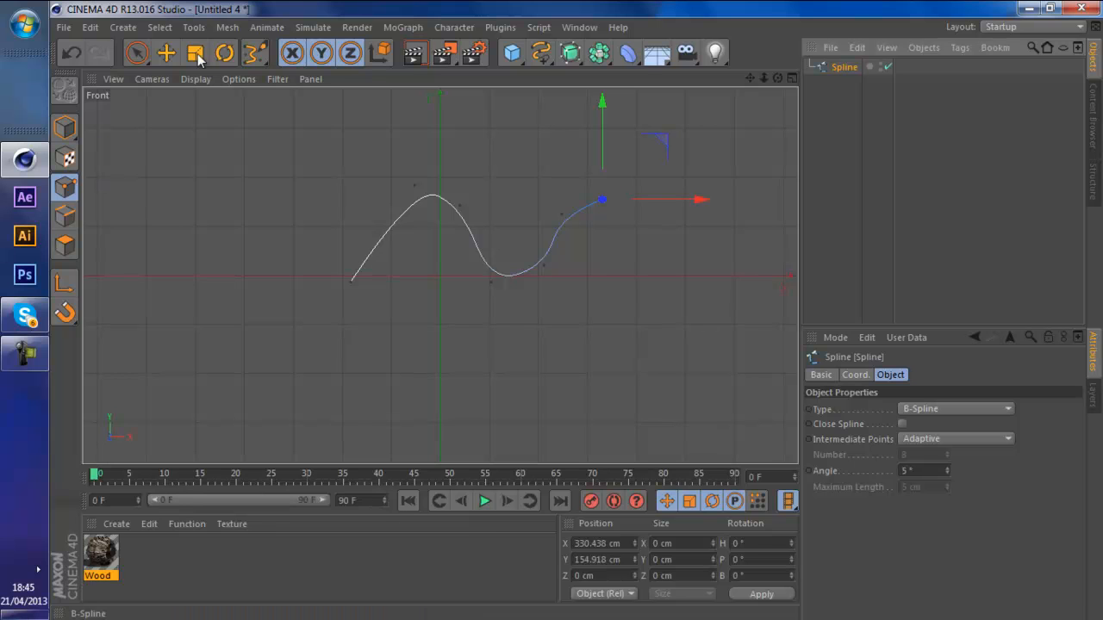
- Move the spline's points to form a smooth S-wave with a raised right end
click(166, 53)
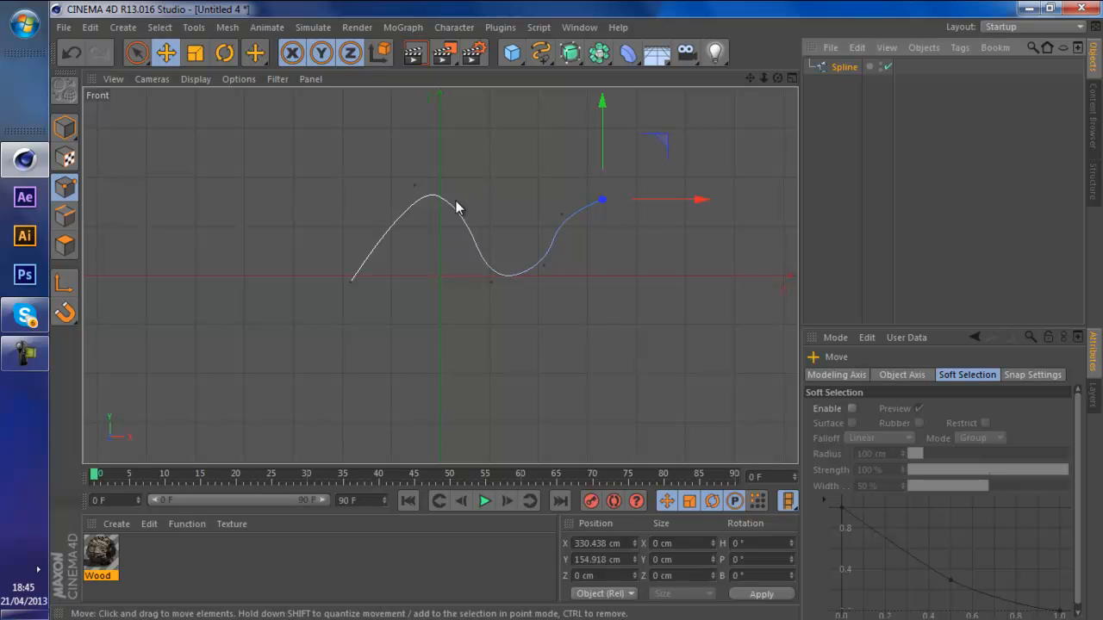
drag(600, 199, 504, 207)
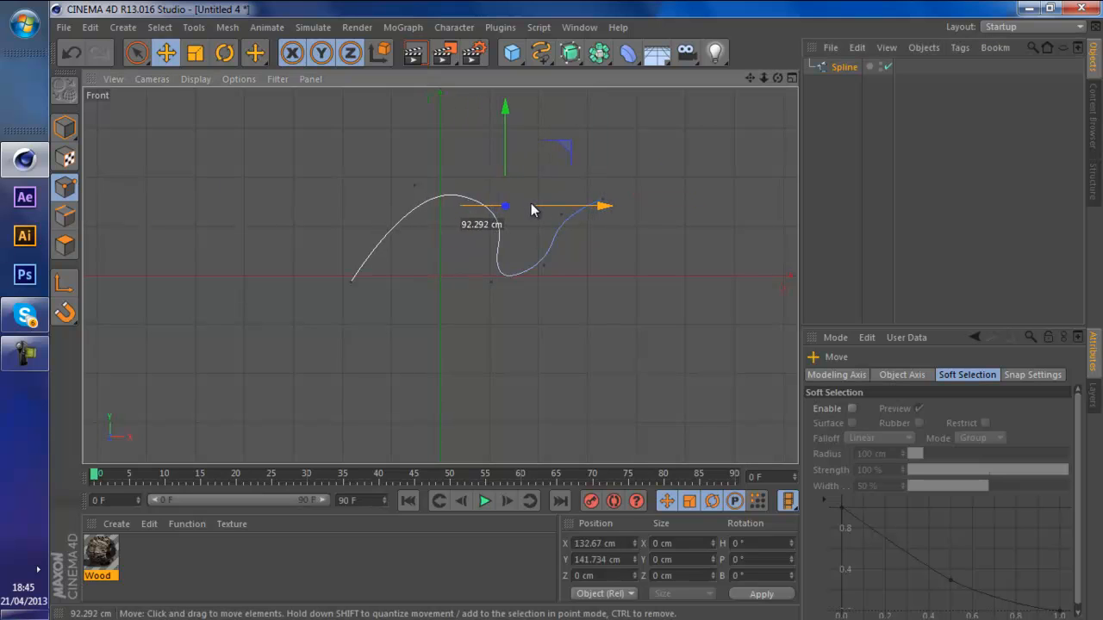
drag(504, 207, 414, 187)
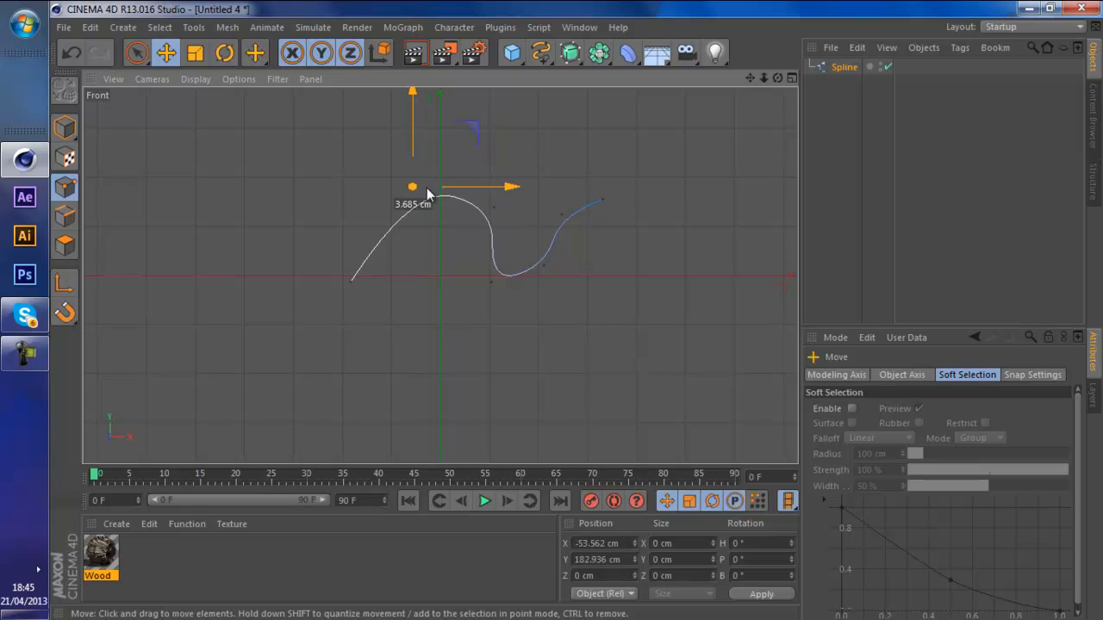
drag(412, 187, 418, 194)
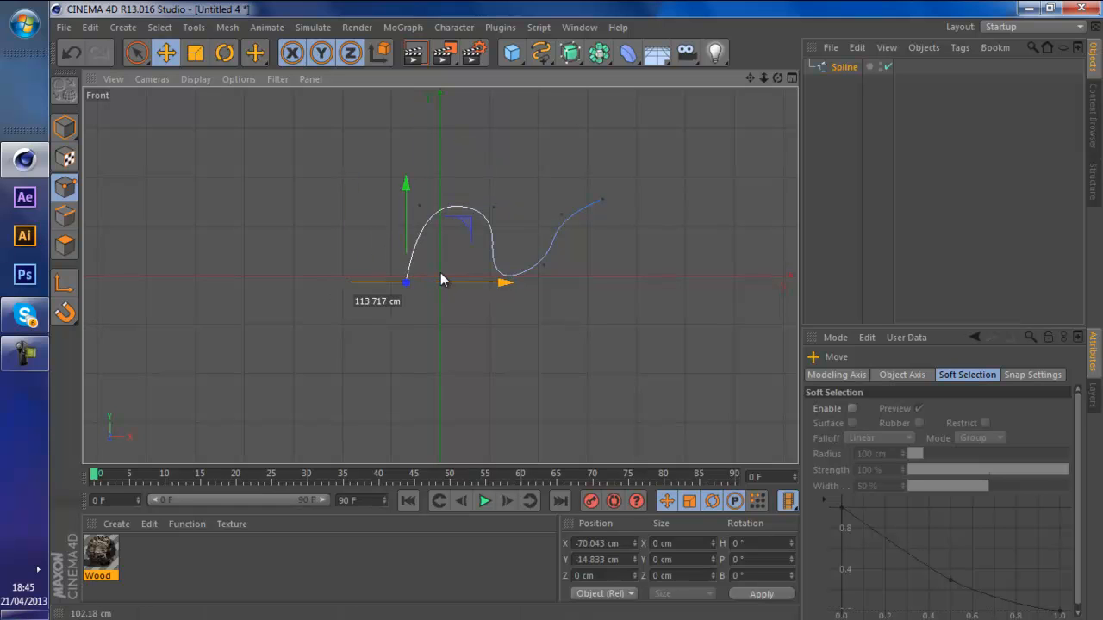
drag(405, 280, 543, 267)
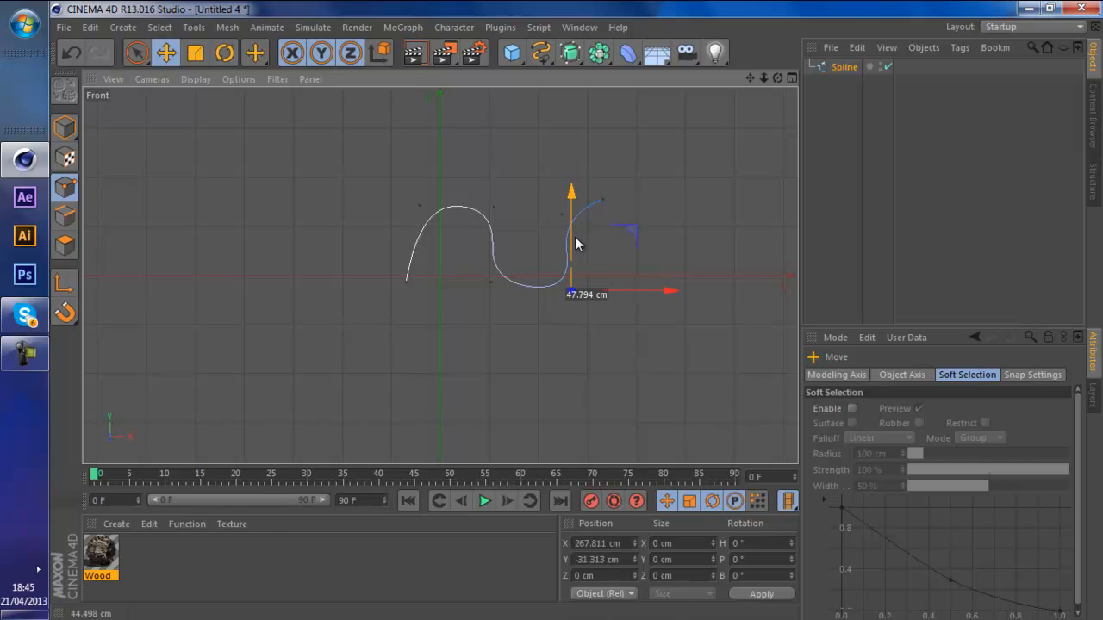
drag(570, 241, 491, 259)
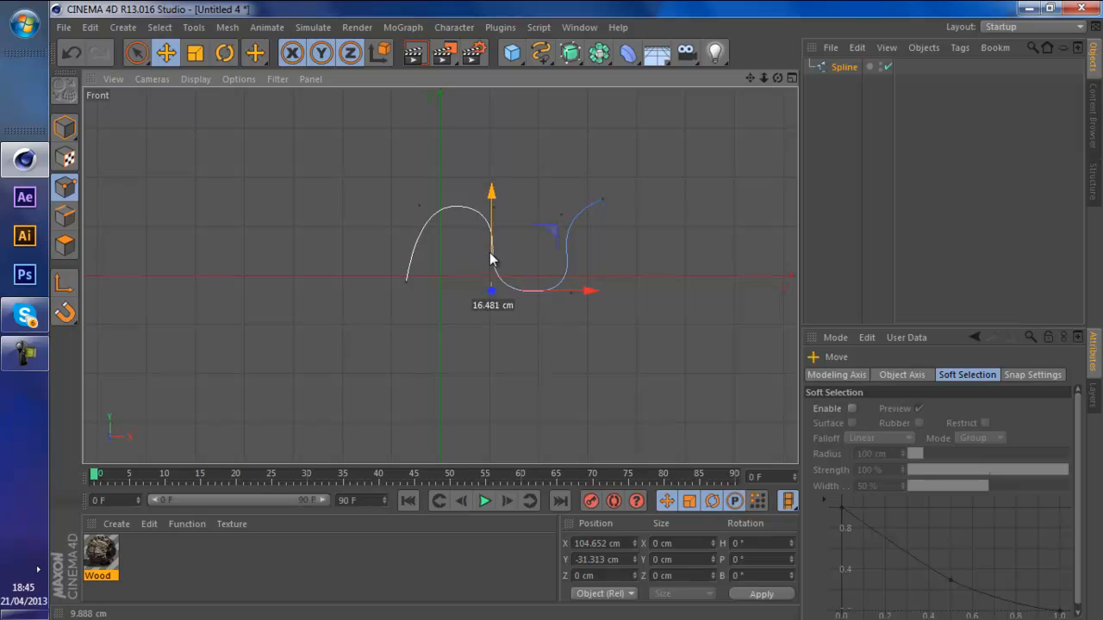
drag(491, 291, 571, 293)
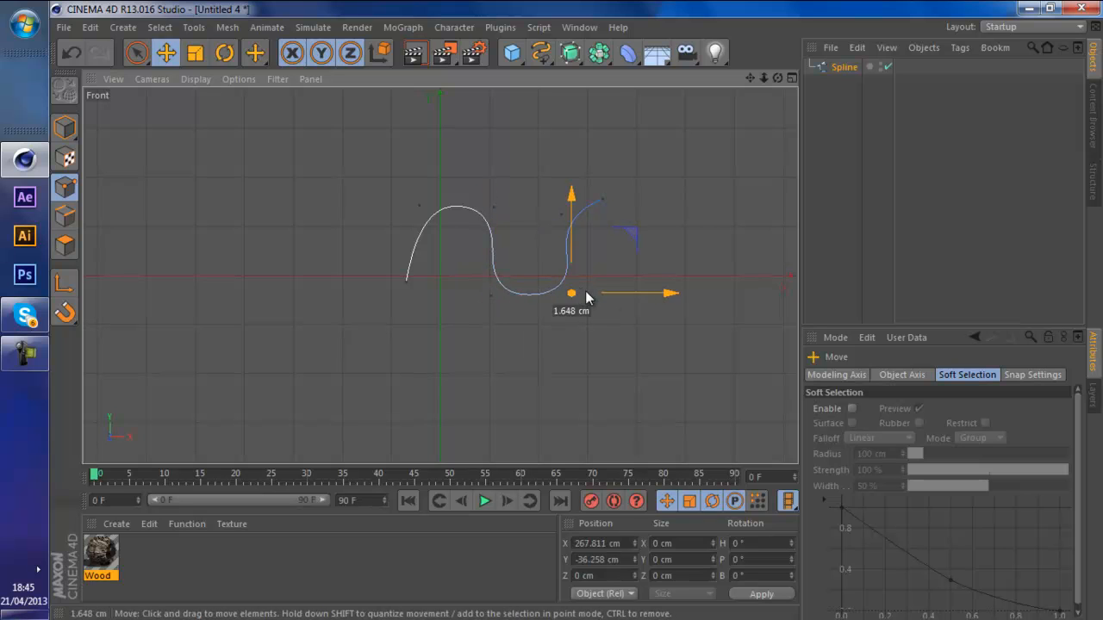
drag(571, 293, 602, 200)
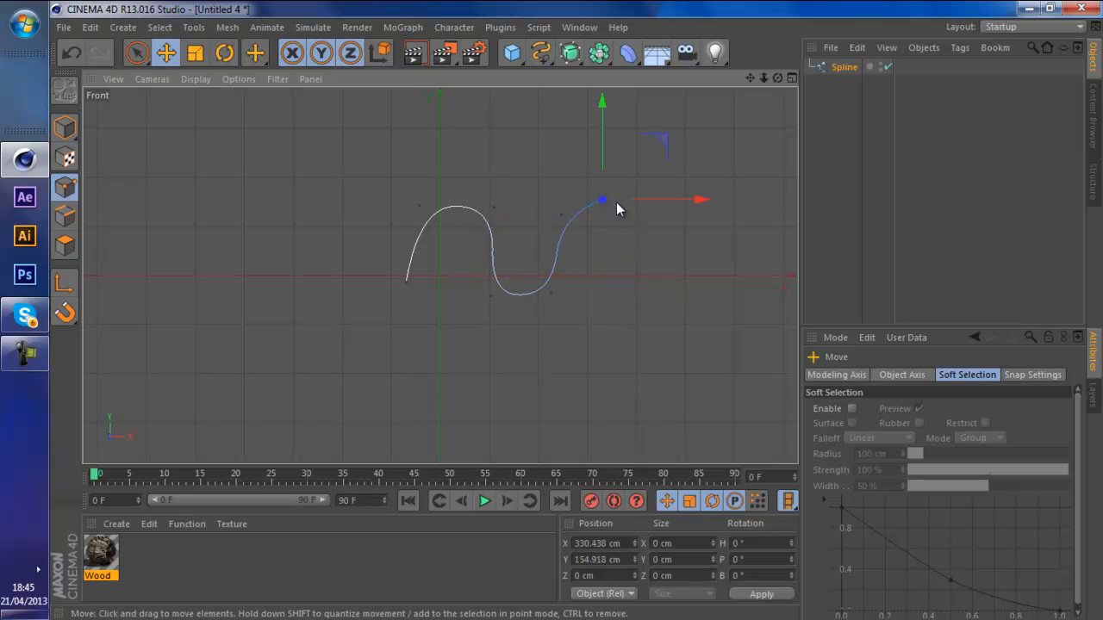
drag(601, 199, 601, 225)
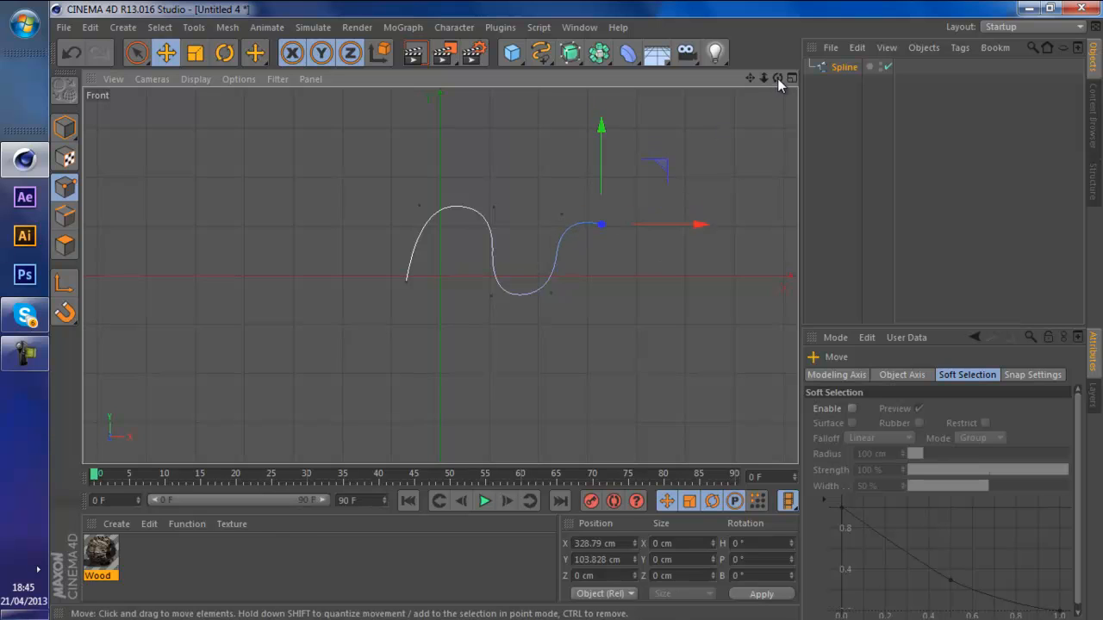
drag(600, 226, 406, 263)
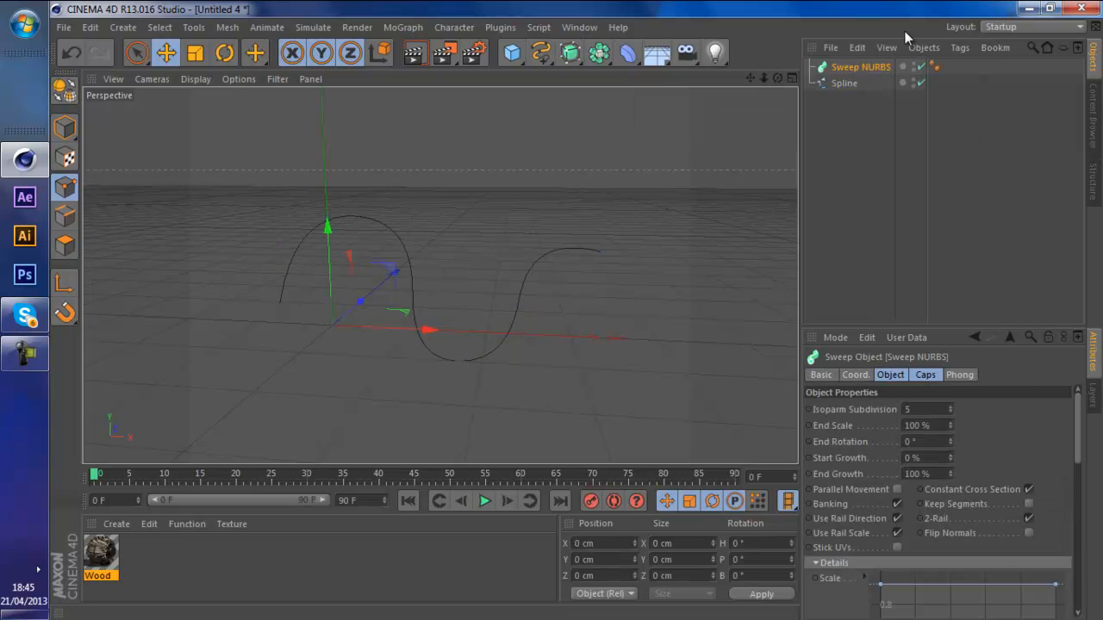
- Add a 15 cm radius Circle profile under the Sweep NURBS, then select the Sweep
click(845, 83)
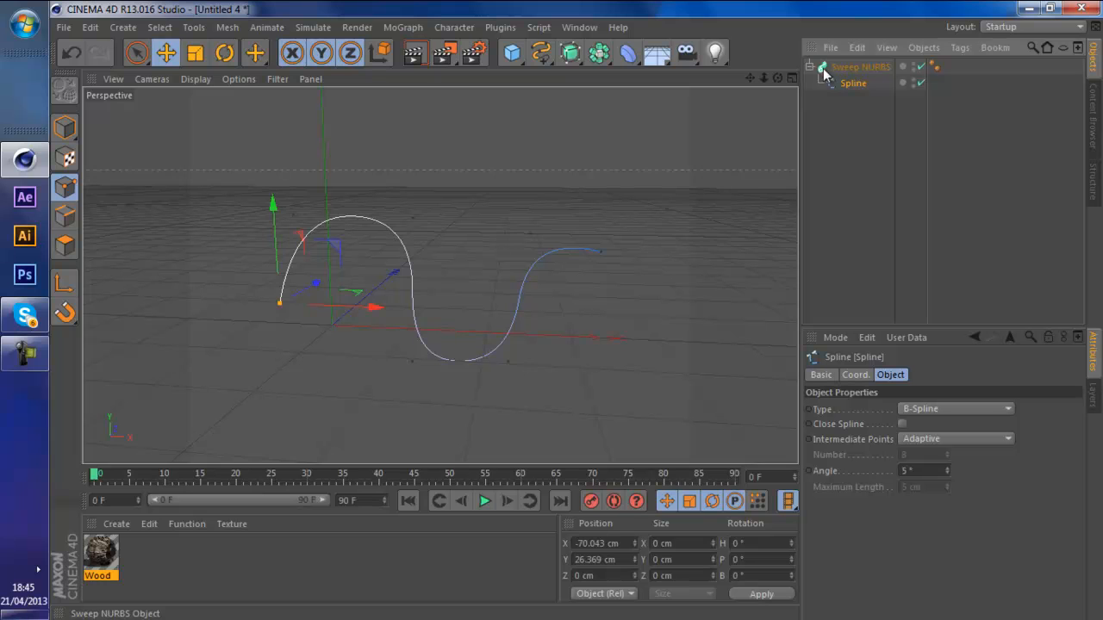
click(541, 54)
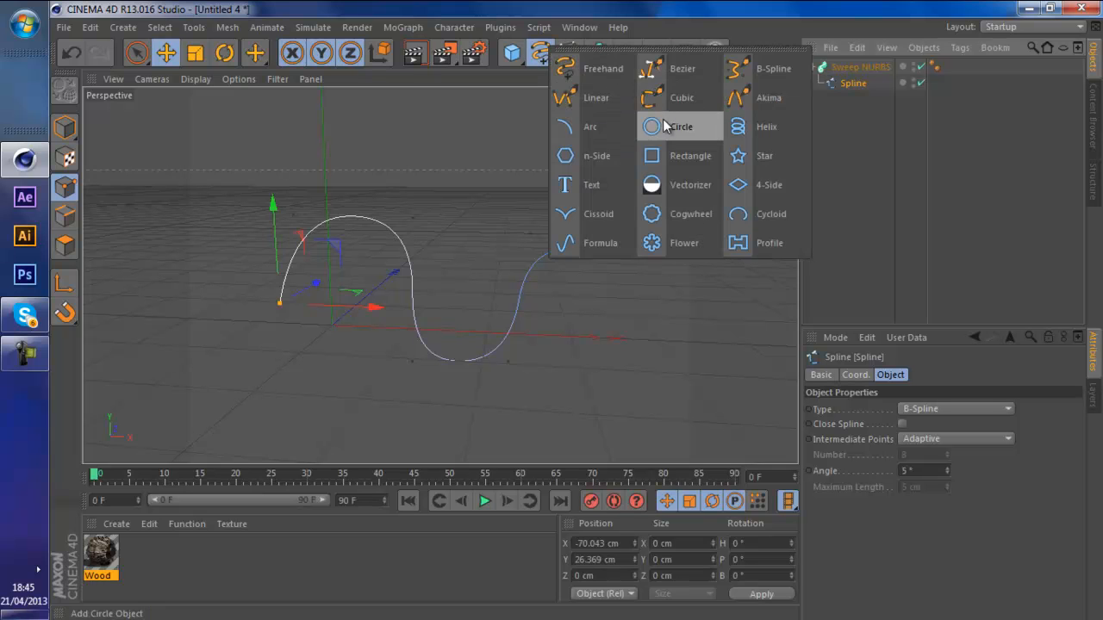
click(680, 127)
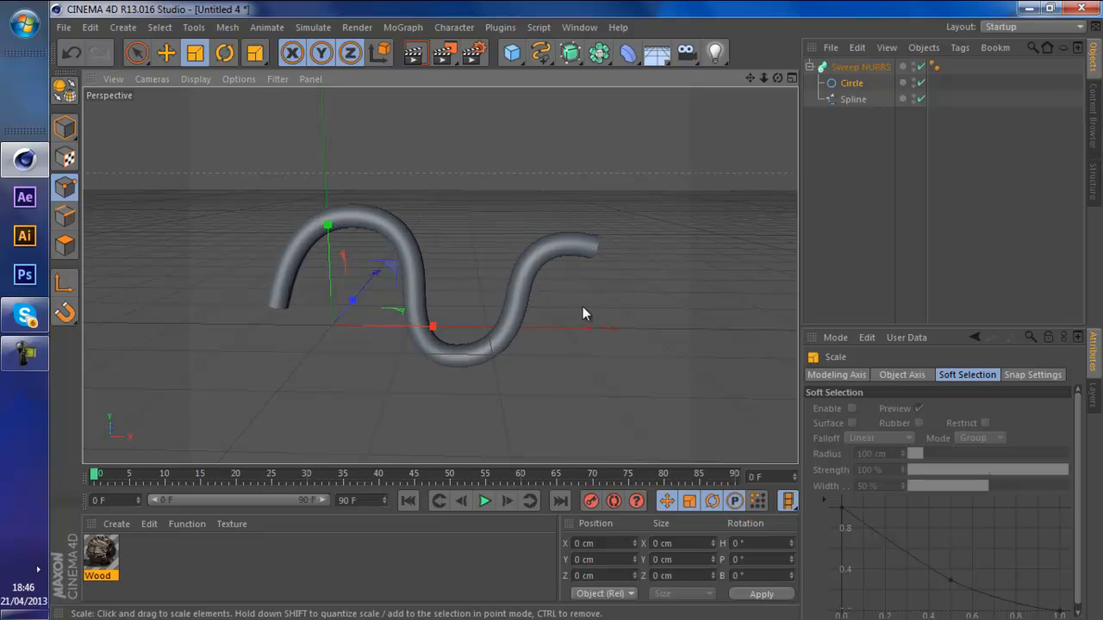
mouse_move(345, 176)
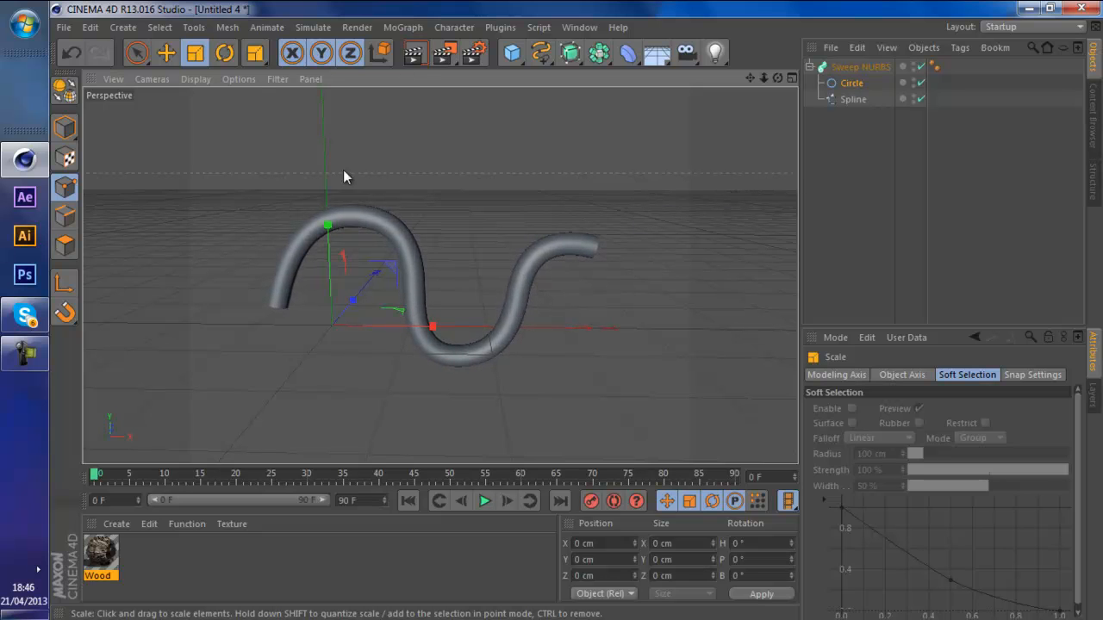
click(860, 66)
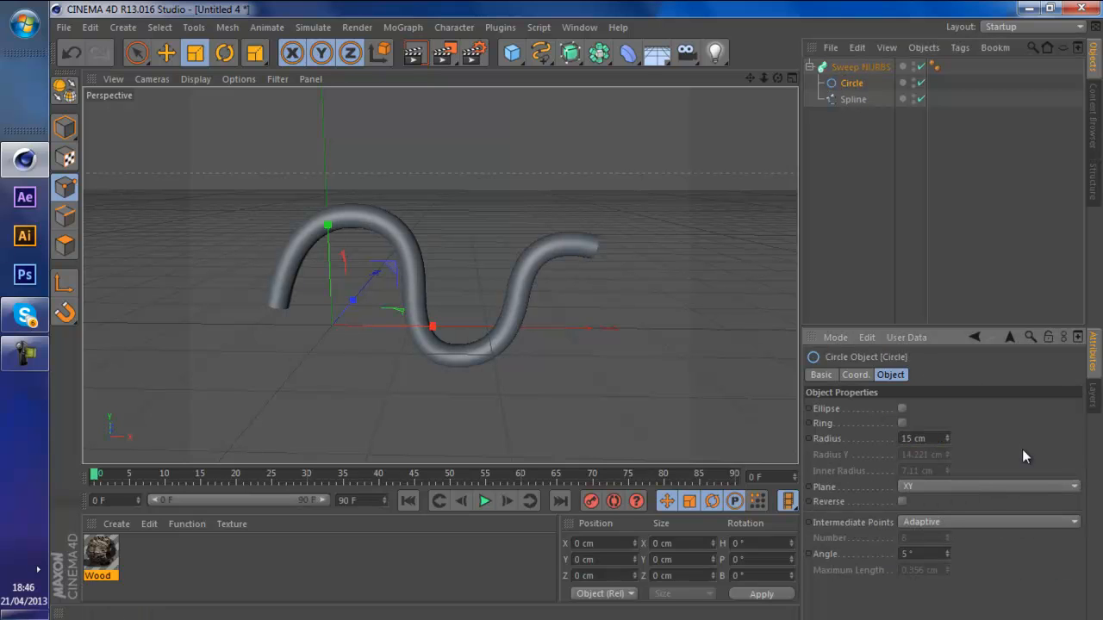
click(851, 83)
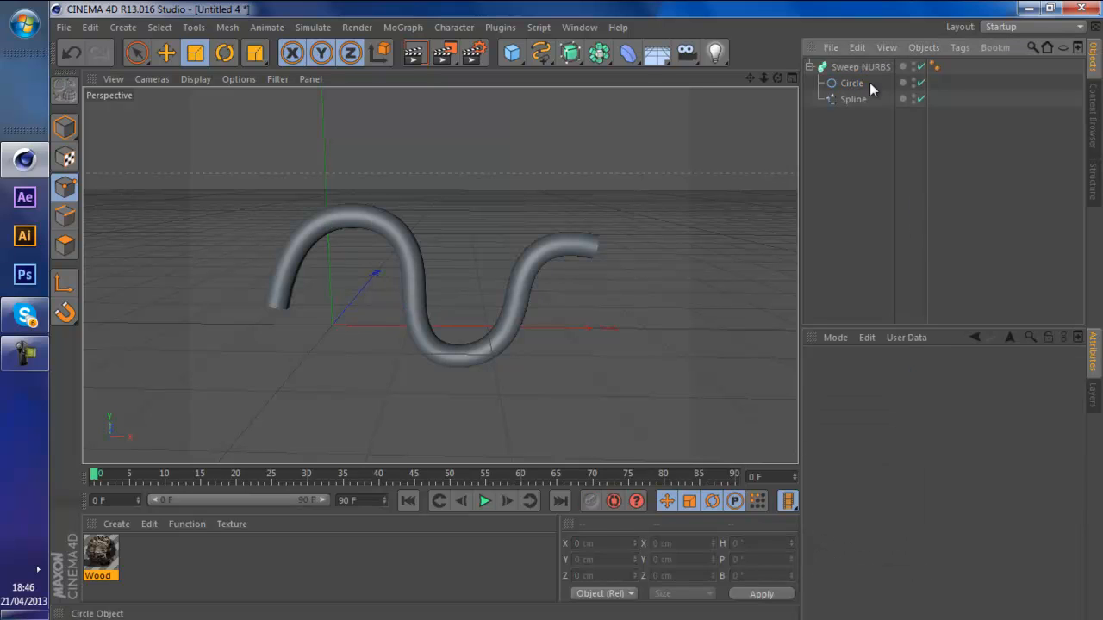
click(860, 66)
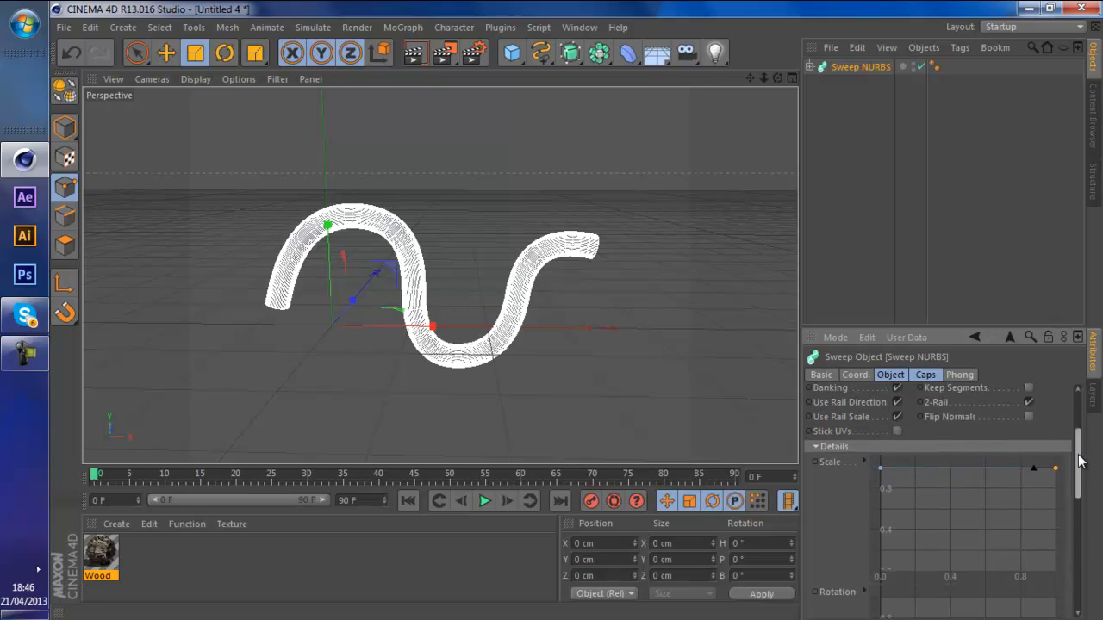
- Pull the Details Scale graph's end point down so the tube thins to a point
drag(1055, 468, 1057, 489)
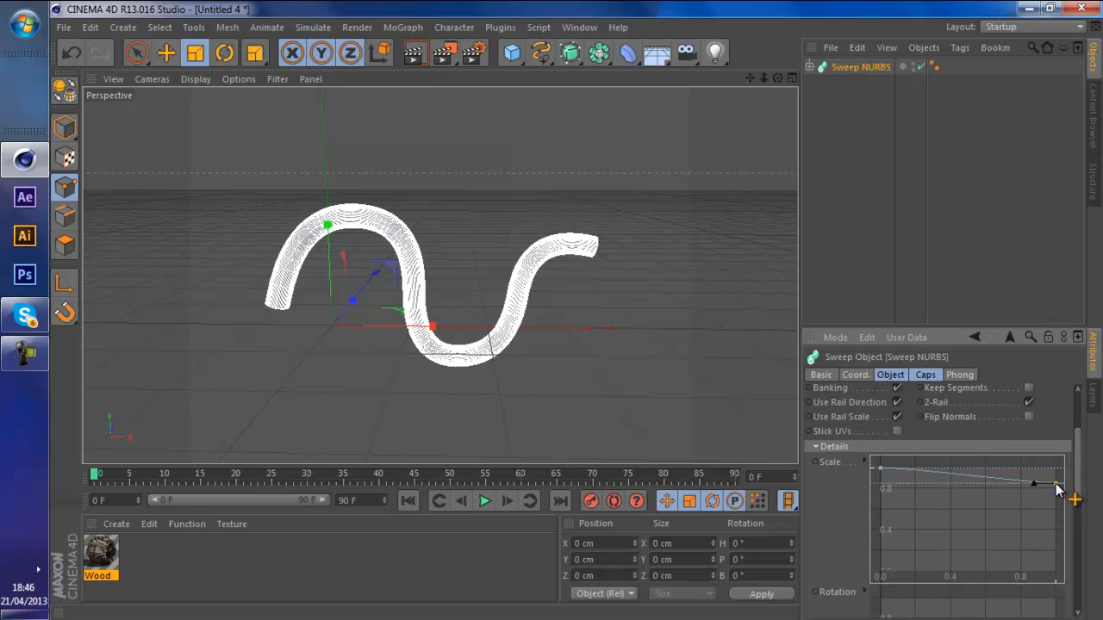
drag(1058, 484, 1052, 572)
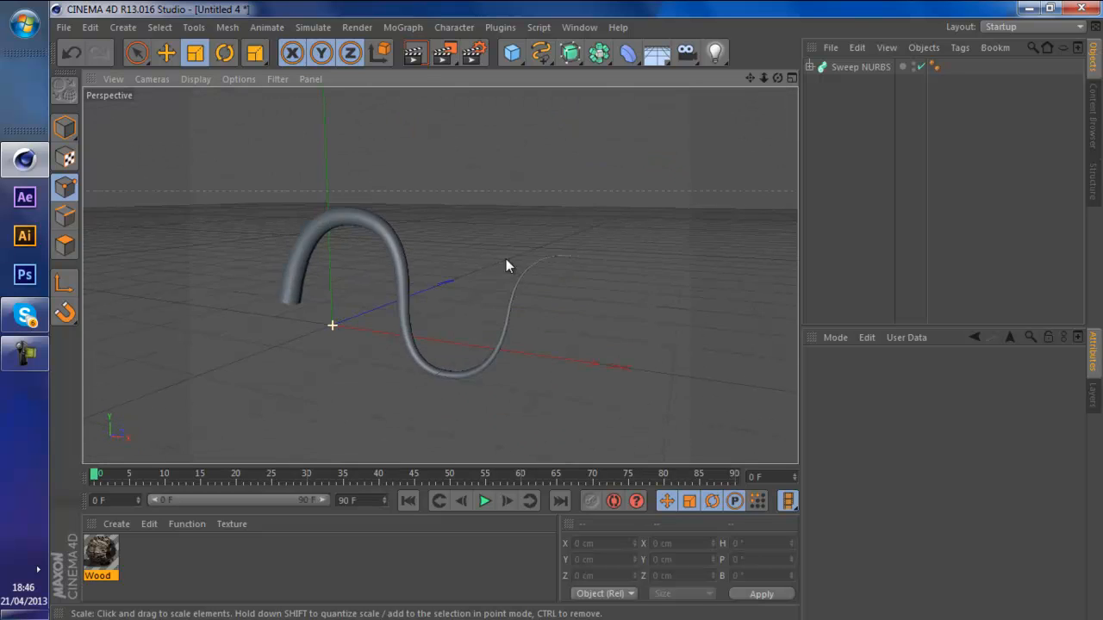
- Apply a dark grunge preset from the Content Browser to the tube as Mat.6
click(860, 66)
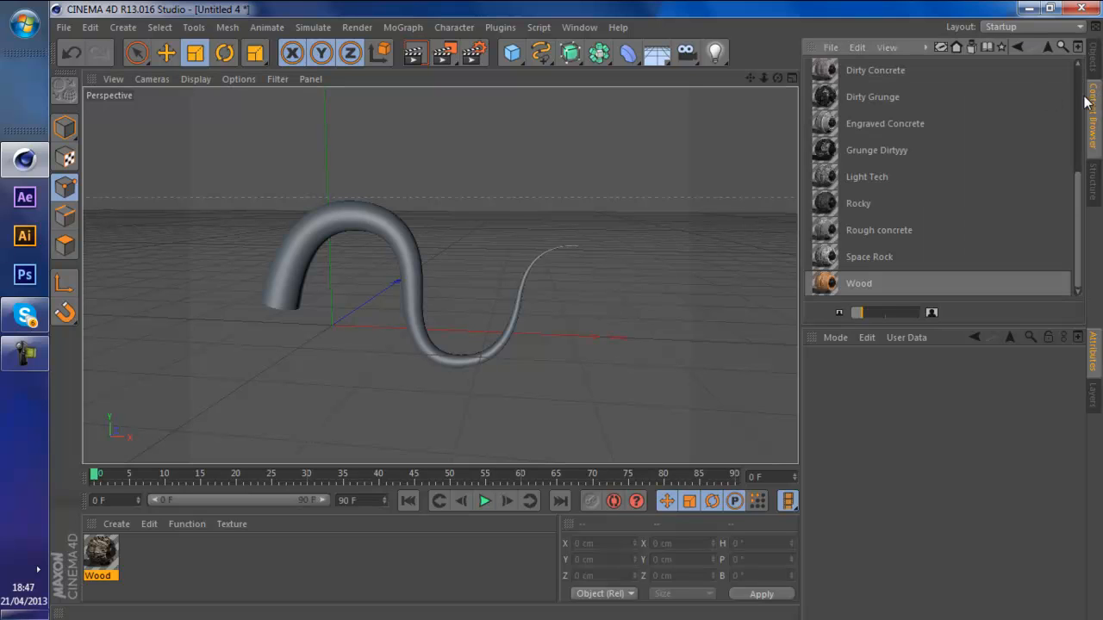
click(1048, 47)
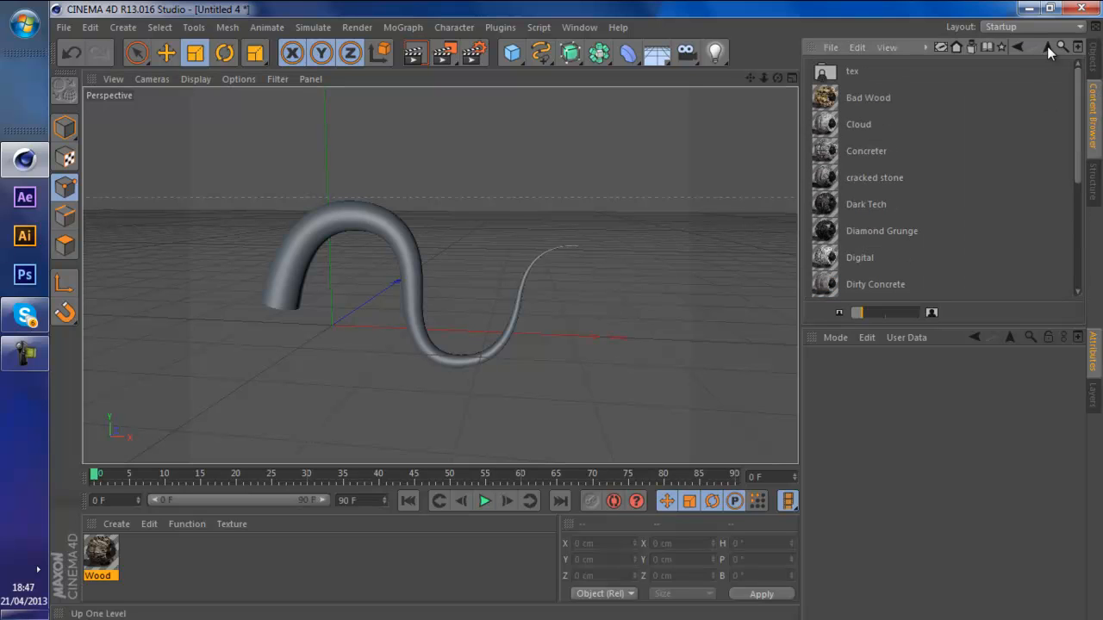
scroll(down, 3)
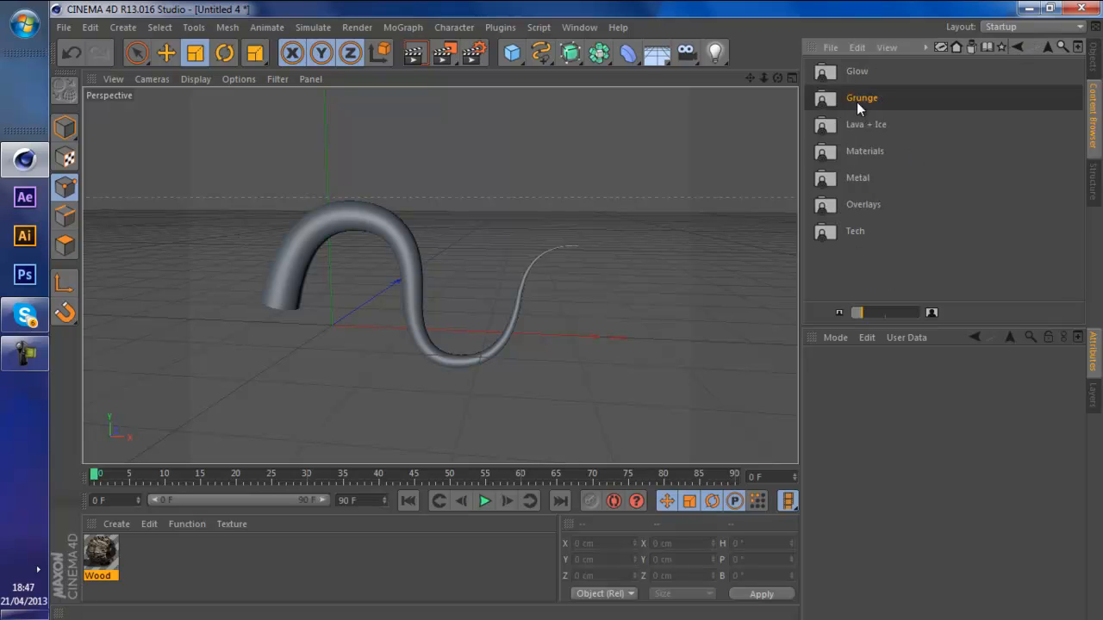
scroll(down, 3)
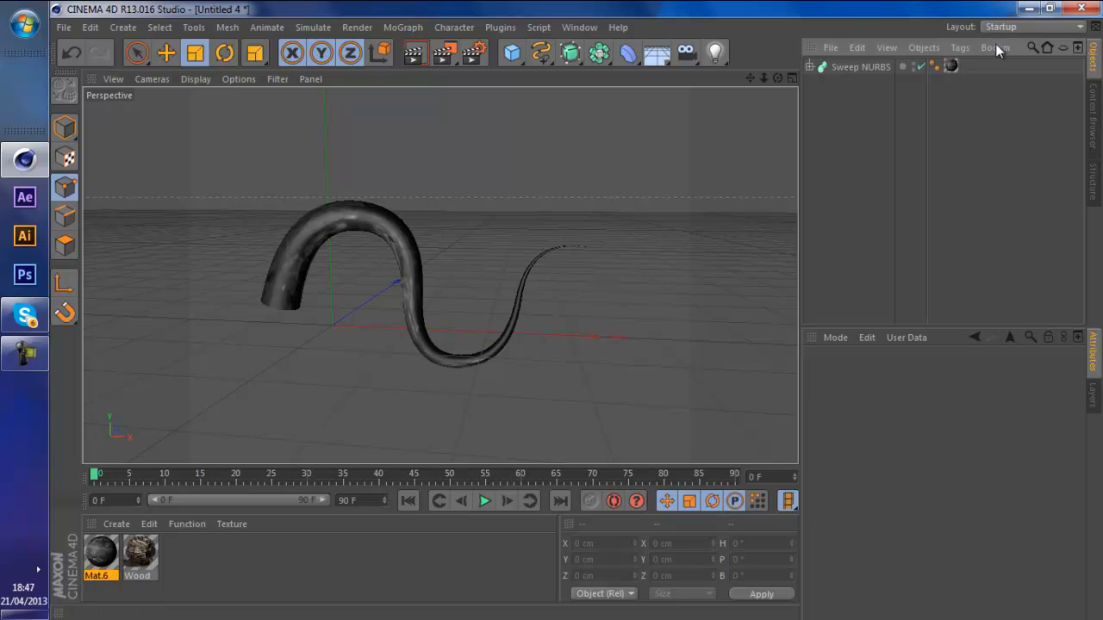
click(951, 66)
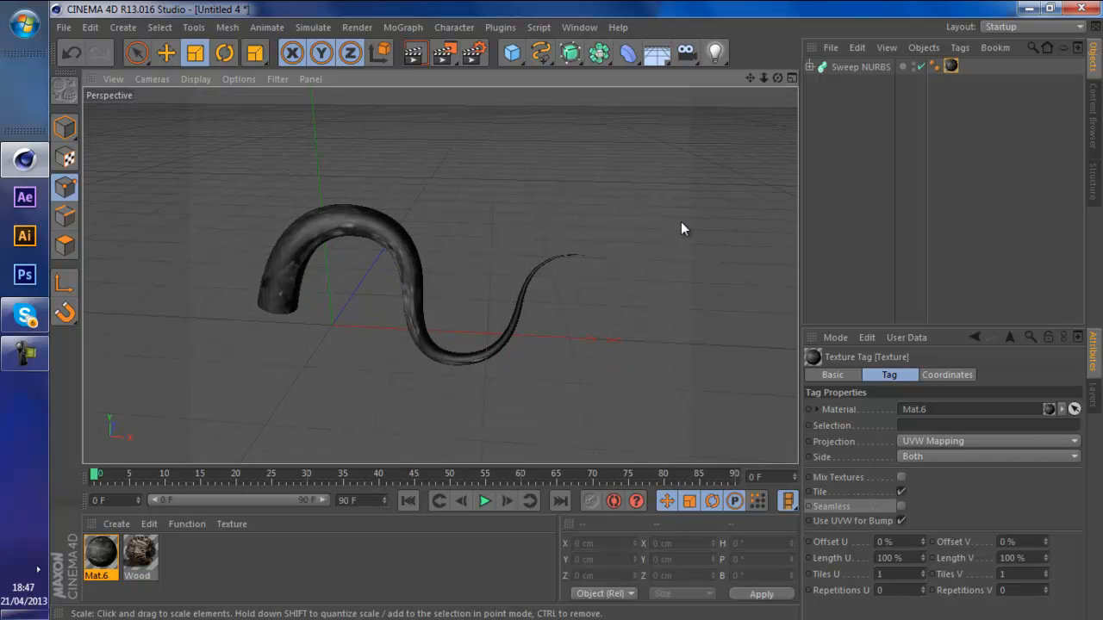
click(986, 440)
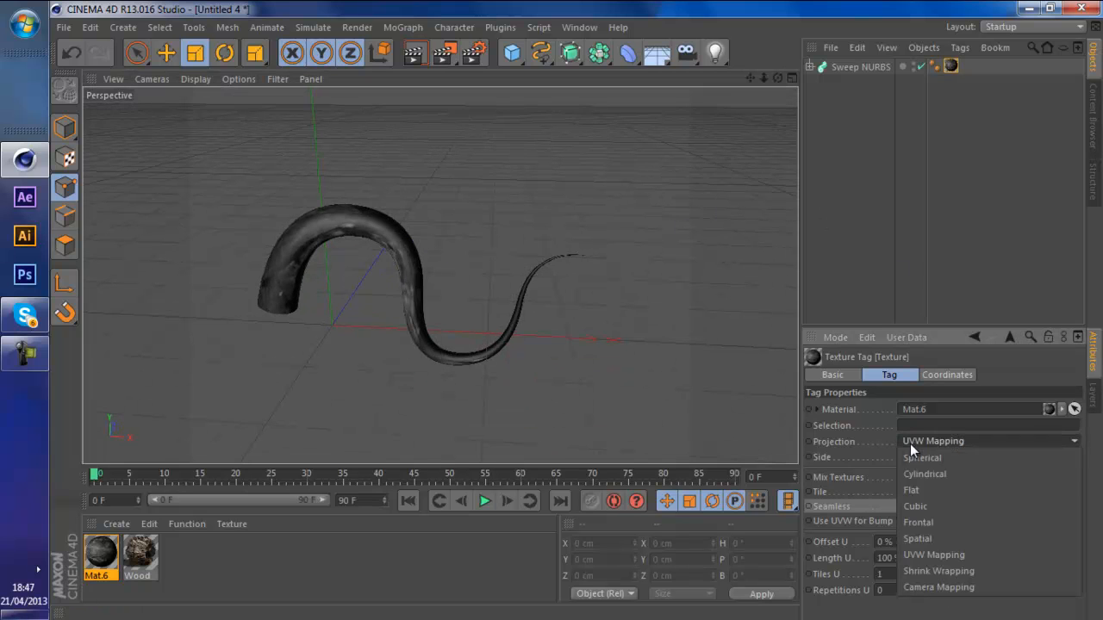
click(915, 506)
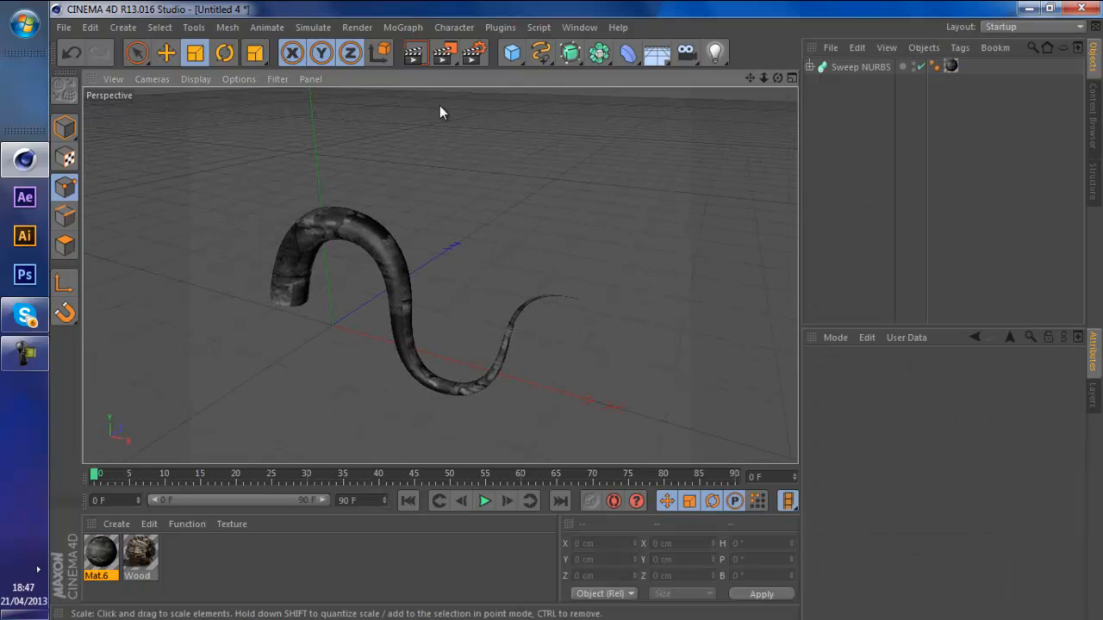
click(414, 54)
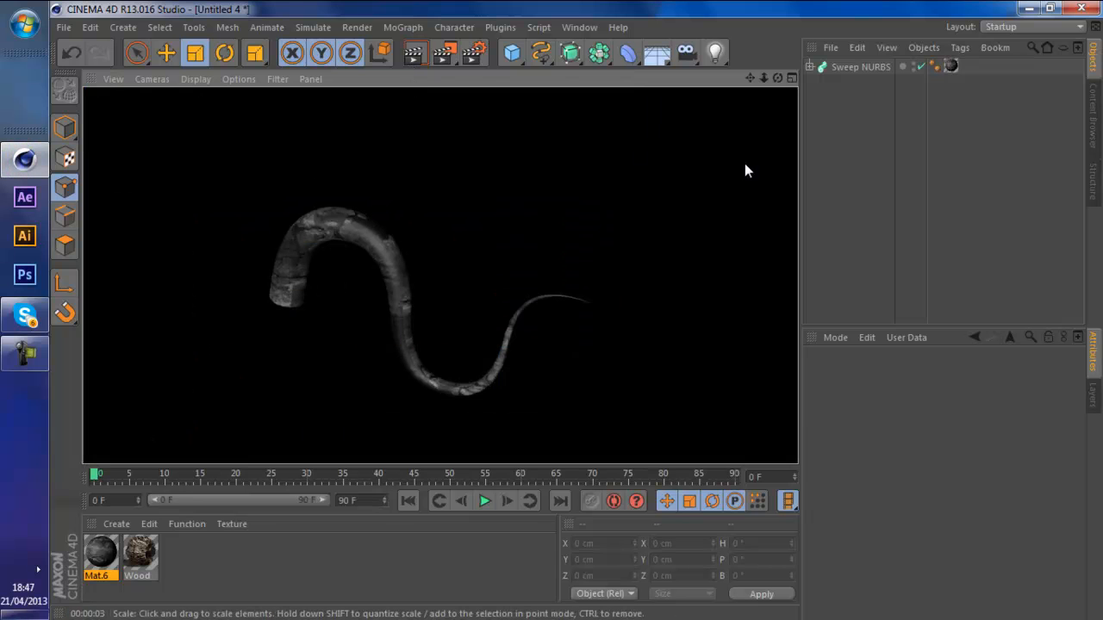
click(988, 441)
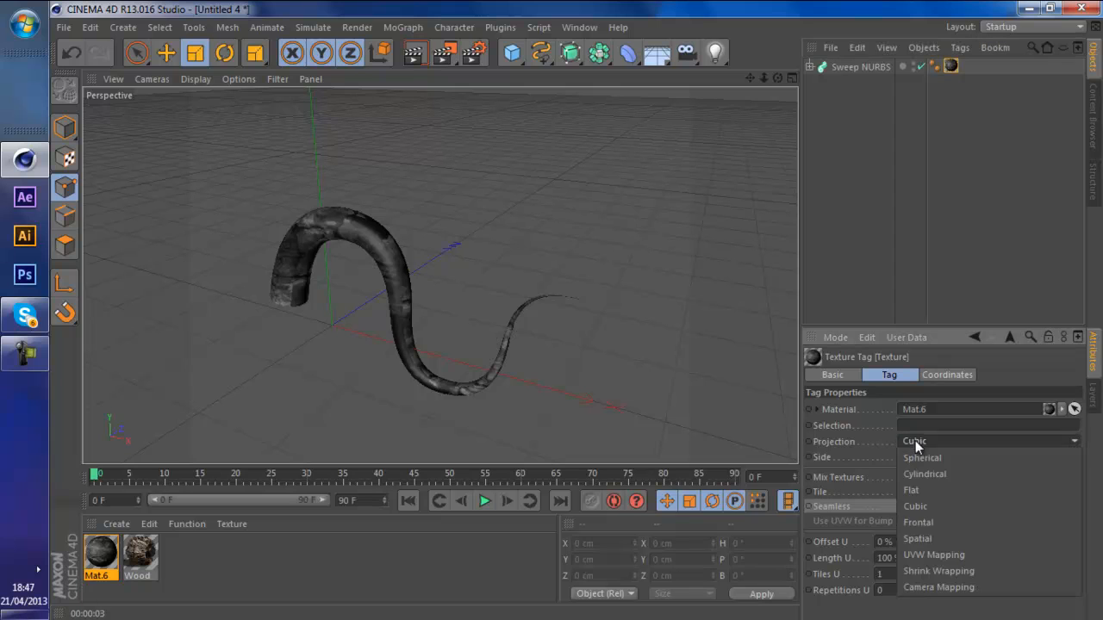
click(933, 554)
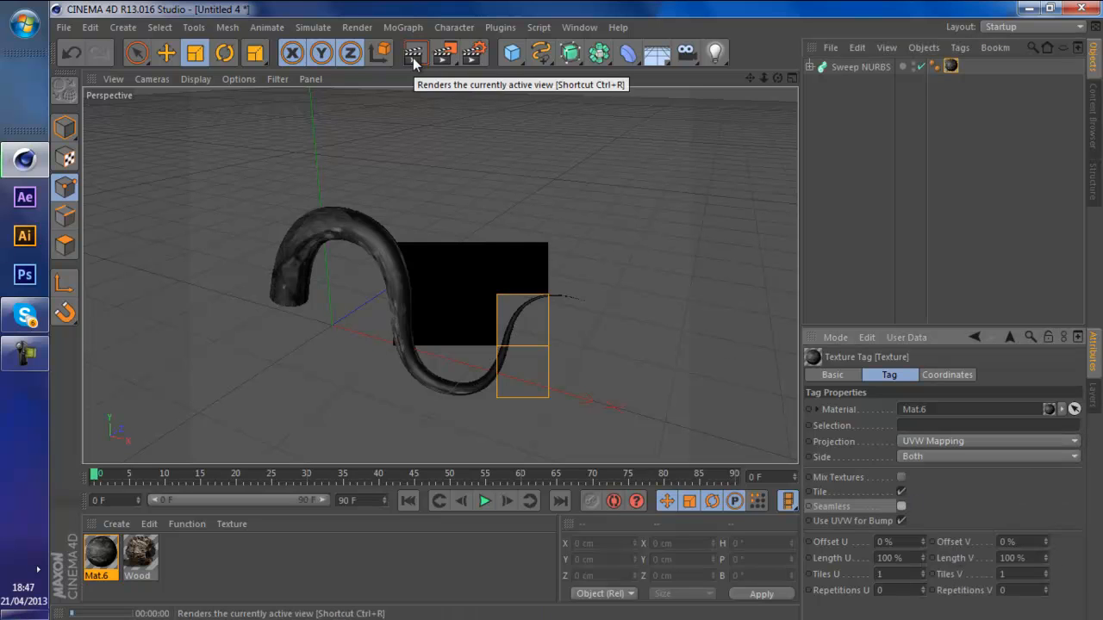
click(415, 54)
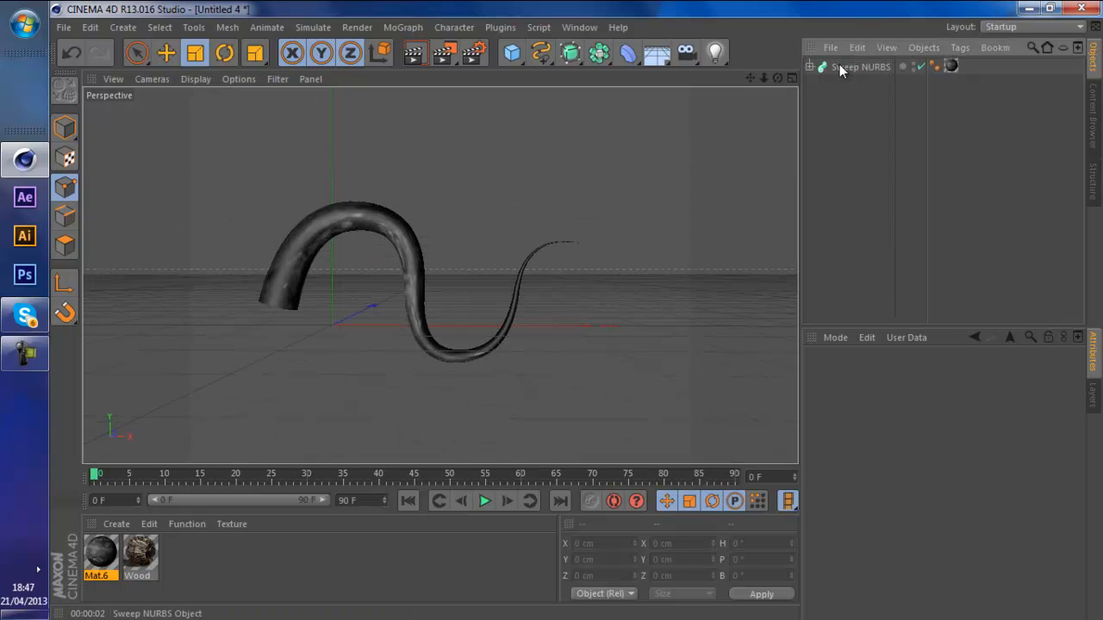
- Set the Sweep NURBS tube's editor and renderer visibility to off
click(860, 67)
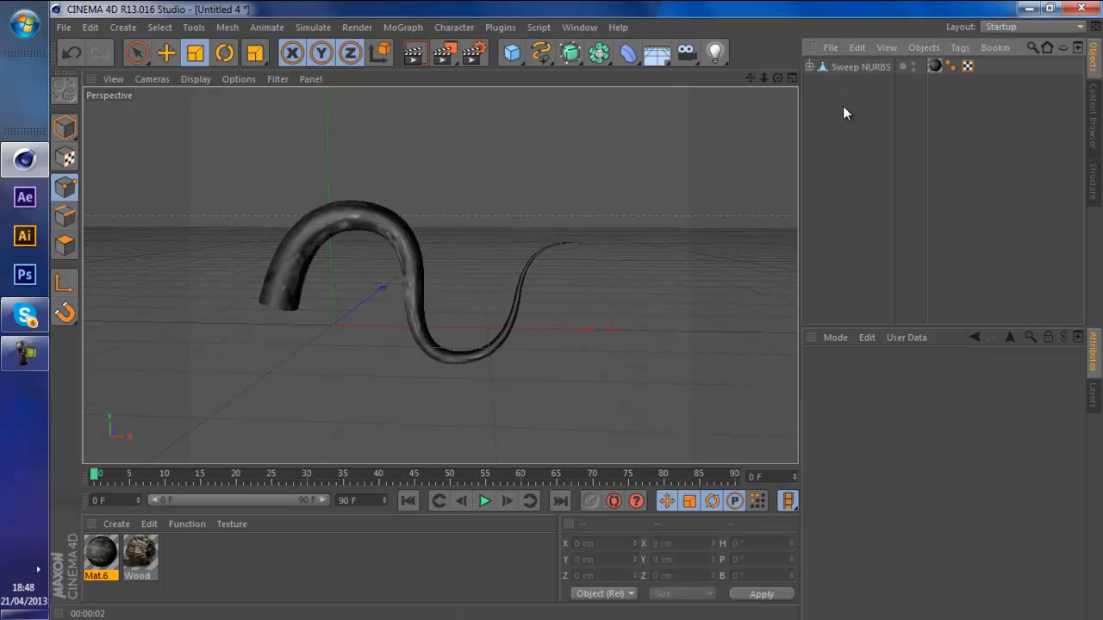
click(860, 66)
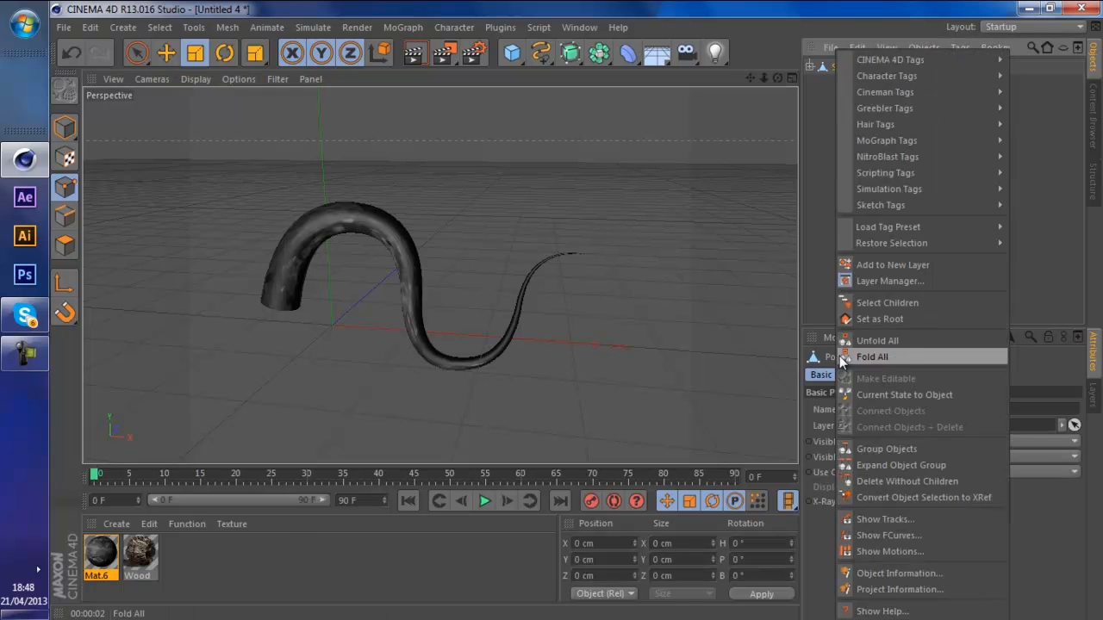
click(904, 395)
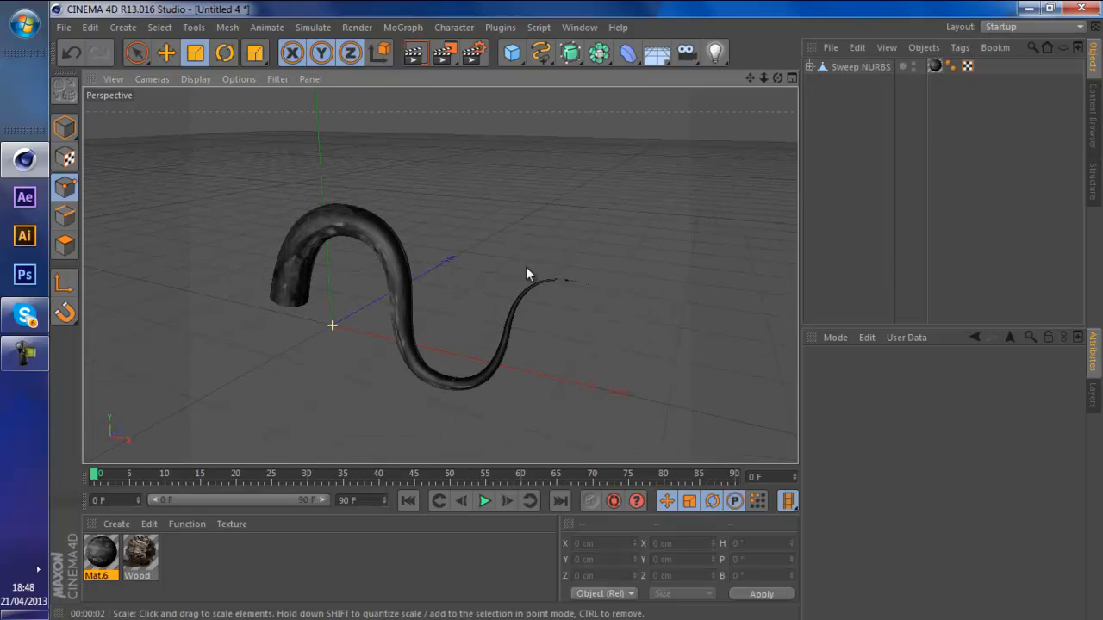
click(861, 67)
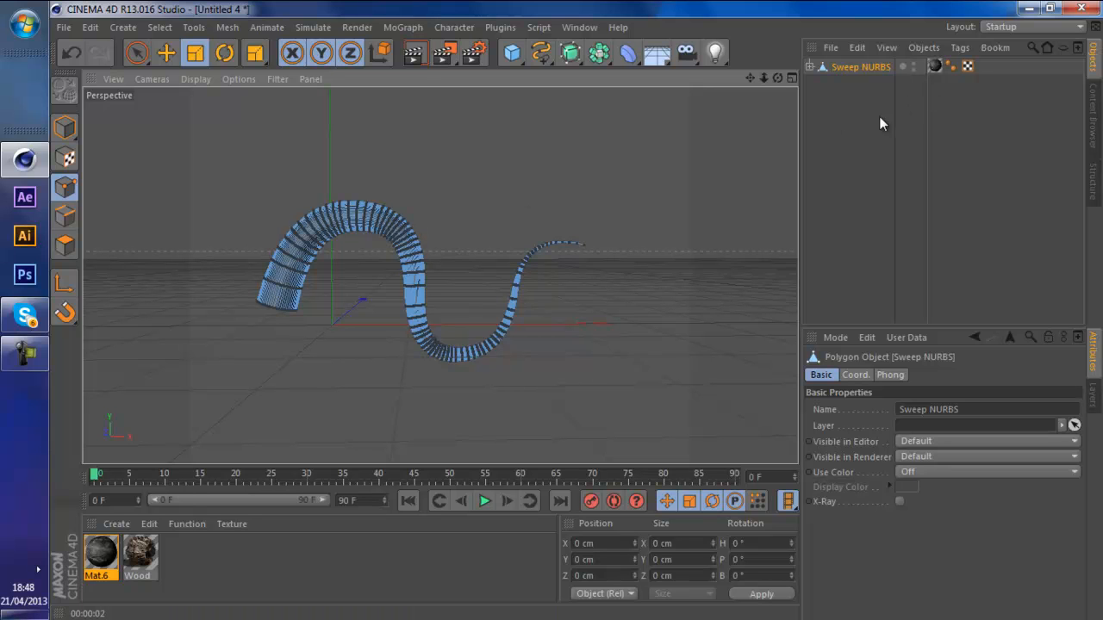
mouse_move(834, 190)
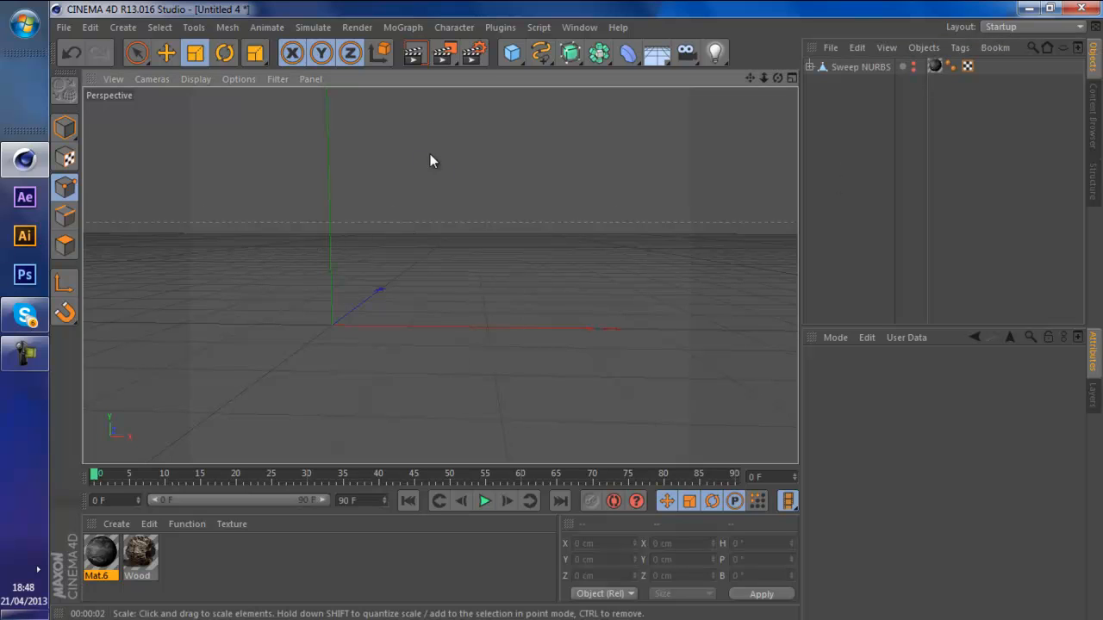
- Add a MoText object reading OCTOPUS in the BedrockC font
click(403, 27)
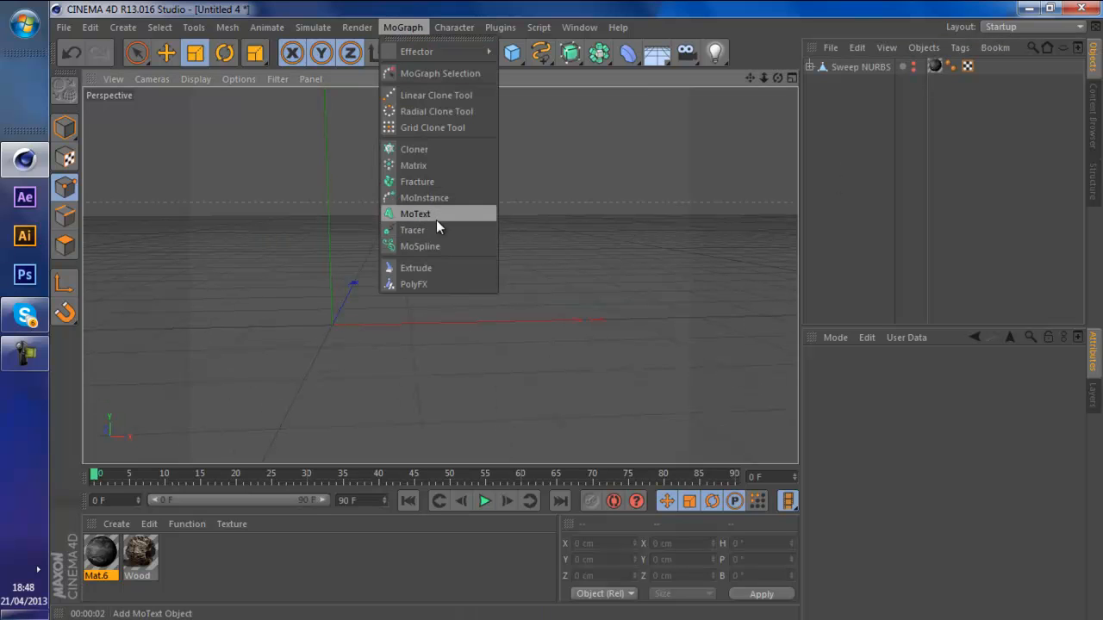
click(415, 214)
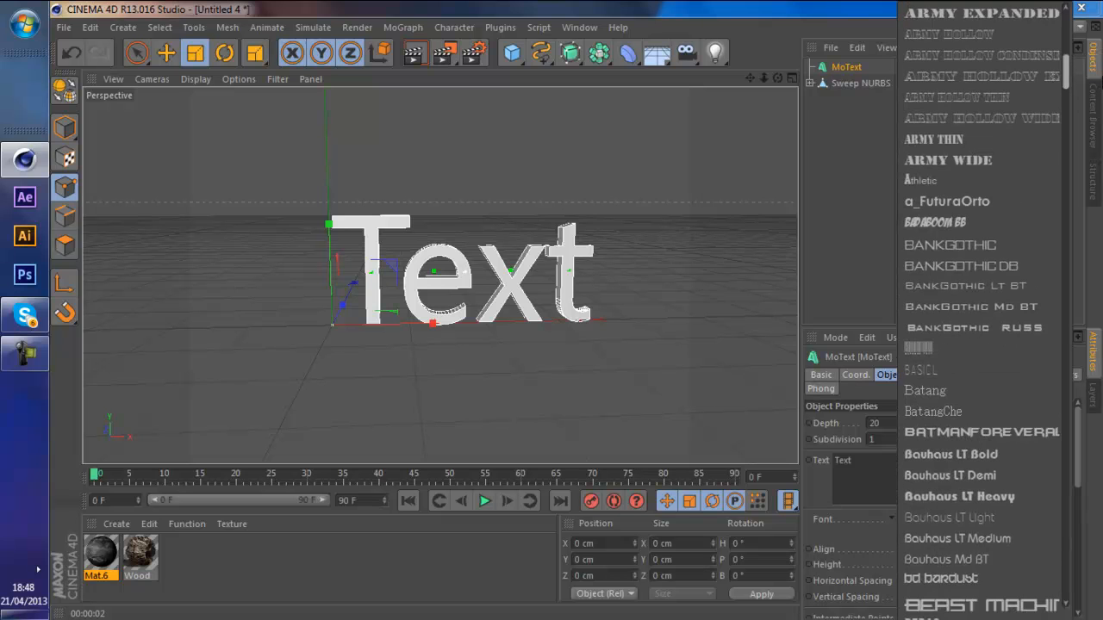
scroll(down, 3)
text(C)
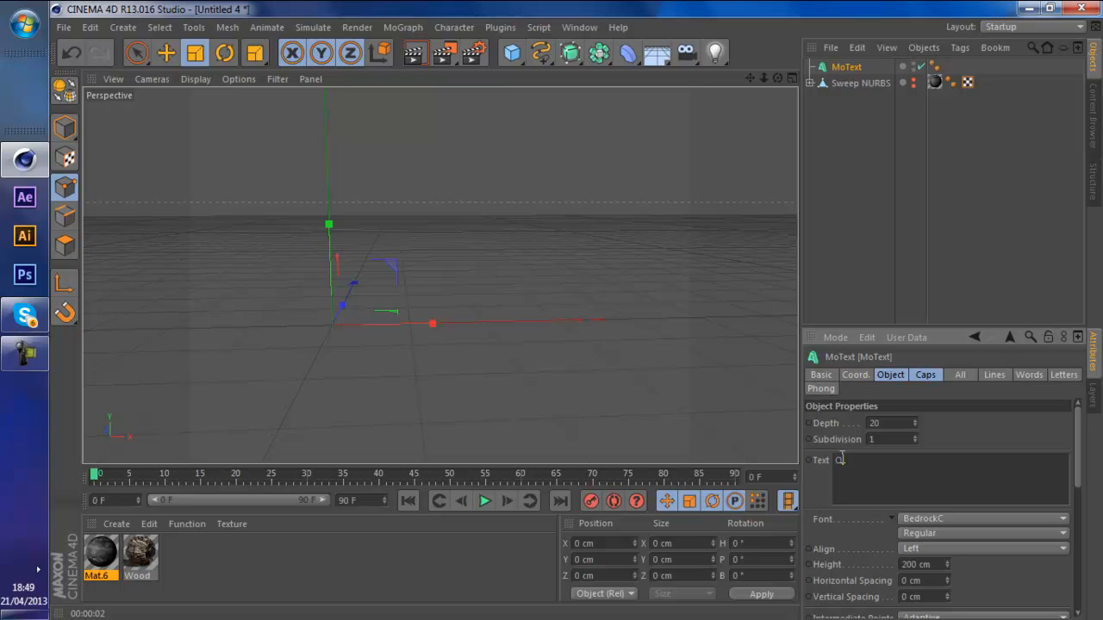
text(TU)
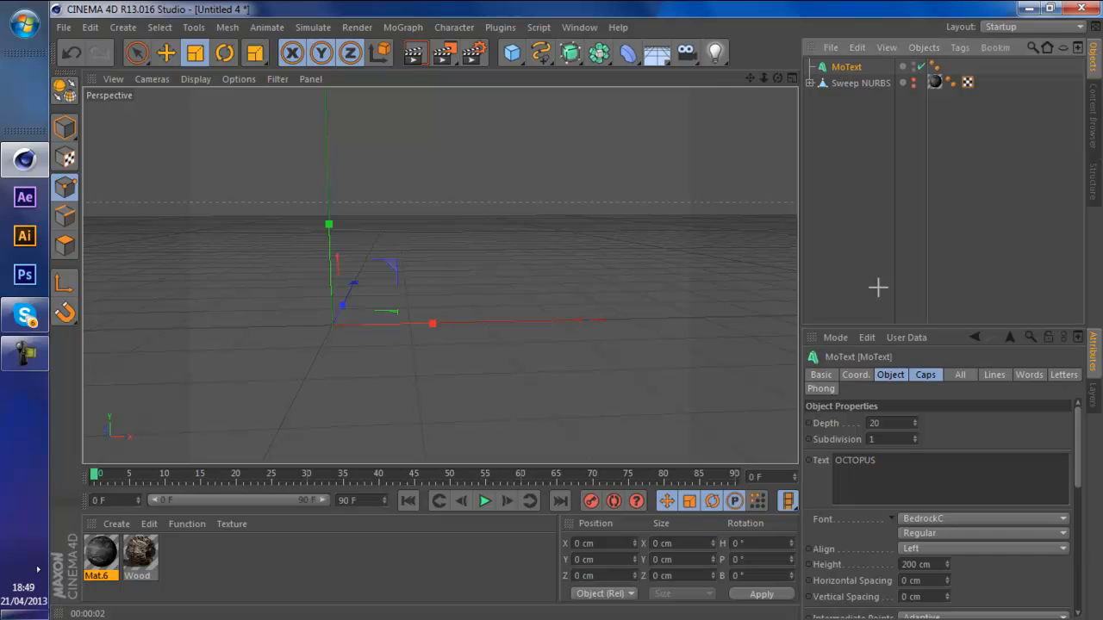
click(137, 54)
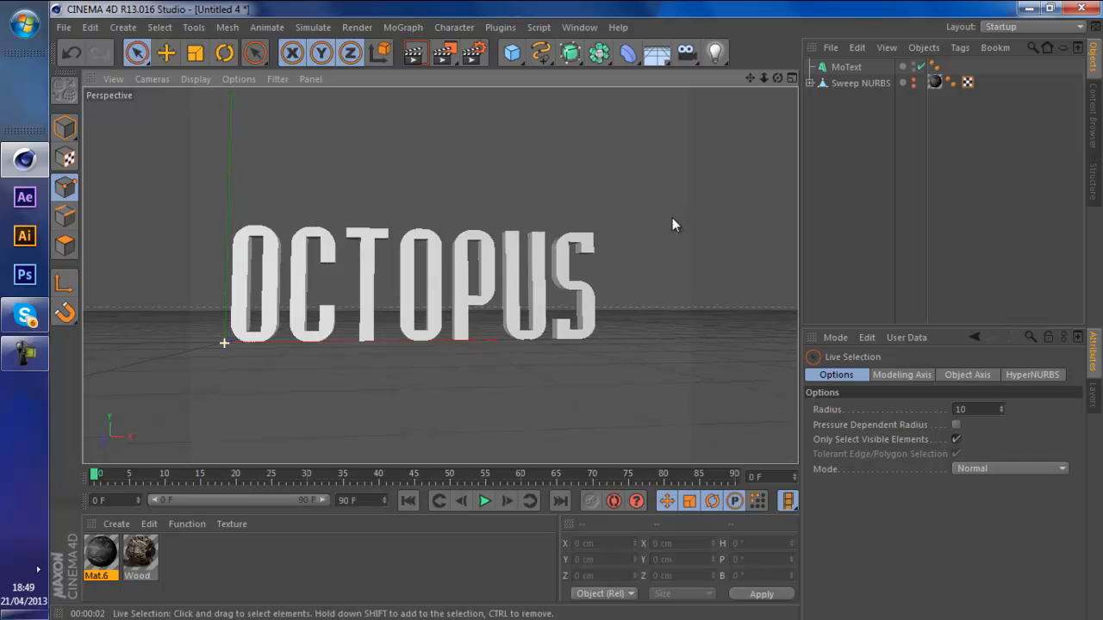
- Set OCTOPUS depth to 100, with a 1 cm Fillet Cap start and Fillet end
click(846, 67)
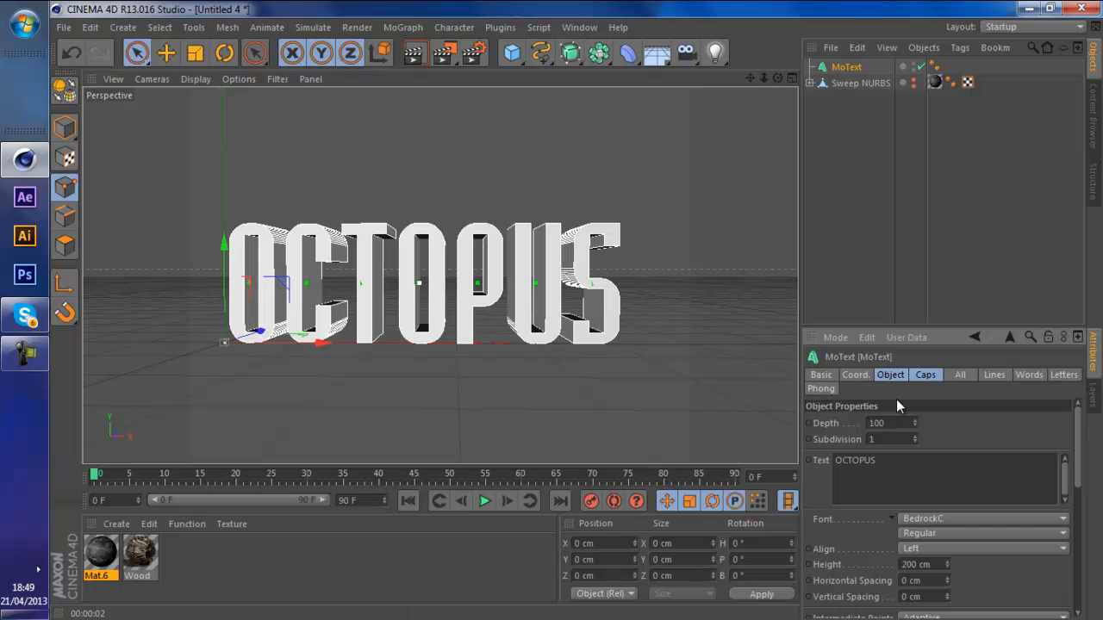
click(925, 374)
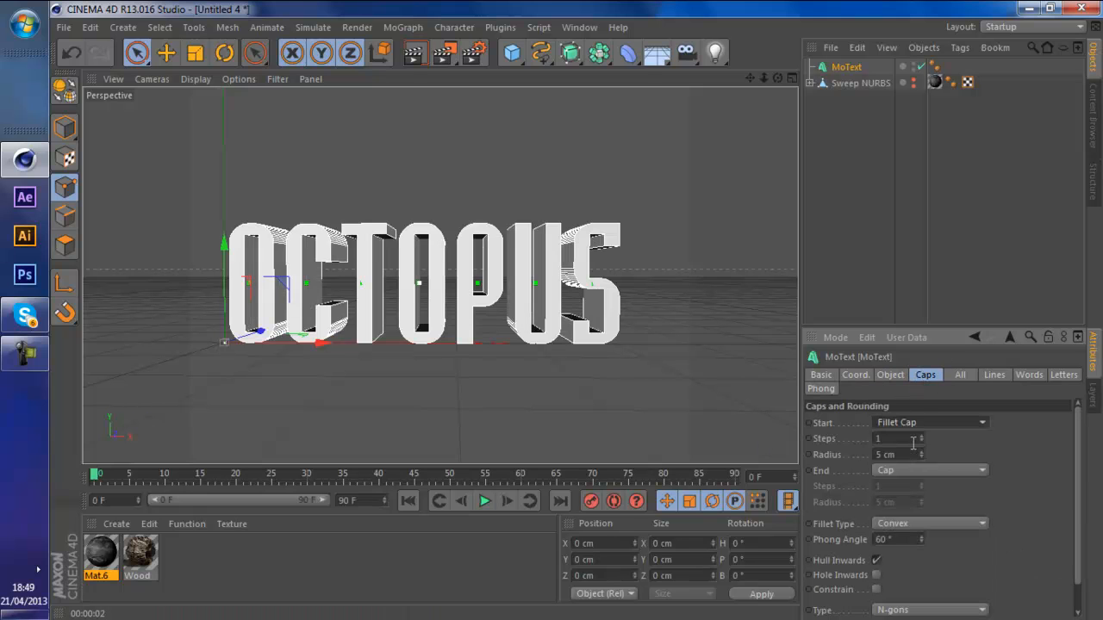
click(930, 470)
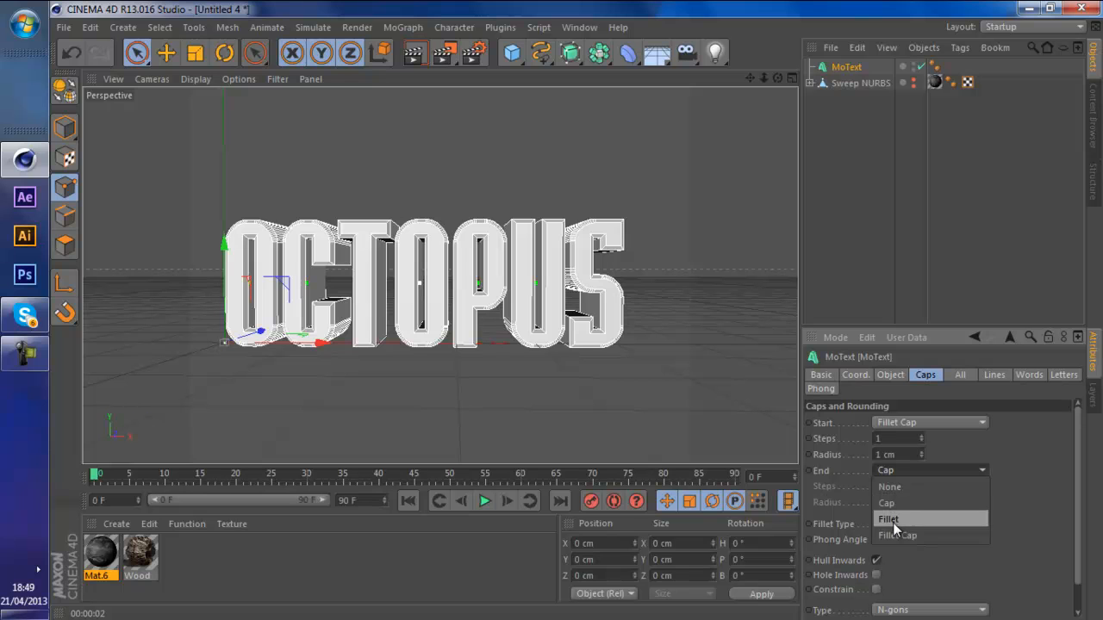
click(888, 518)
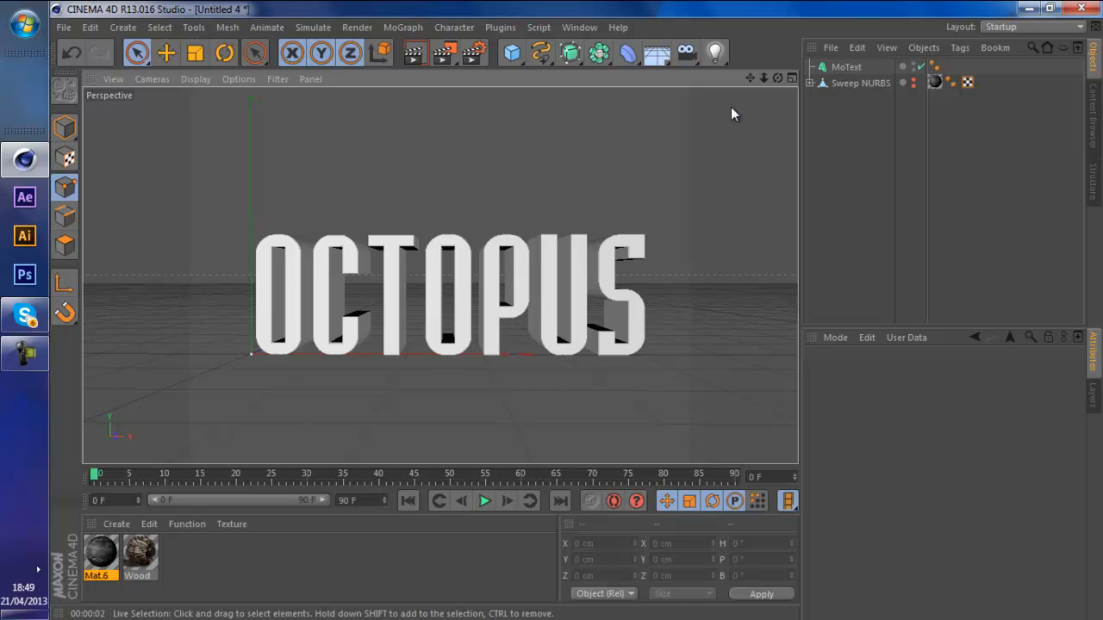
mouse_move(983, 53)
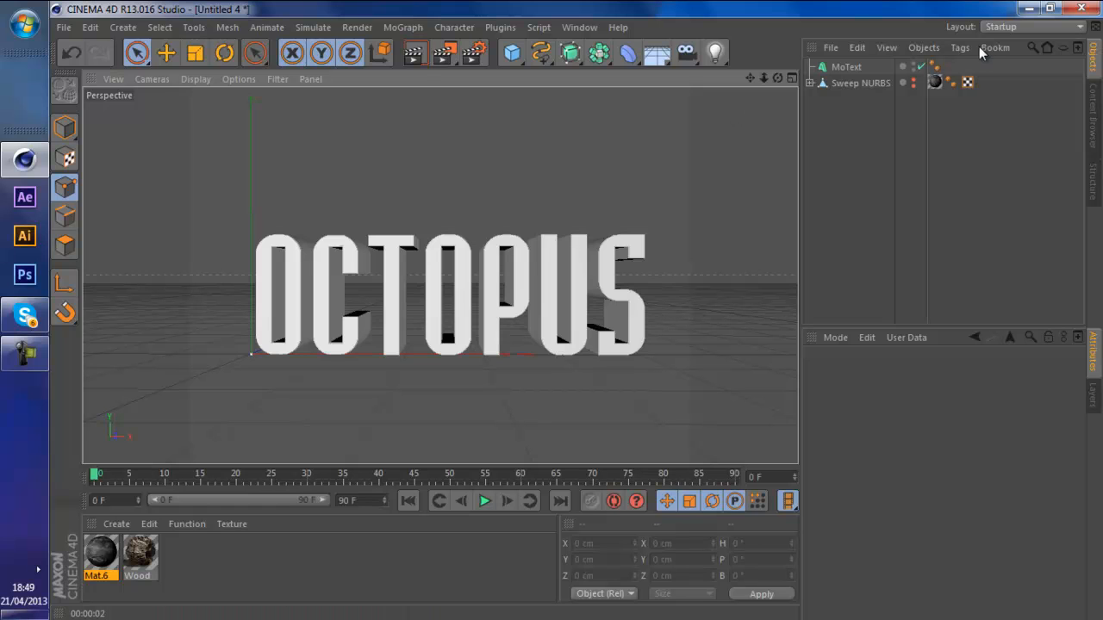
mouse_move(840, 83)
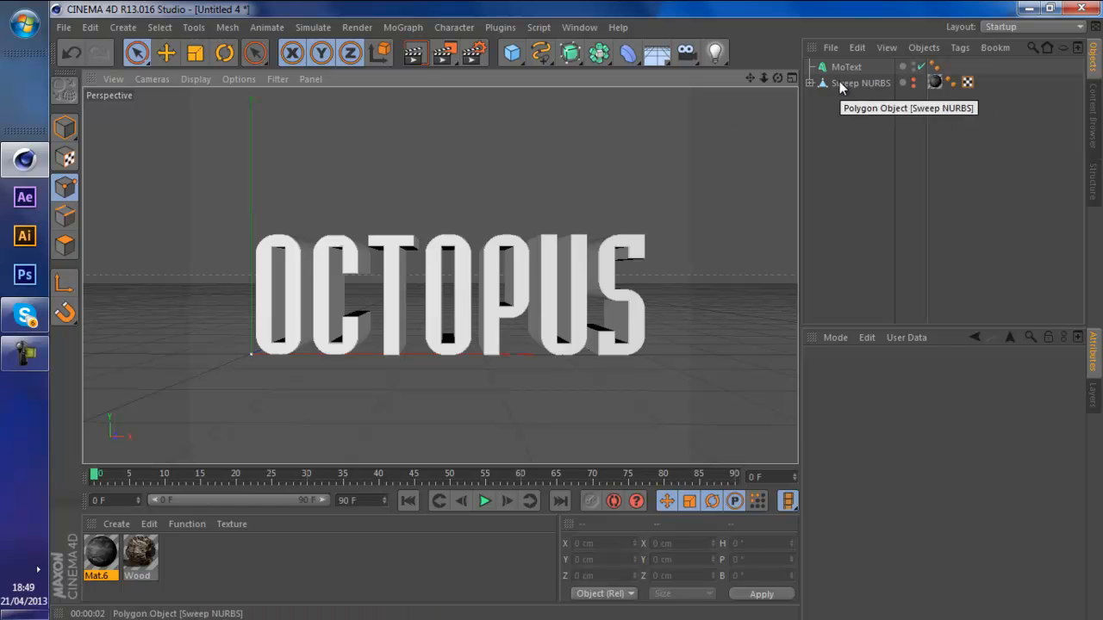
- Apply the lewy poops material to the OCTOPUS MoText using Cubic projection
click(861, 83)
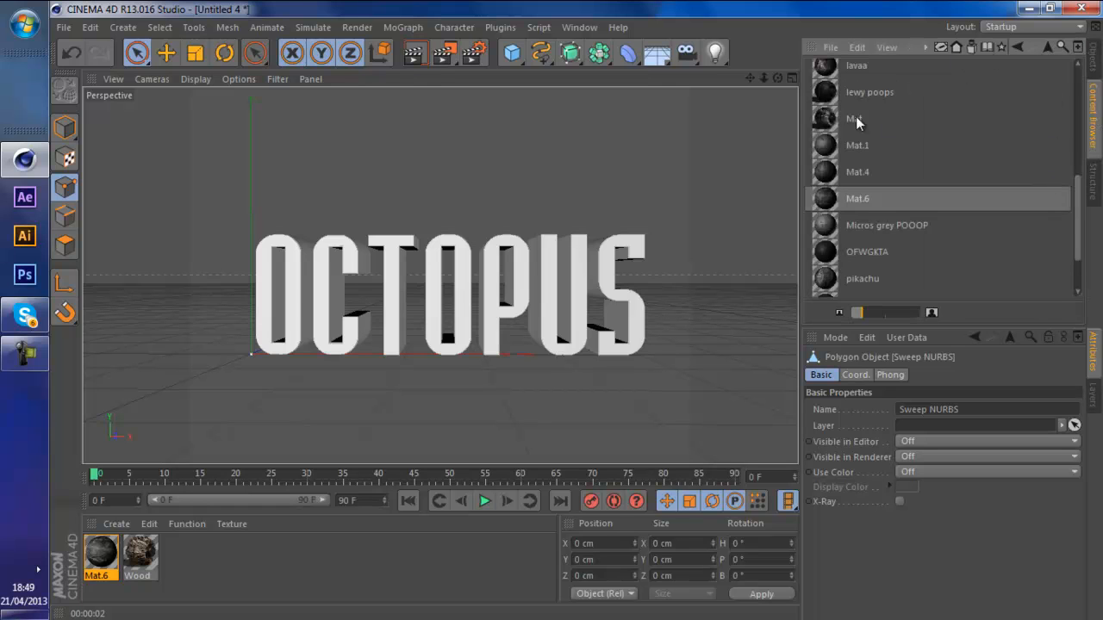
click(869, 92)
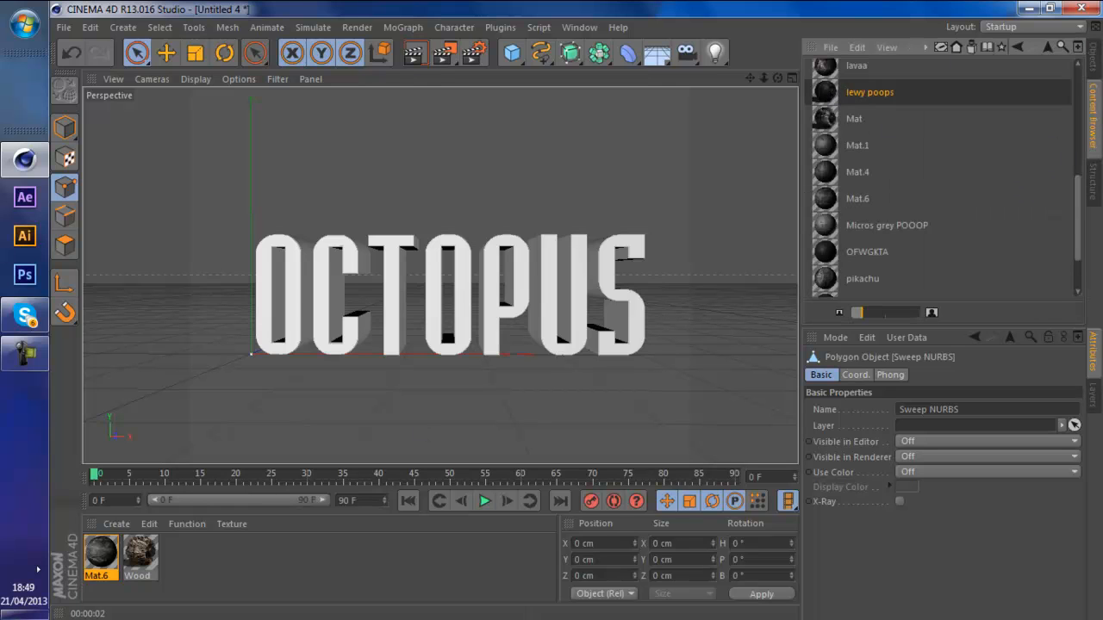
click(869, 91)
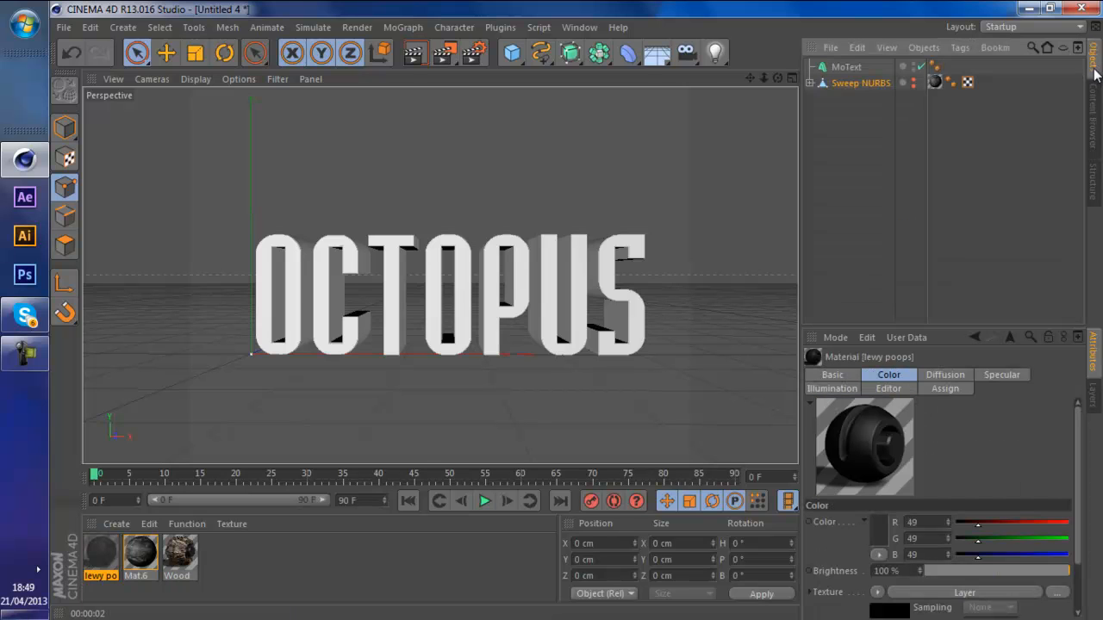
click(950, 67)
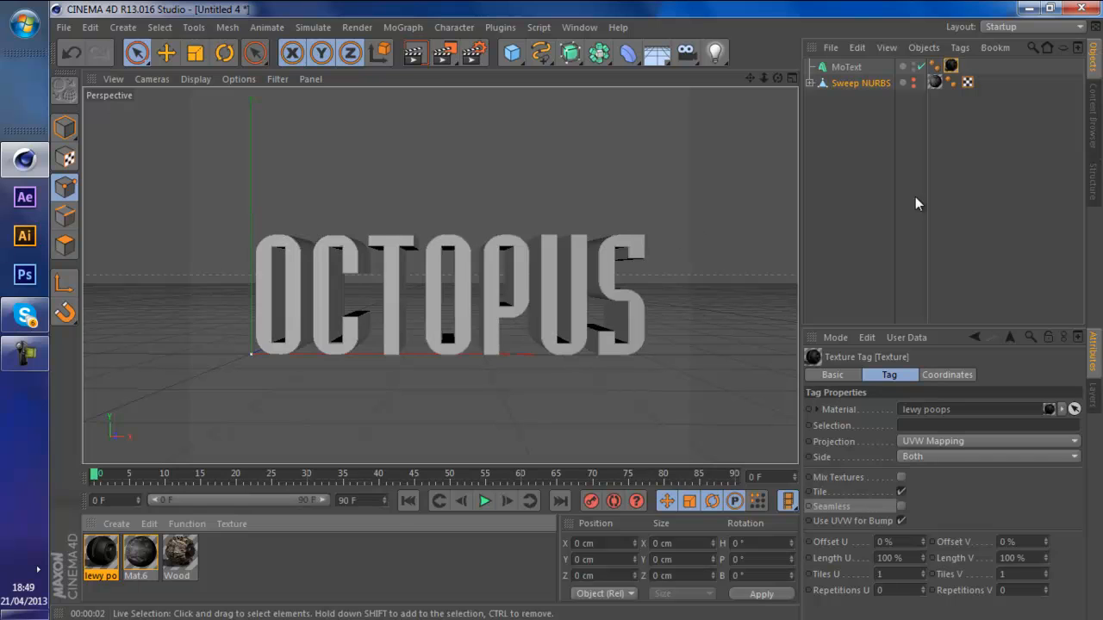
click(986, 441)
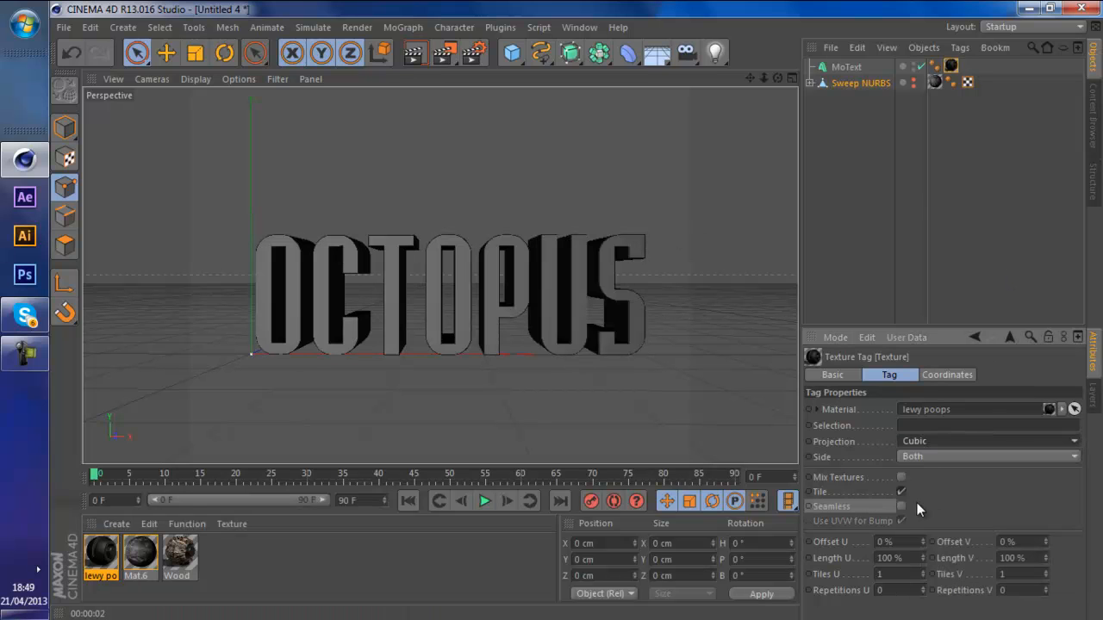
click(901, 506)
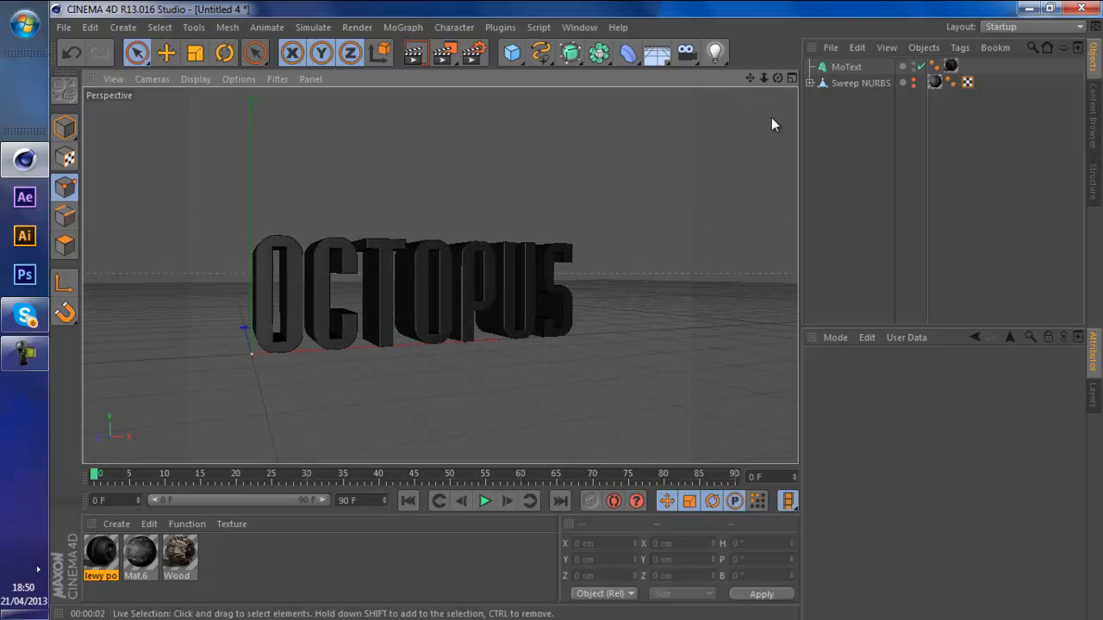
- Unhide the Sweep NURBS tentacle and scale it down to about 285 cm wide
click(859, 82)
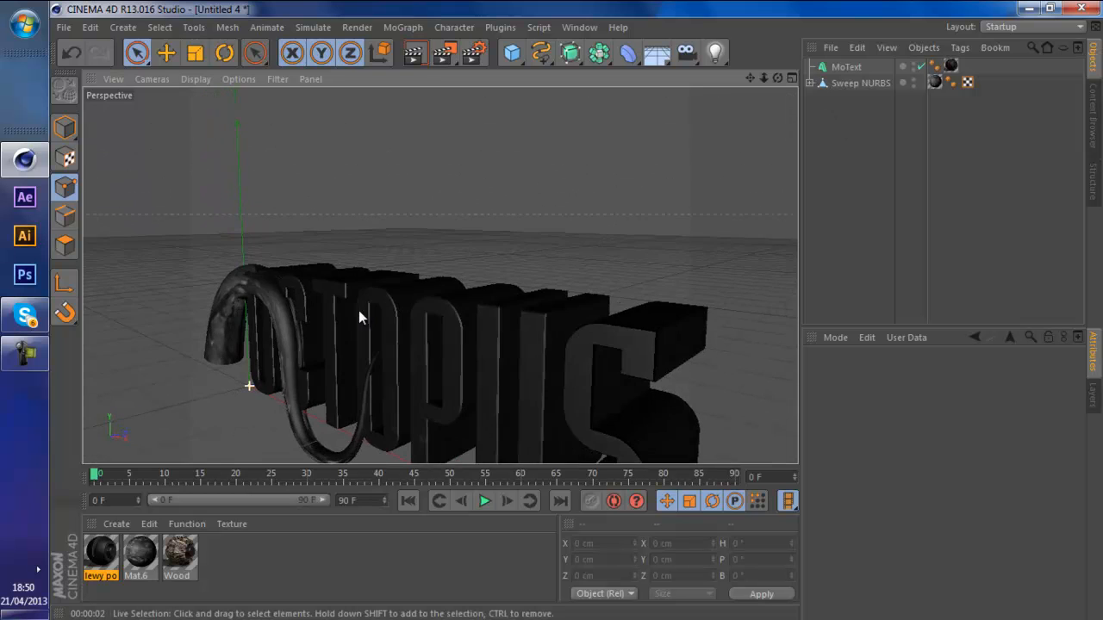
click(860, 83)
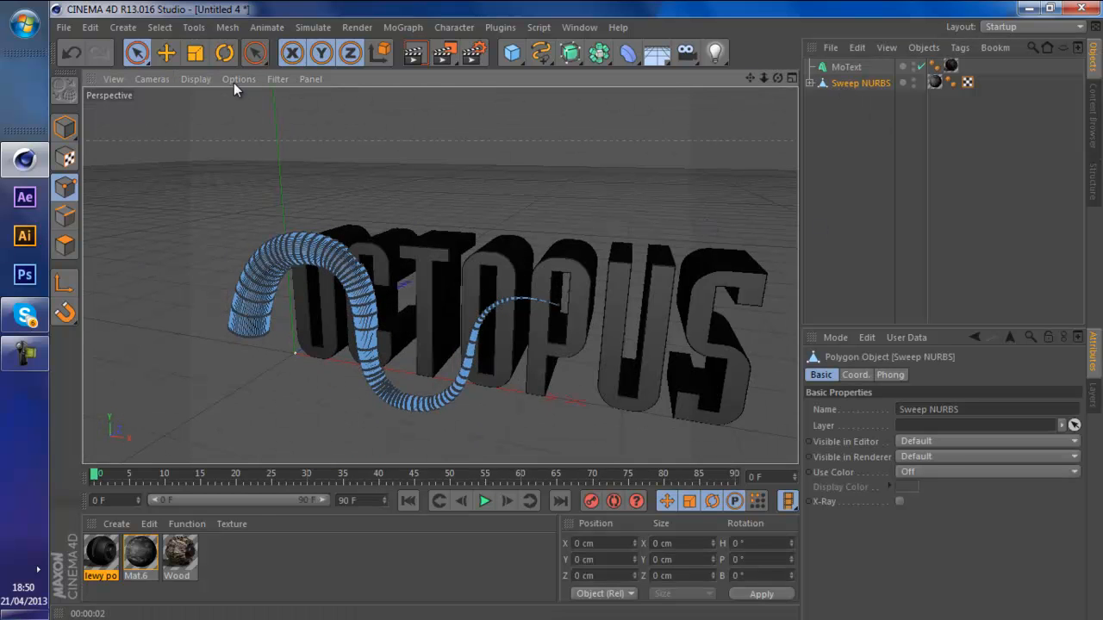
click(194, 52)
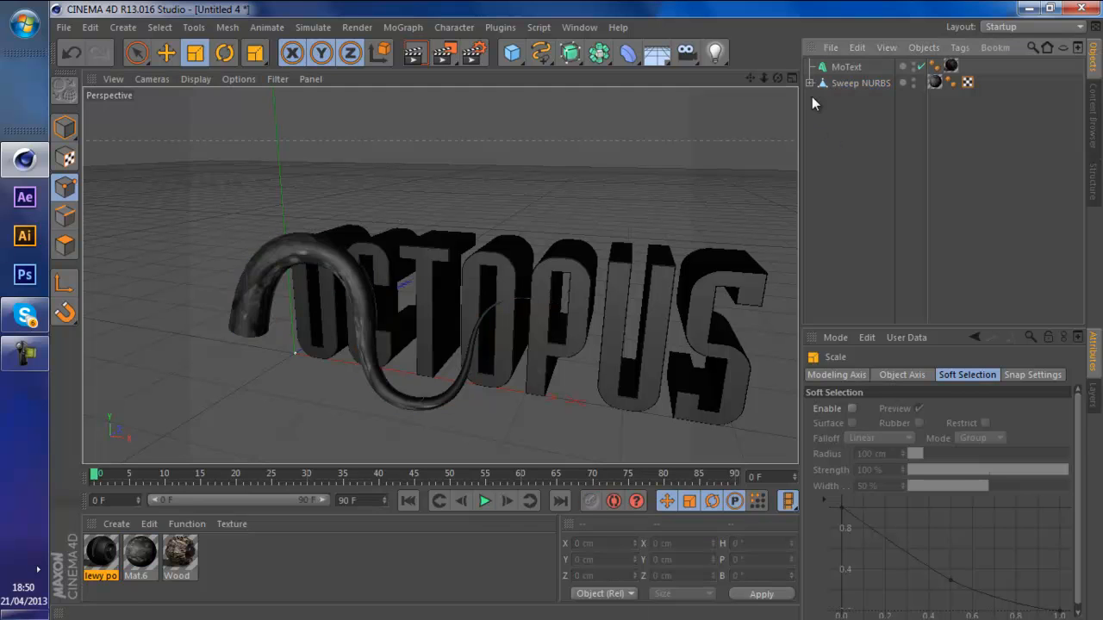
click(860, 83)
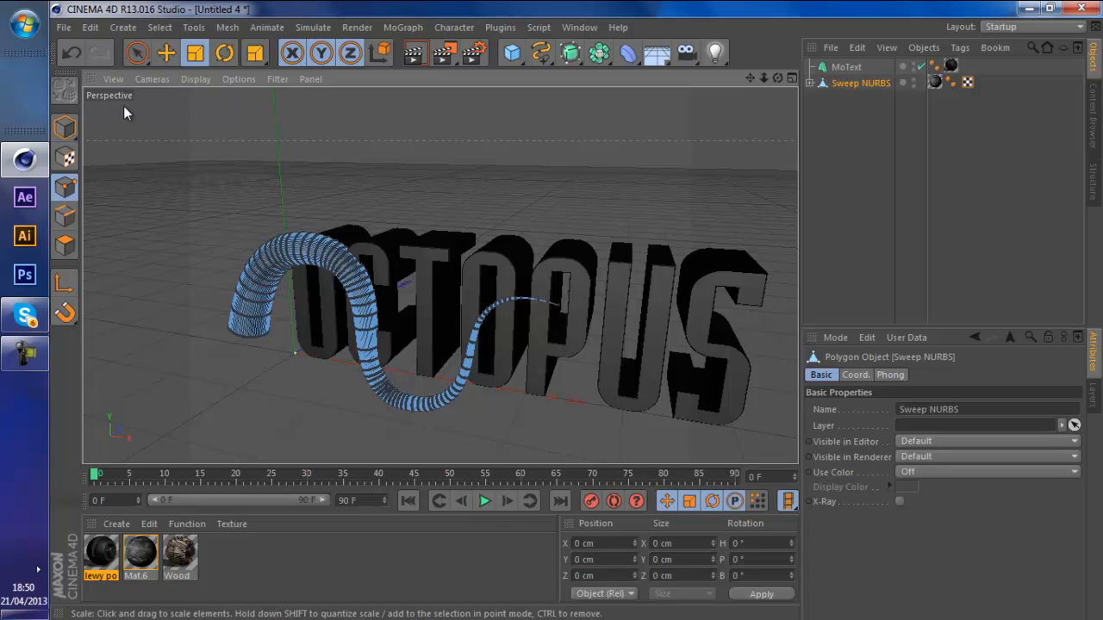
click(65, 128)
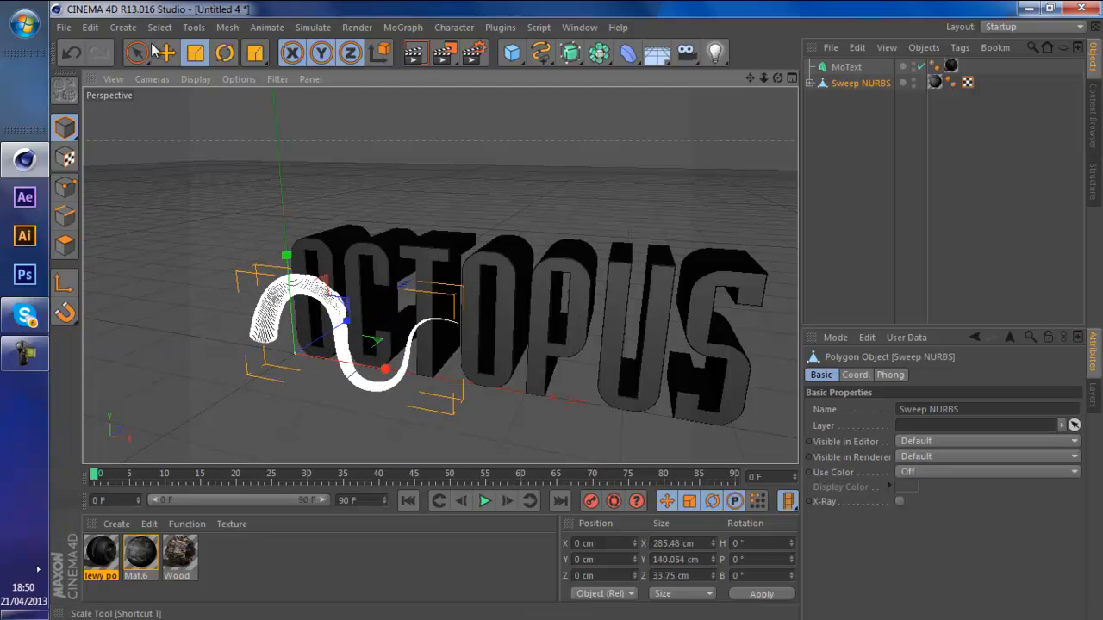
- Rotate and move the tentacle so it curls around the letter T at about 111 cm
click(224, 52)
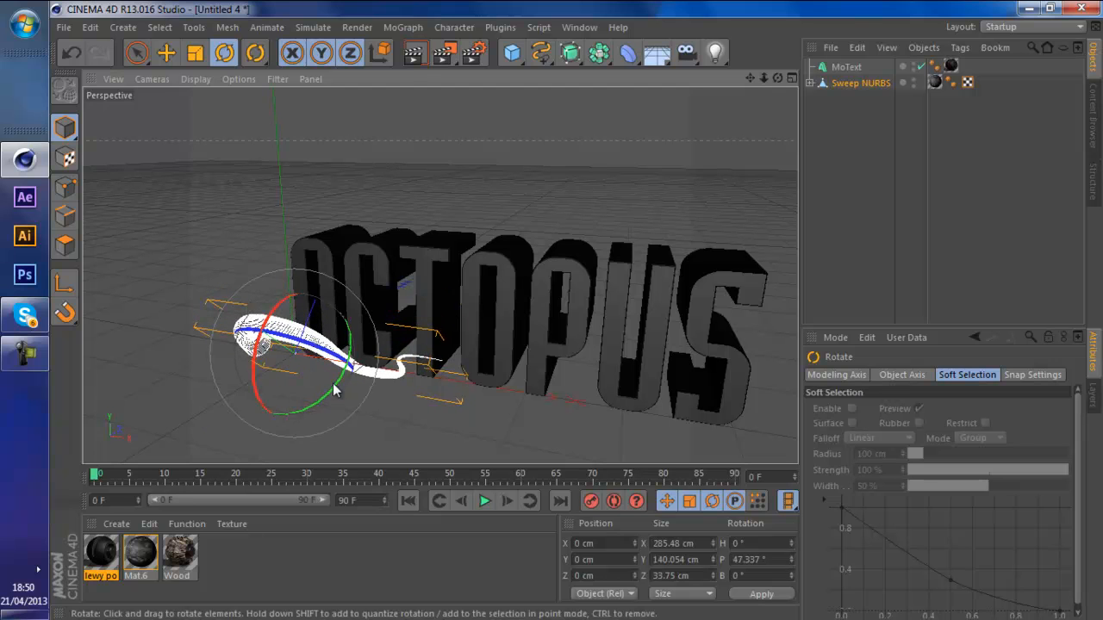
drag(336, 388, 298, 354)
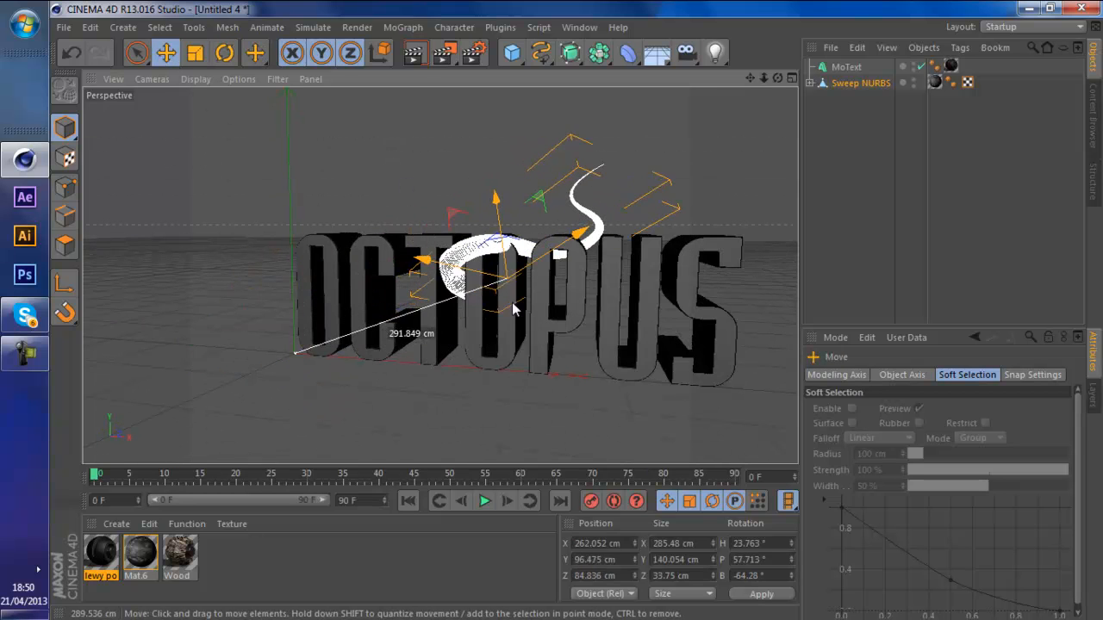
drag(512, 308, 529, 312)
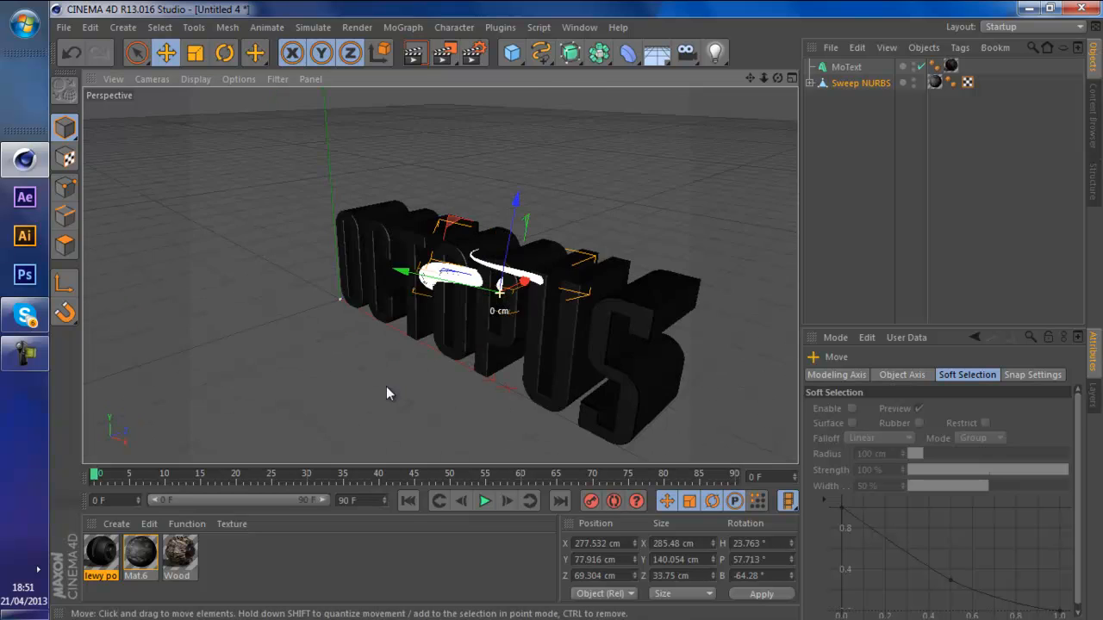
drag(500, 275, 530, 349)
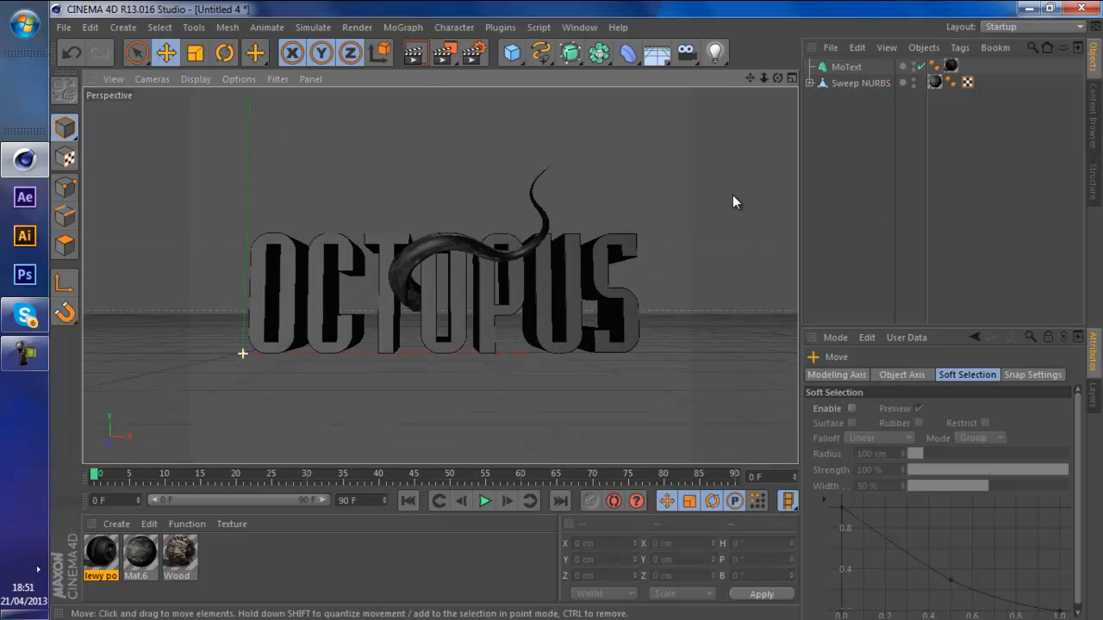
click(846, 66)
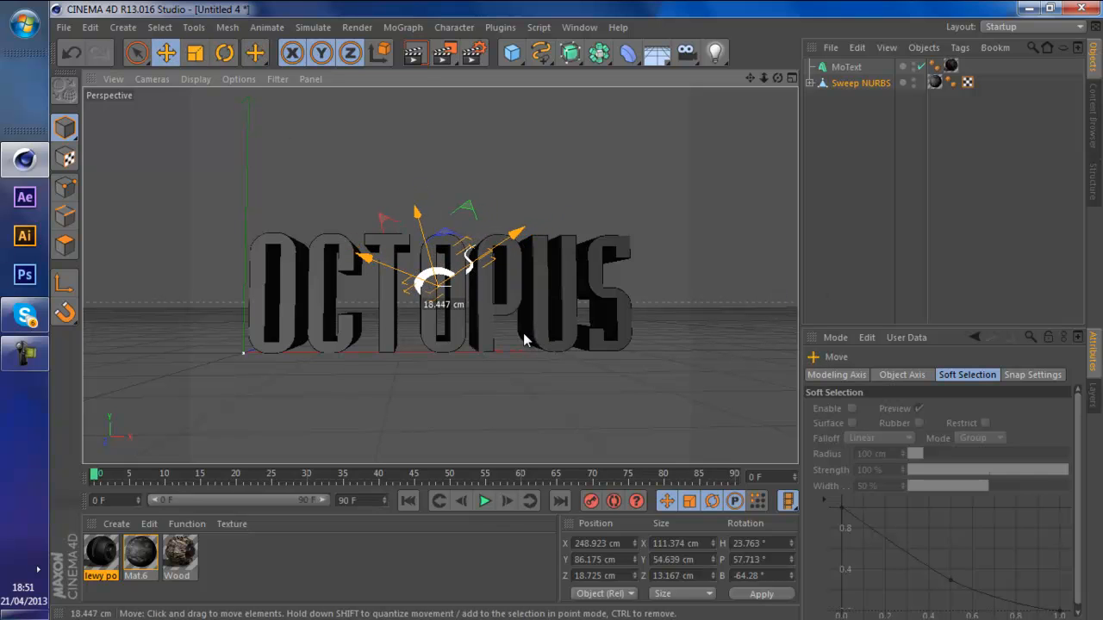
drag(526, 340, 422, 396)
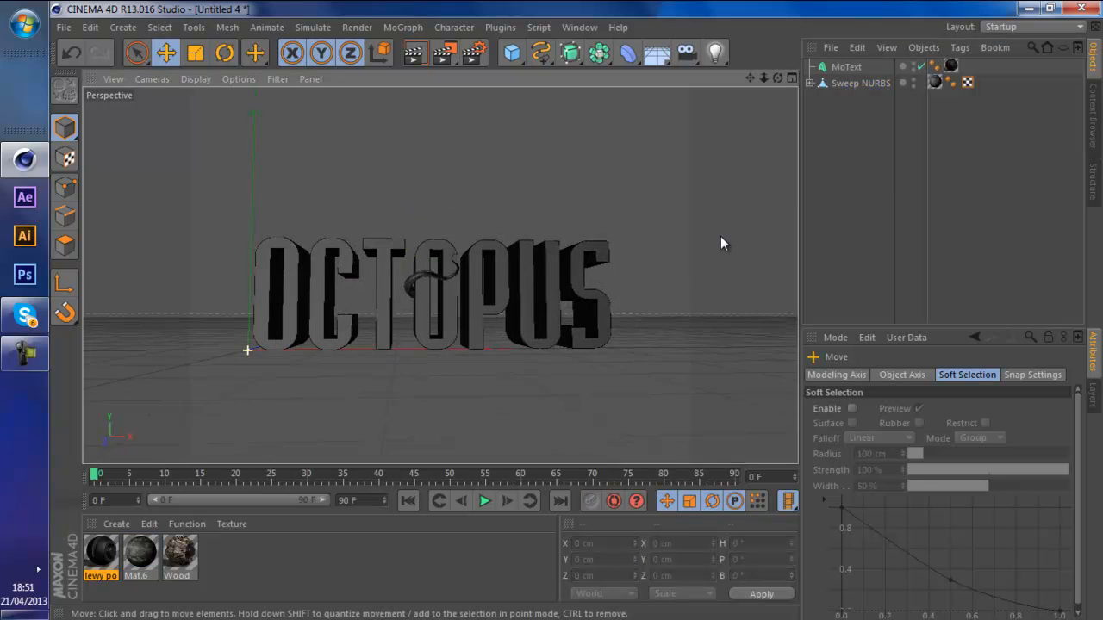
click(861, 83)
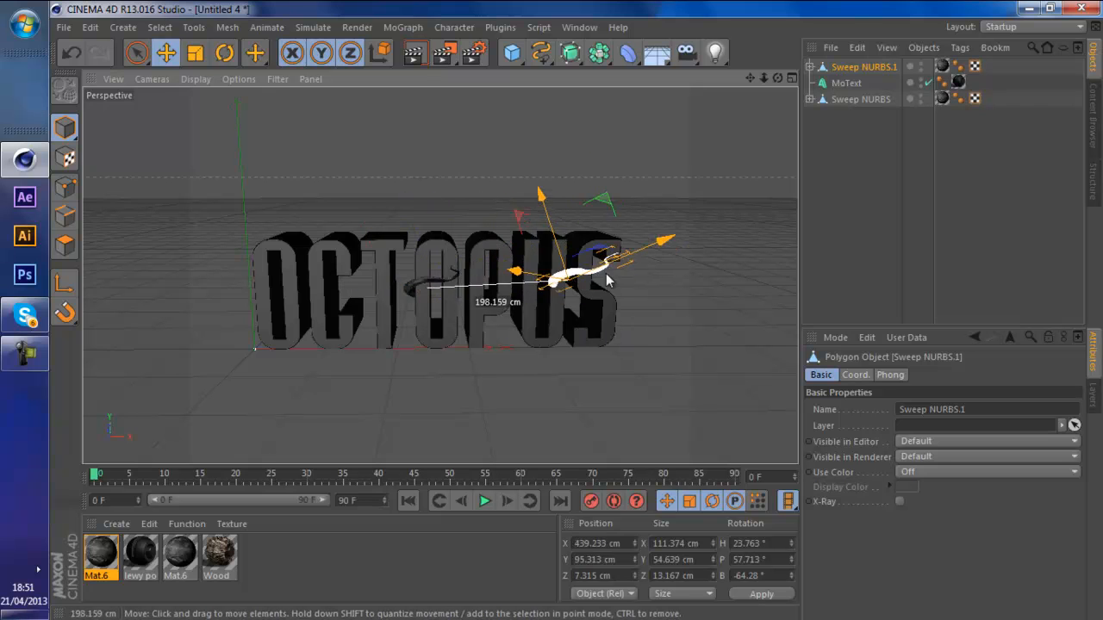
- Position the two tentacle copies to curl past the first O and over the final S
drag(607, 280, 623, 332)
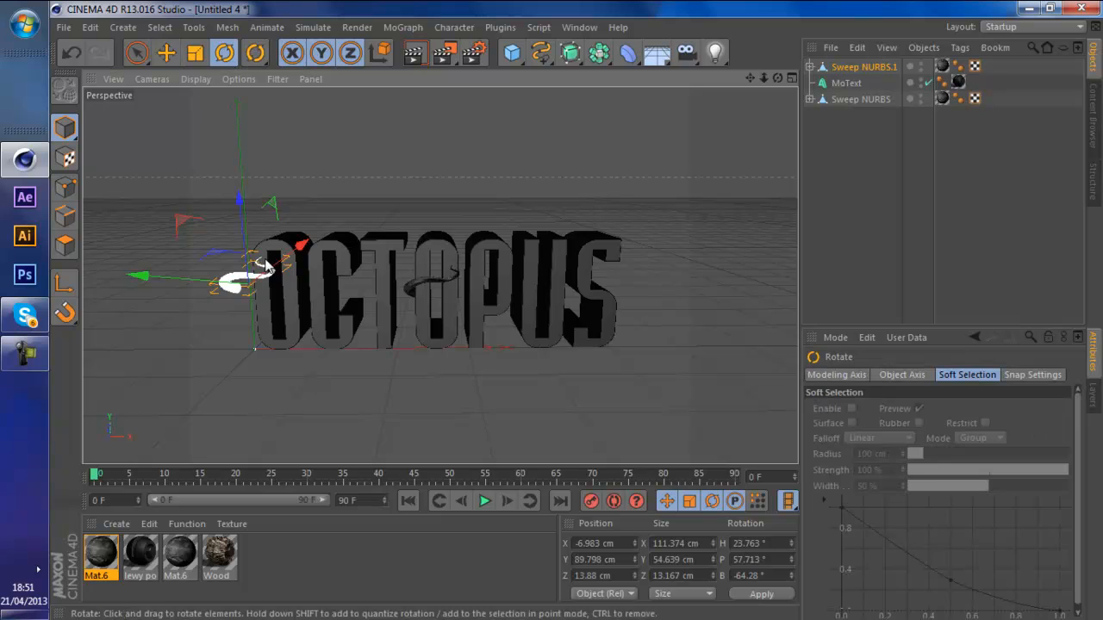
drag(250, 267, 358, 325)
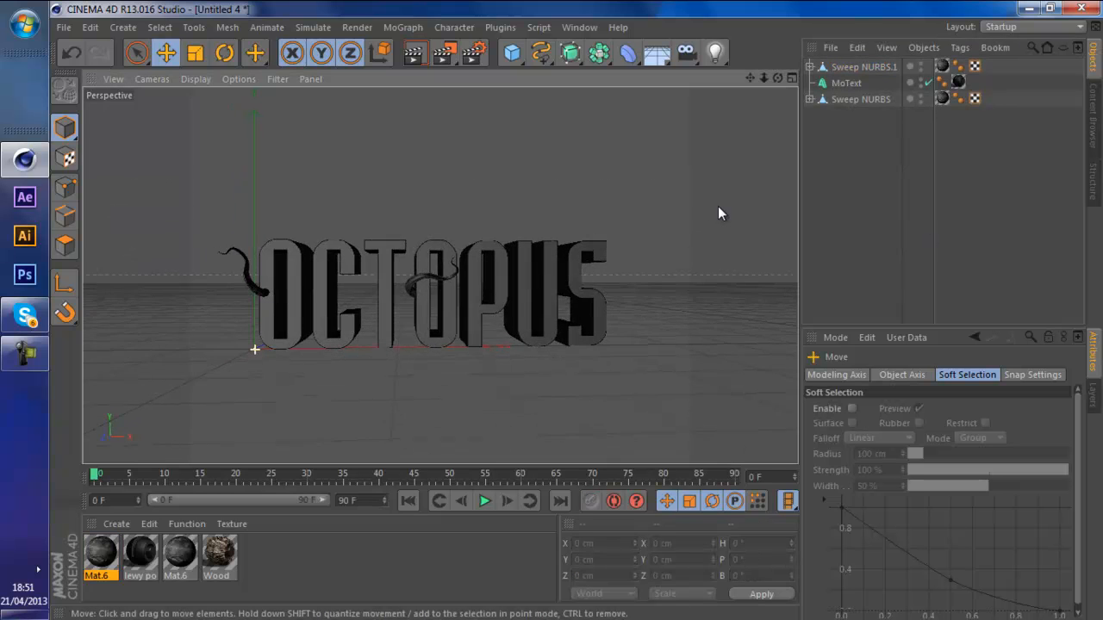
click(846, 83)
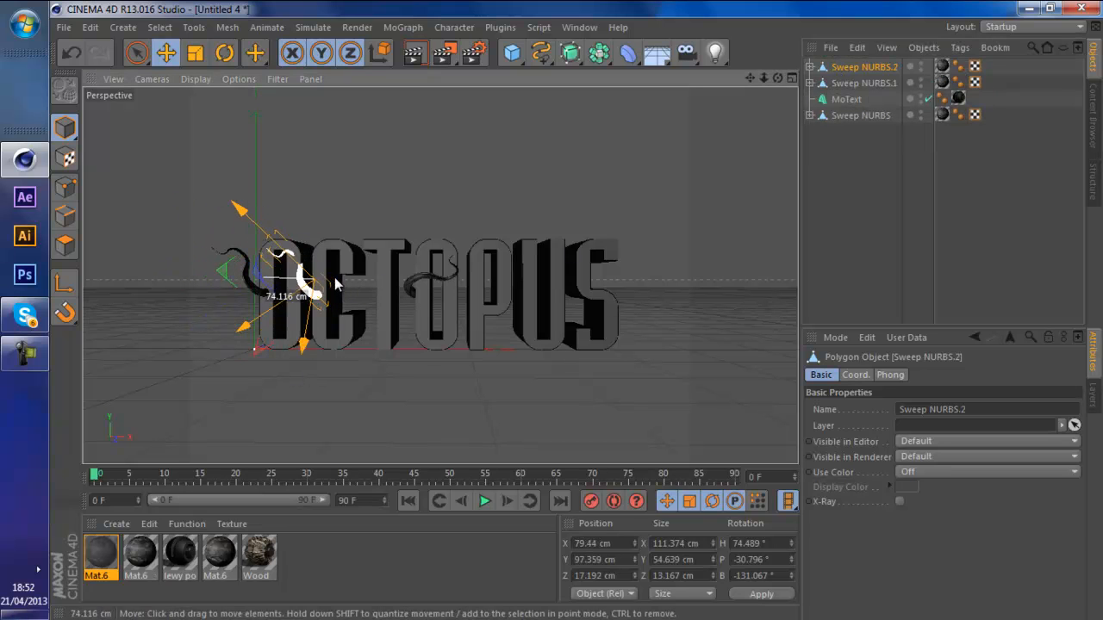
drag(310, 280, 552, 280)
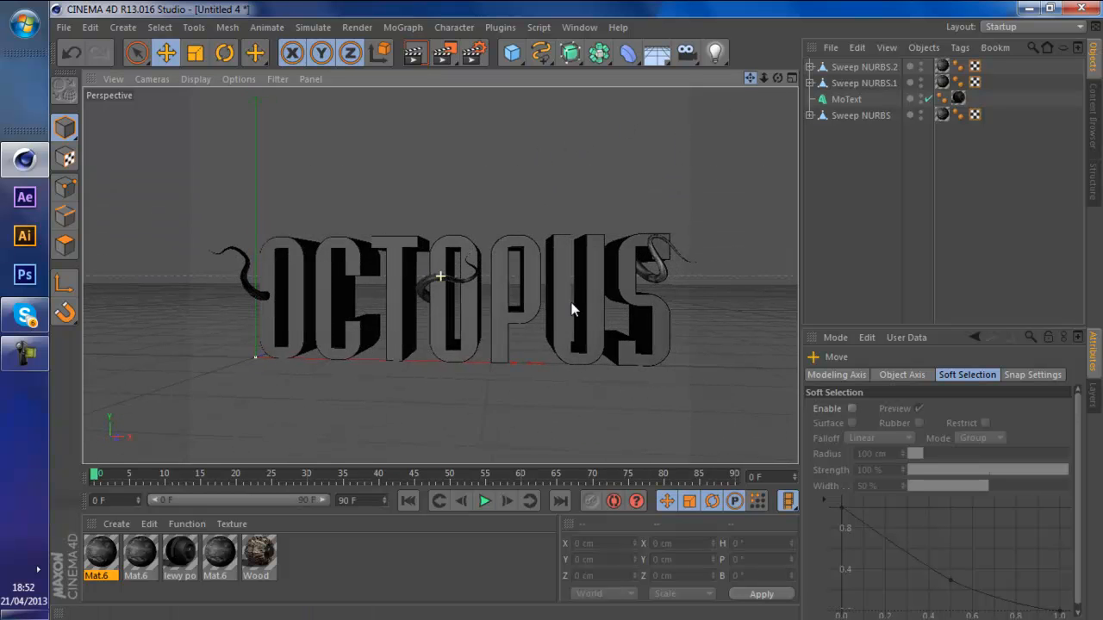
- Open the LR.c4d light rig scene with its camera, lights and Null
click(716, 54)
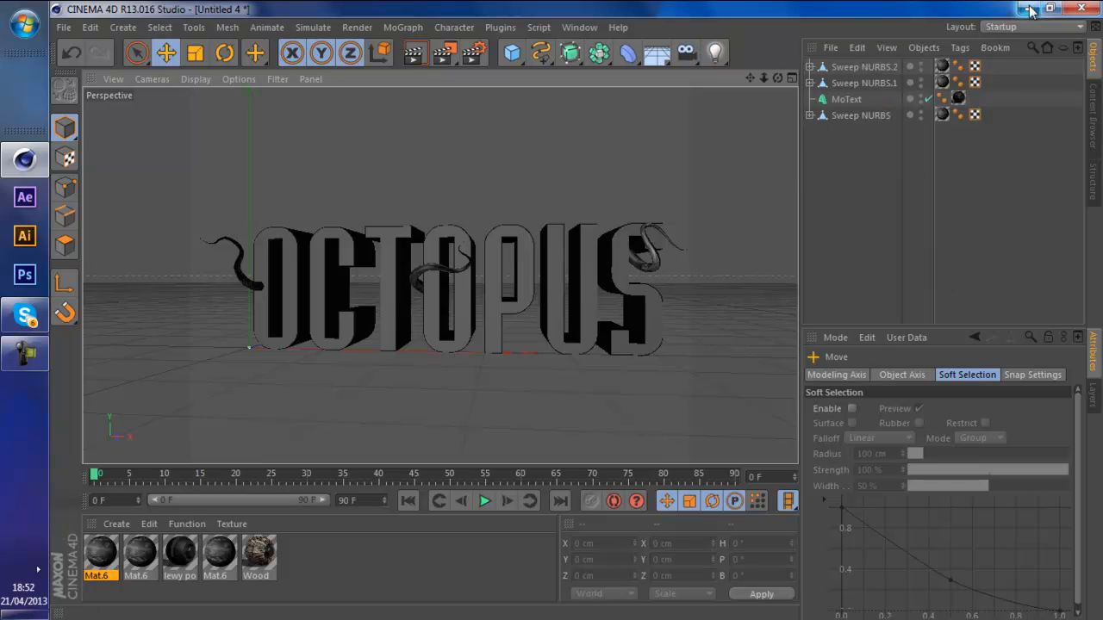
click(1051, 9)
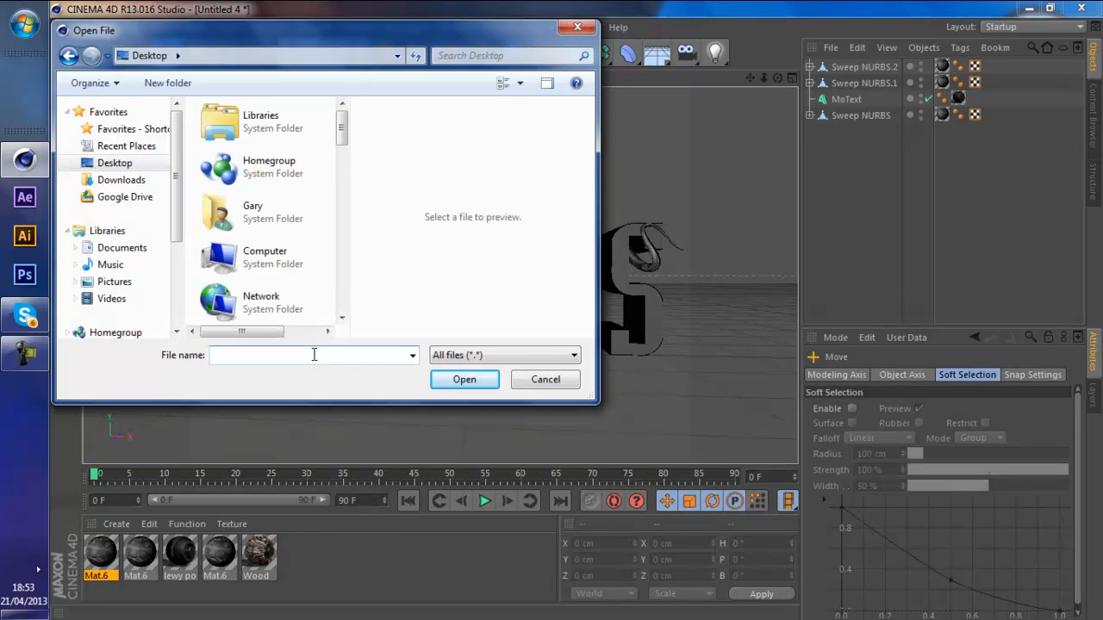
text(lr)
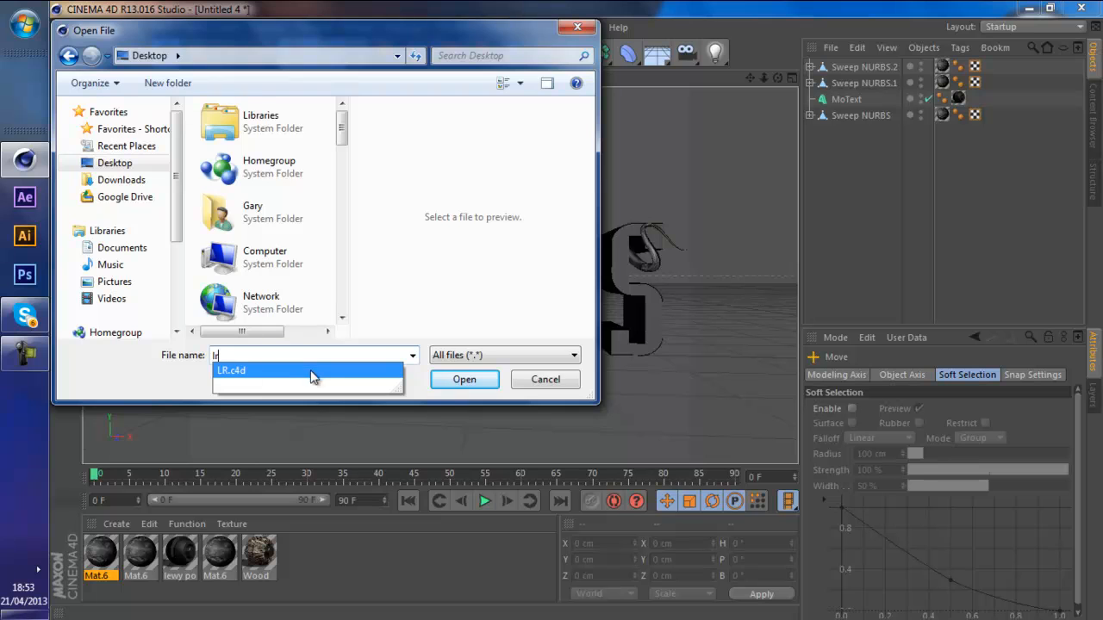
click(463, 379)
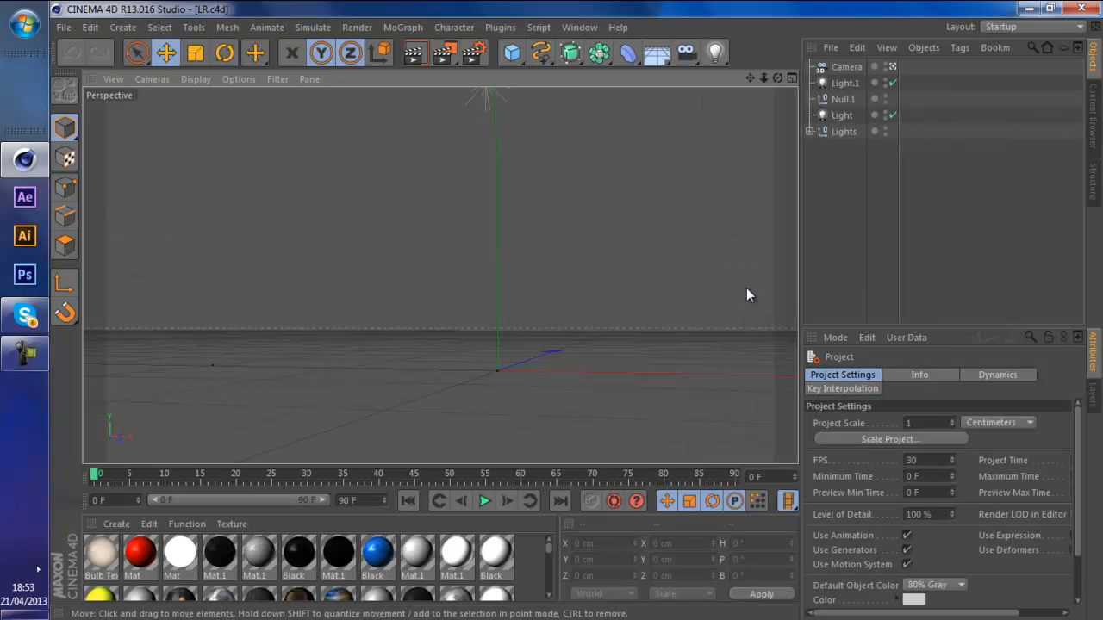
mouse_move(792, 159)
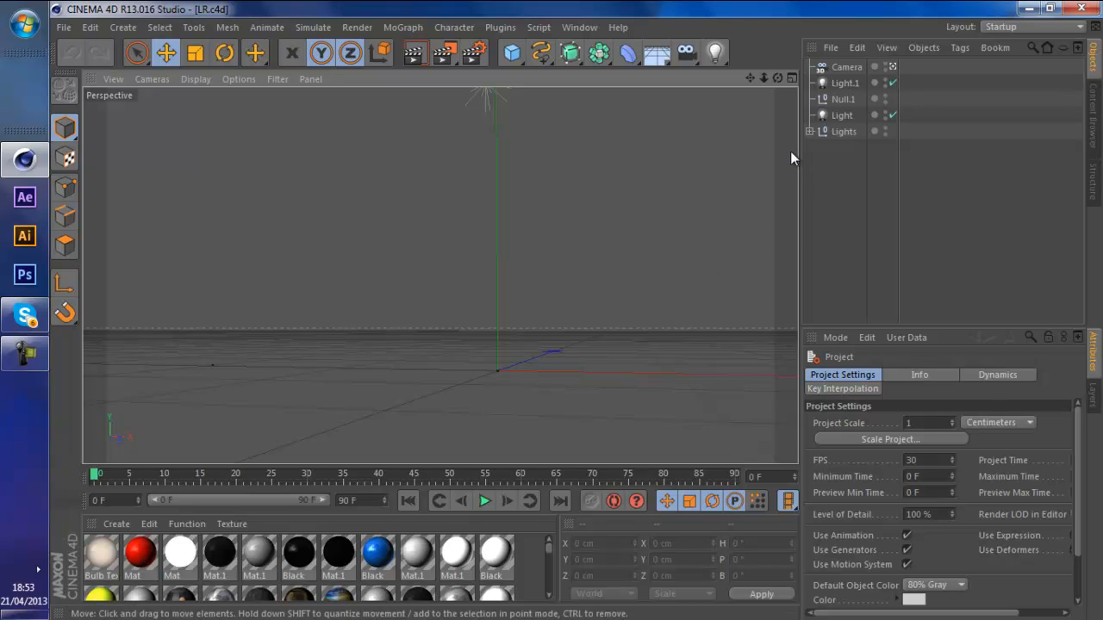
mouse_move(636, 251)
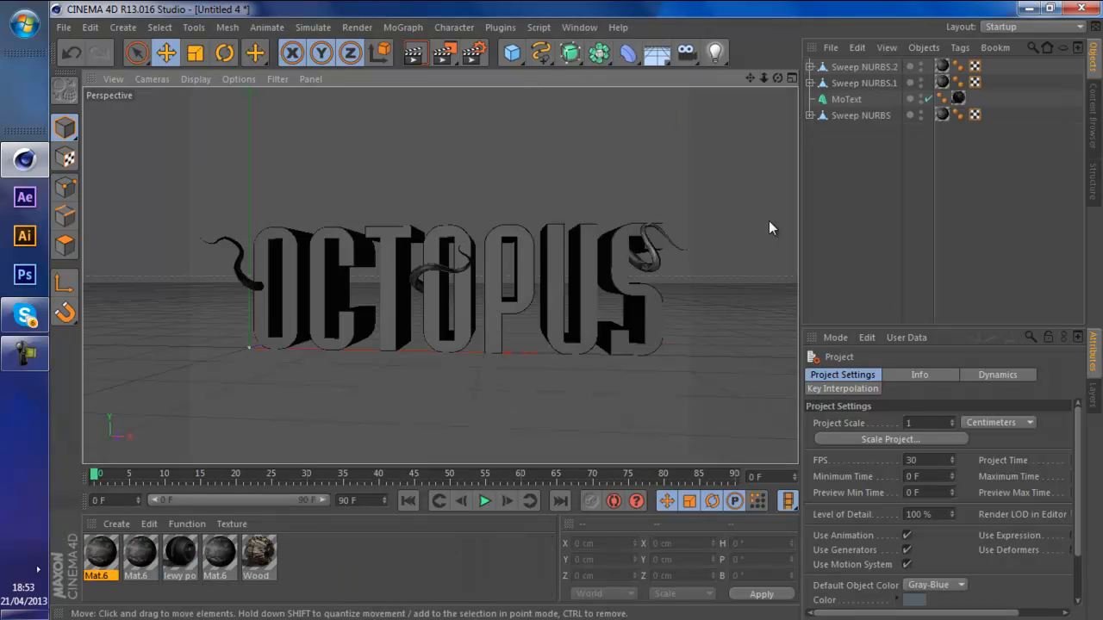
- Copy MoText and the three Sweep NURBS tentacles into the LR.c4d scene
click(579, 26)
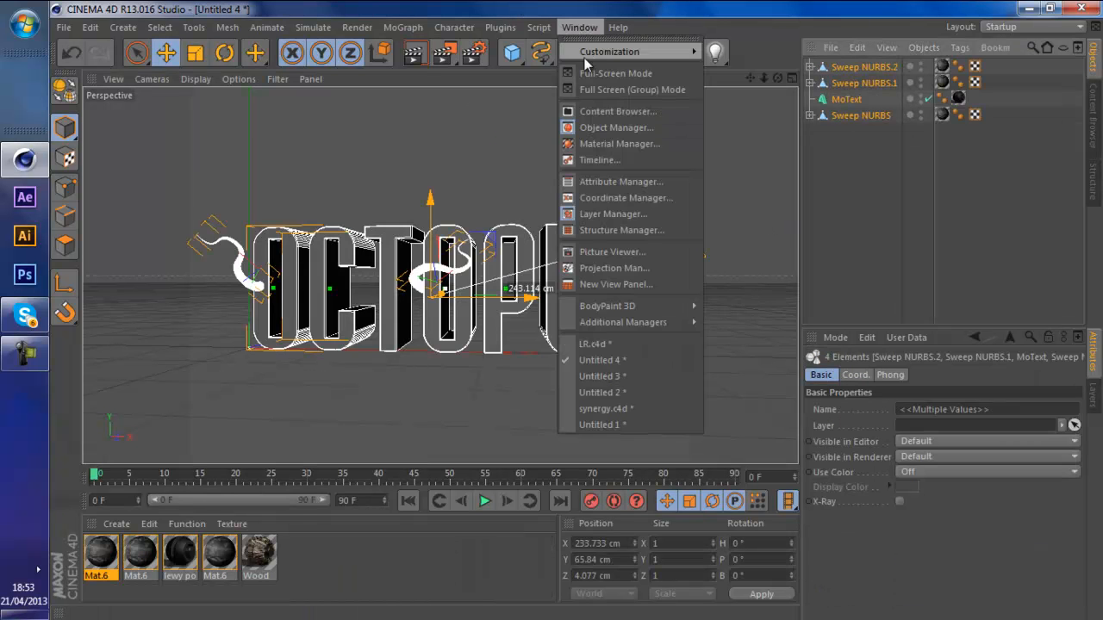
click(592, 344)
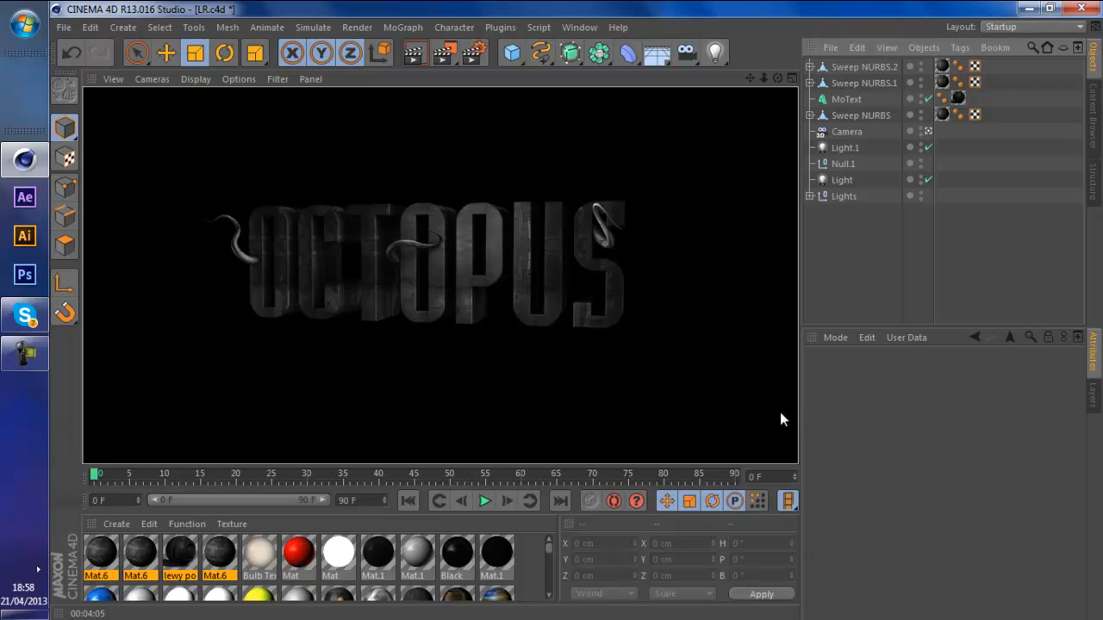
mouse_move(514, 232)
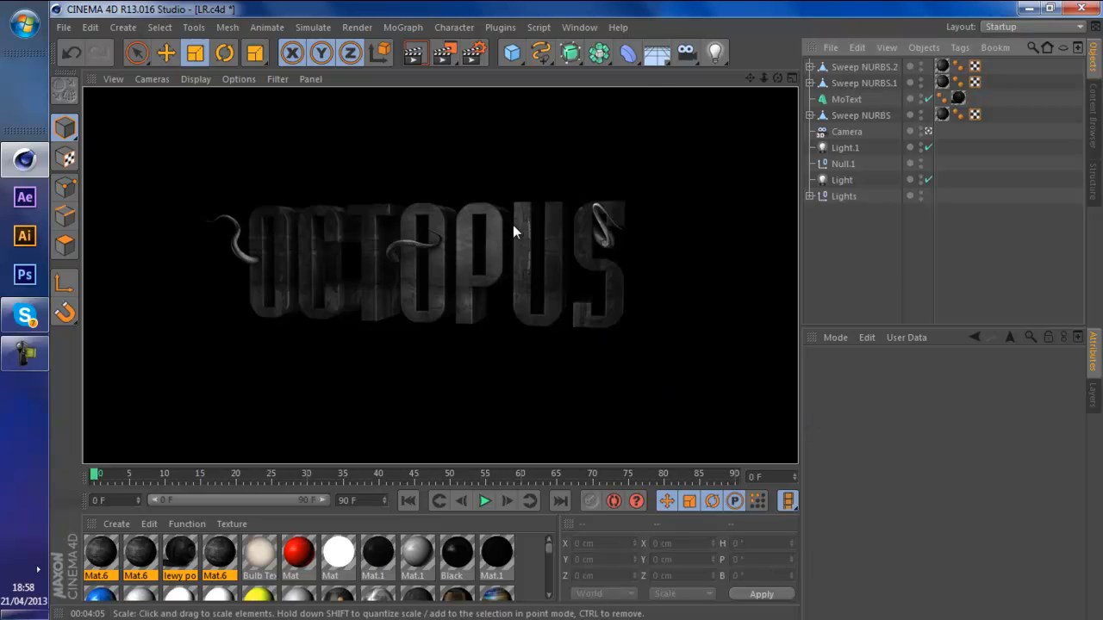
mouse_move(639, 287)
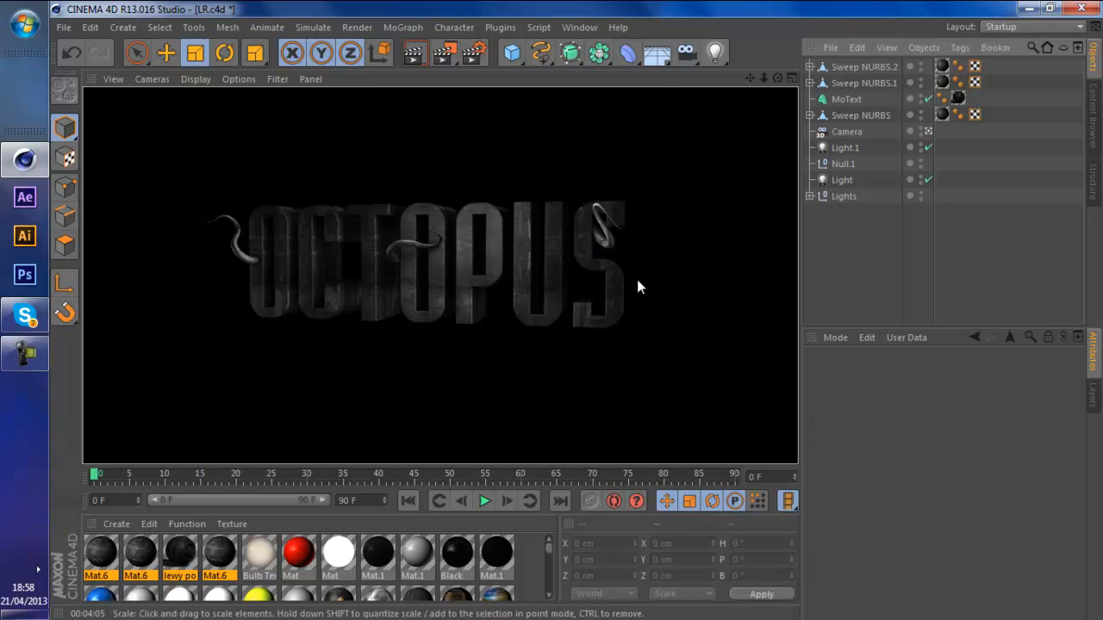
mouse_move(591, 263)
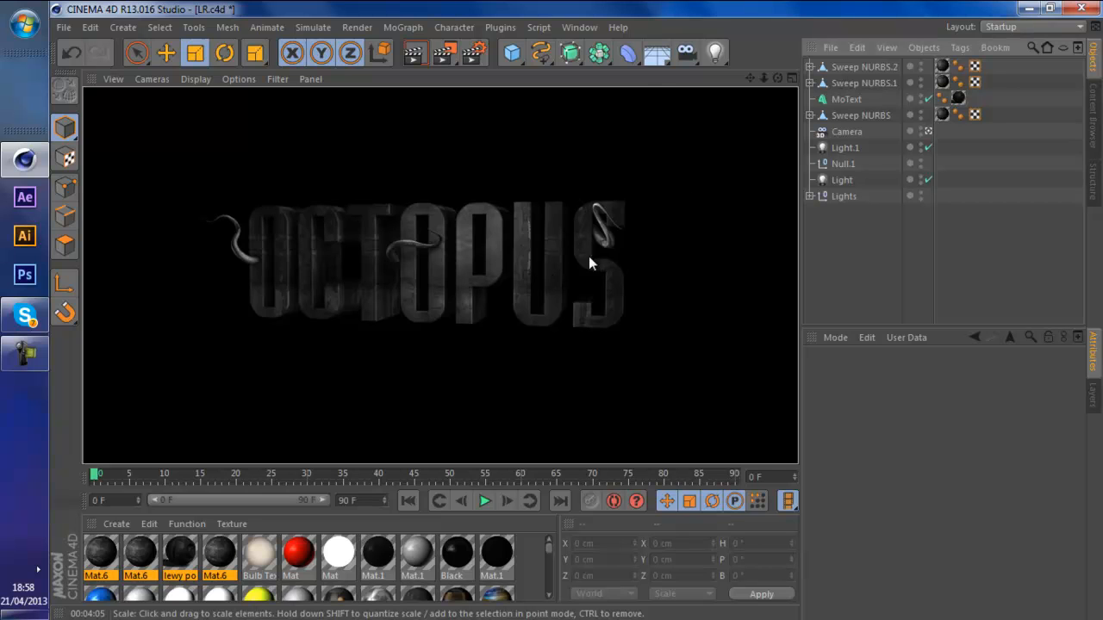
mouse_move(796, 215)
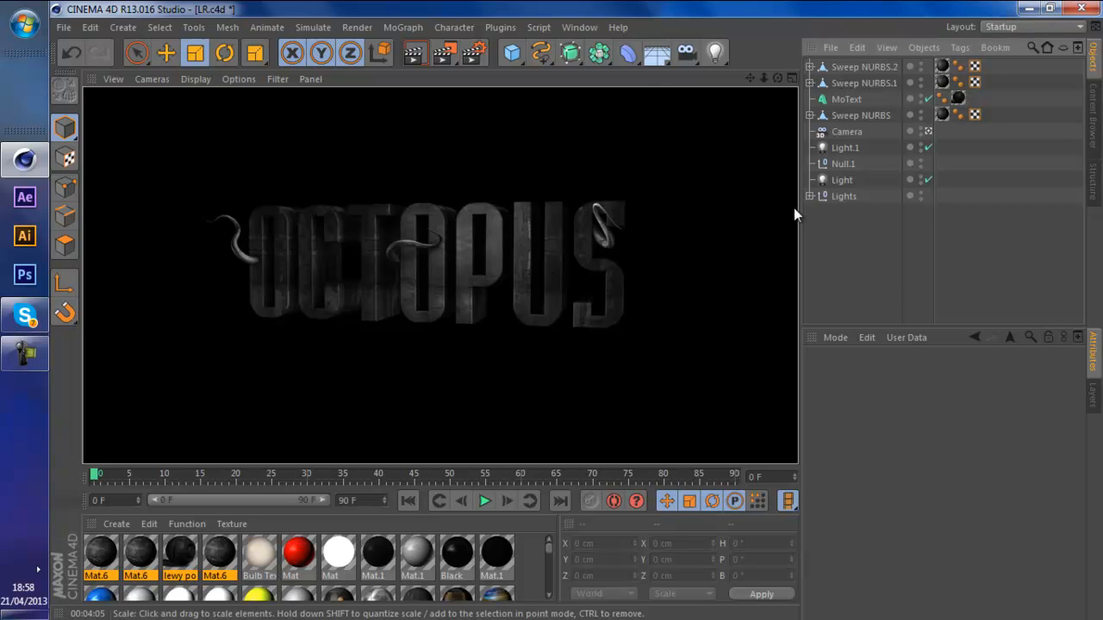
mouse_move(761, 248)
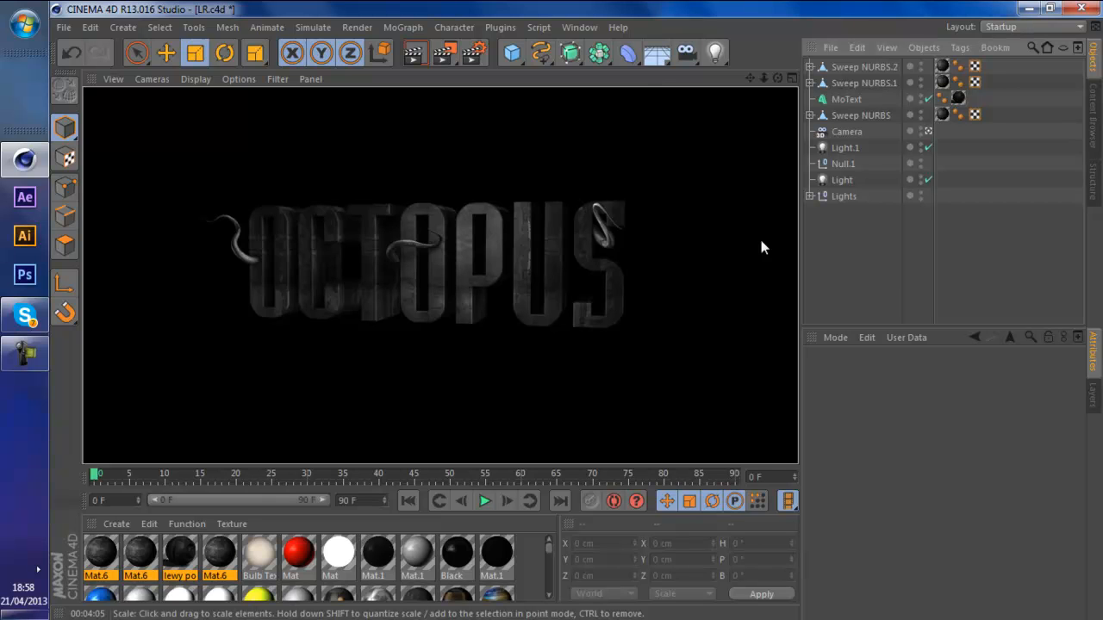
mouse_move(655, 281)
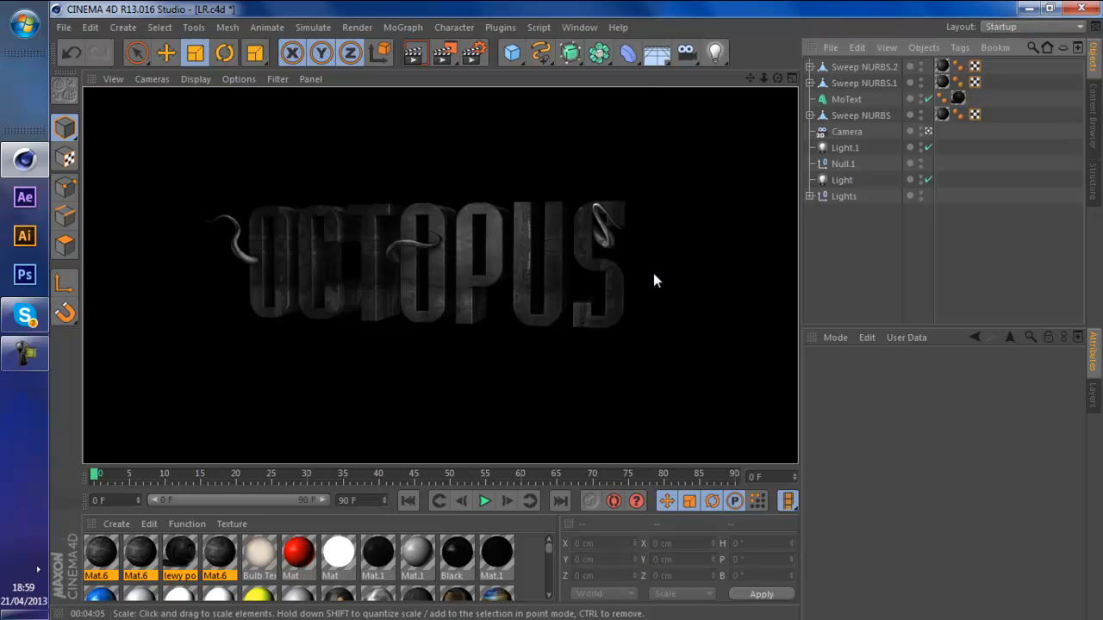
mouse_move(685, 276)
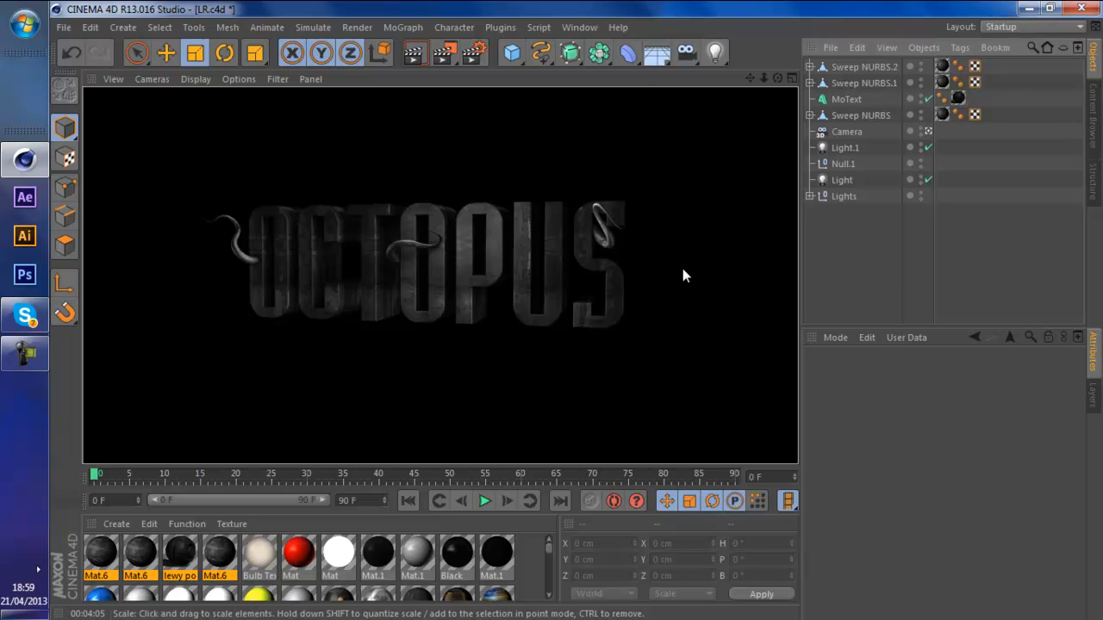
mouse_move(528, 98)
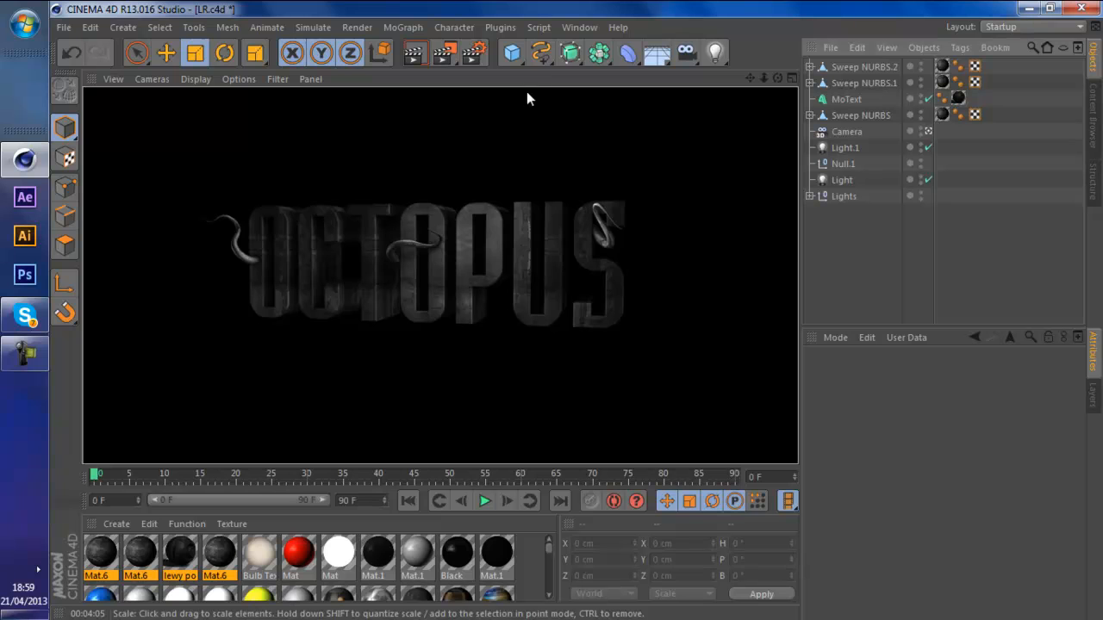
- Render the viewport to review the dark, textured OCTOPUS text under the light rig
click(541, 53)
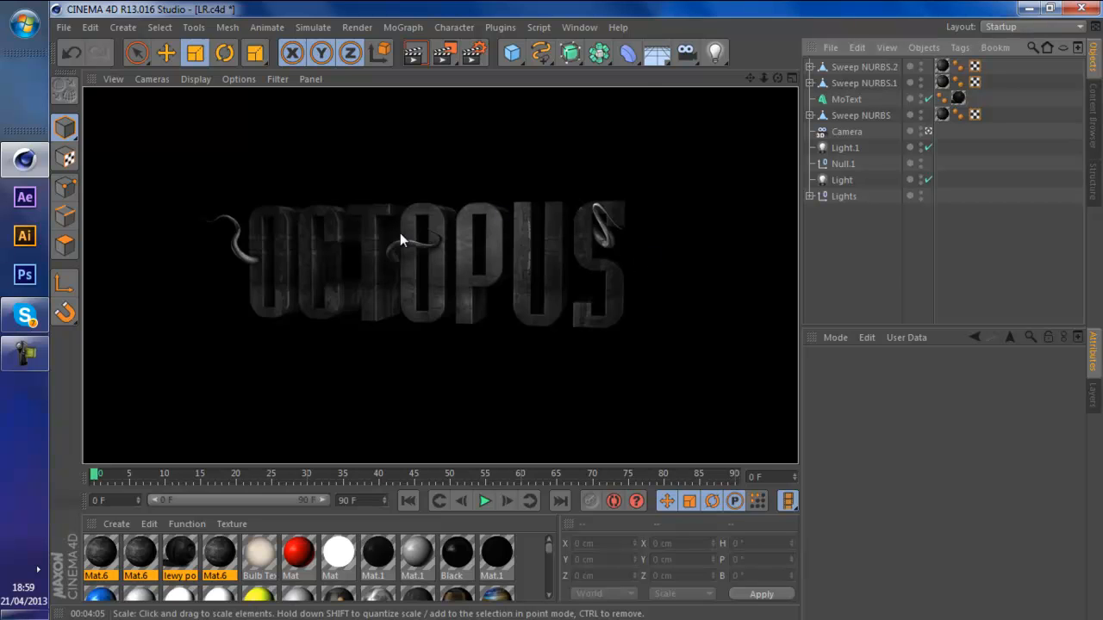
mouse_move(202, 263)
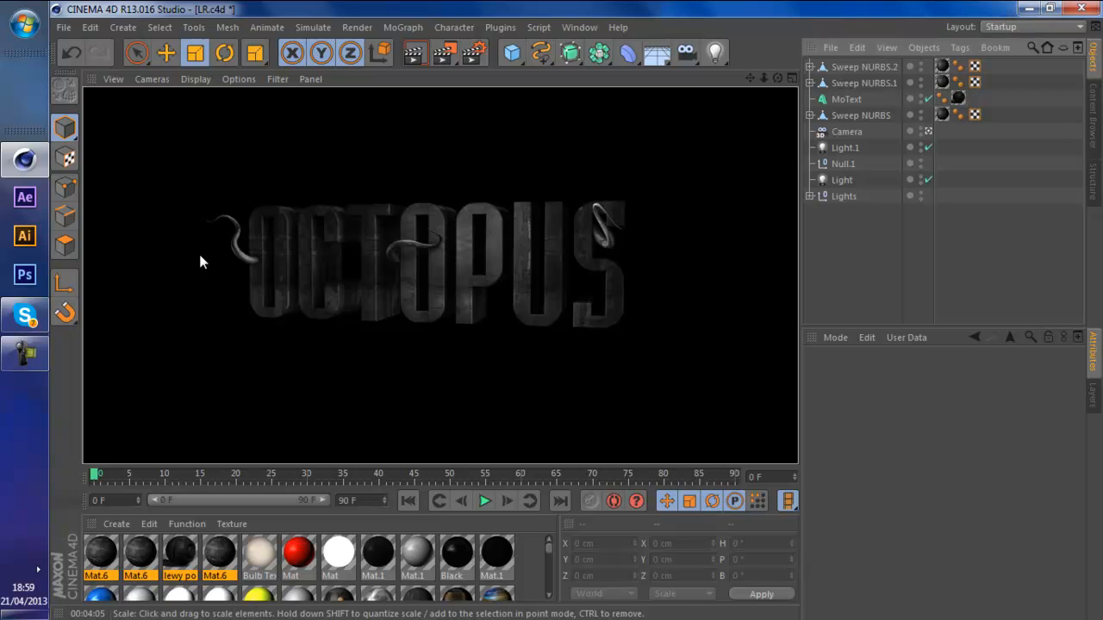
mouse_move(738, 261)
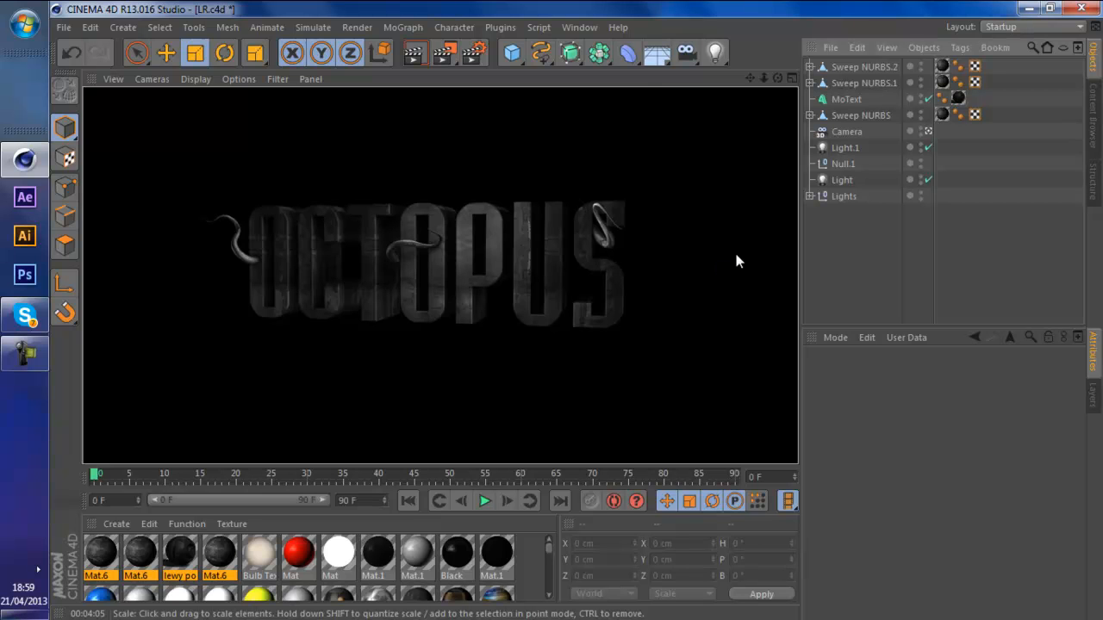
mouse_move(626, 280)
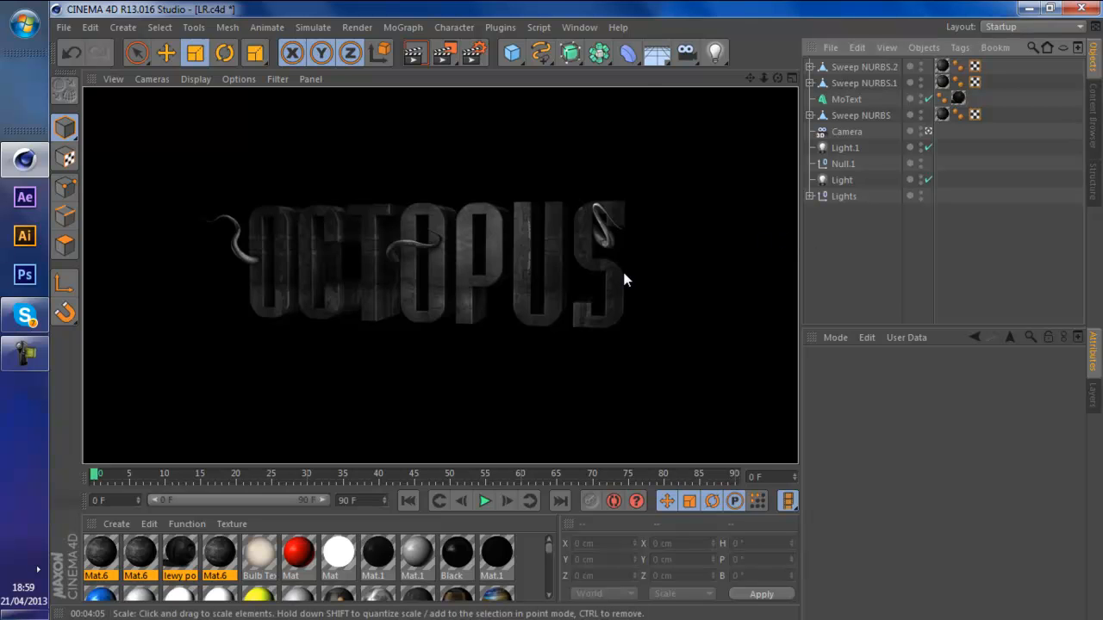